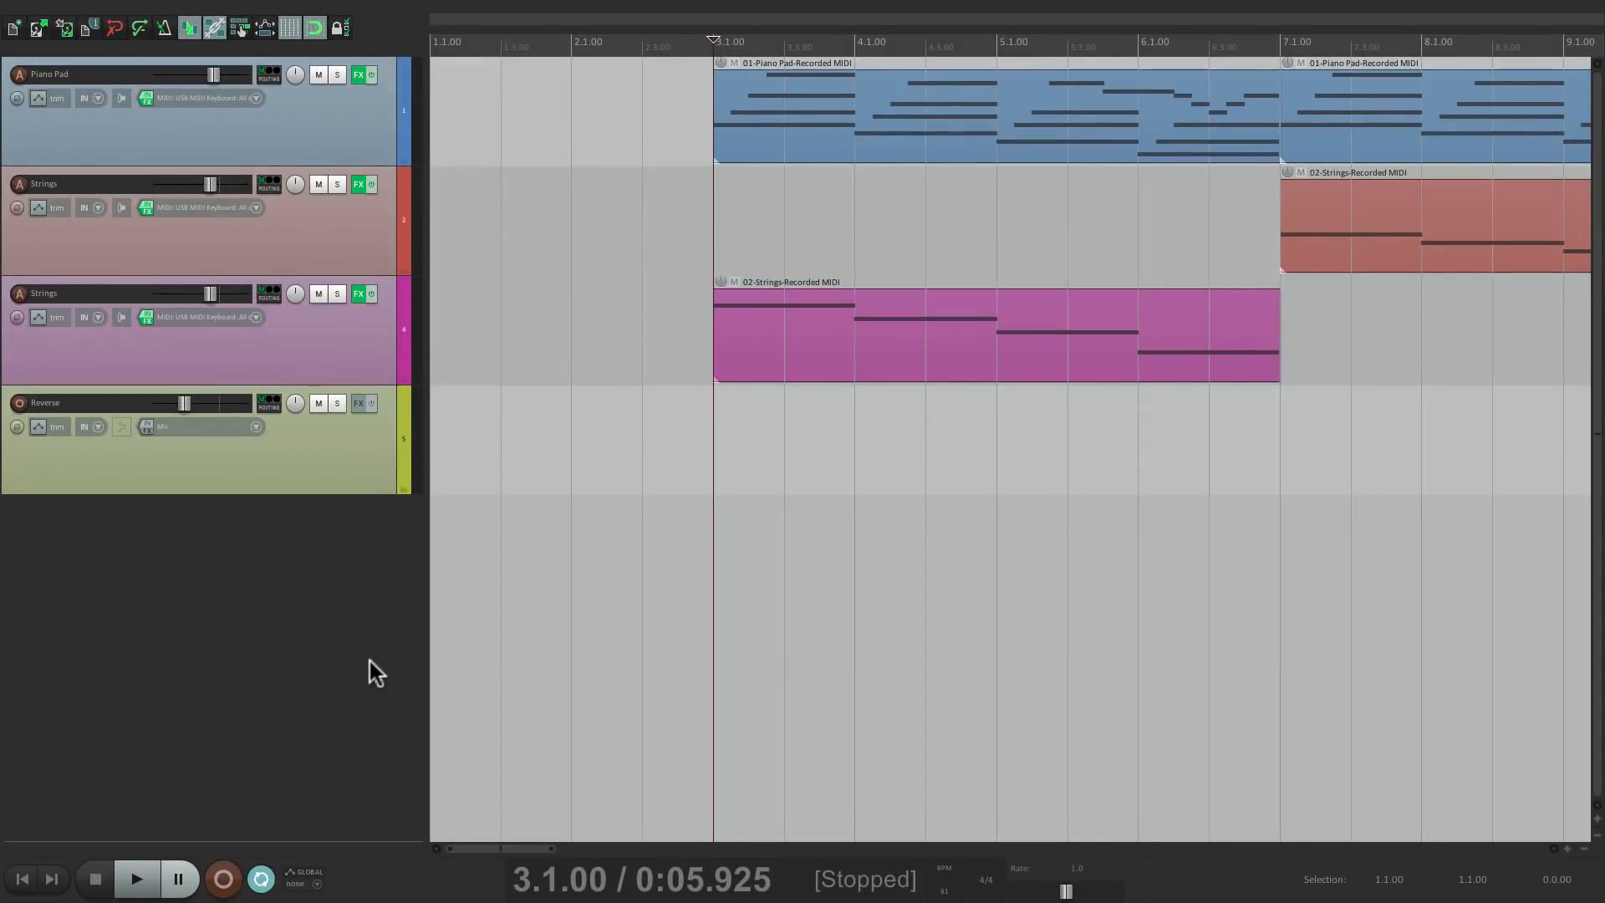
Audition the project, then drag Video #1.mp4 from the Videos folder onto a new REAPER track
{"action": "left_click", "coordinate": [135, 878]}
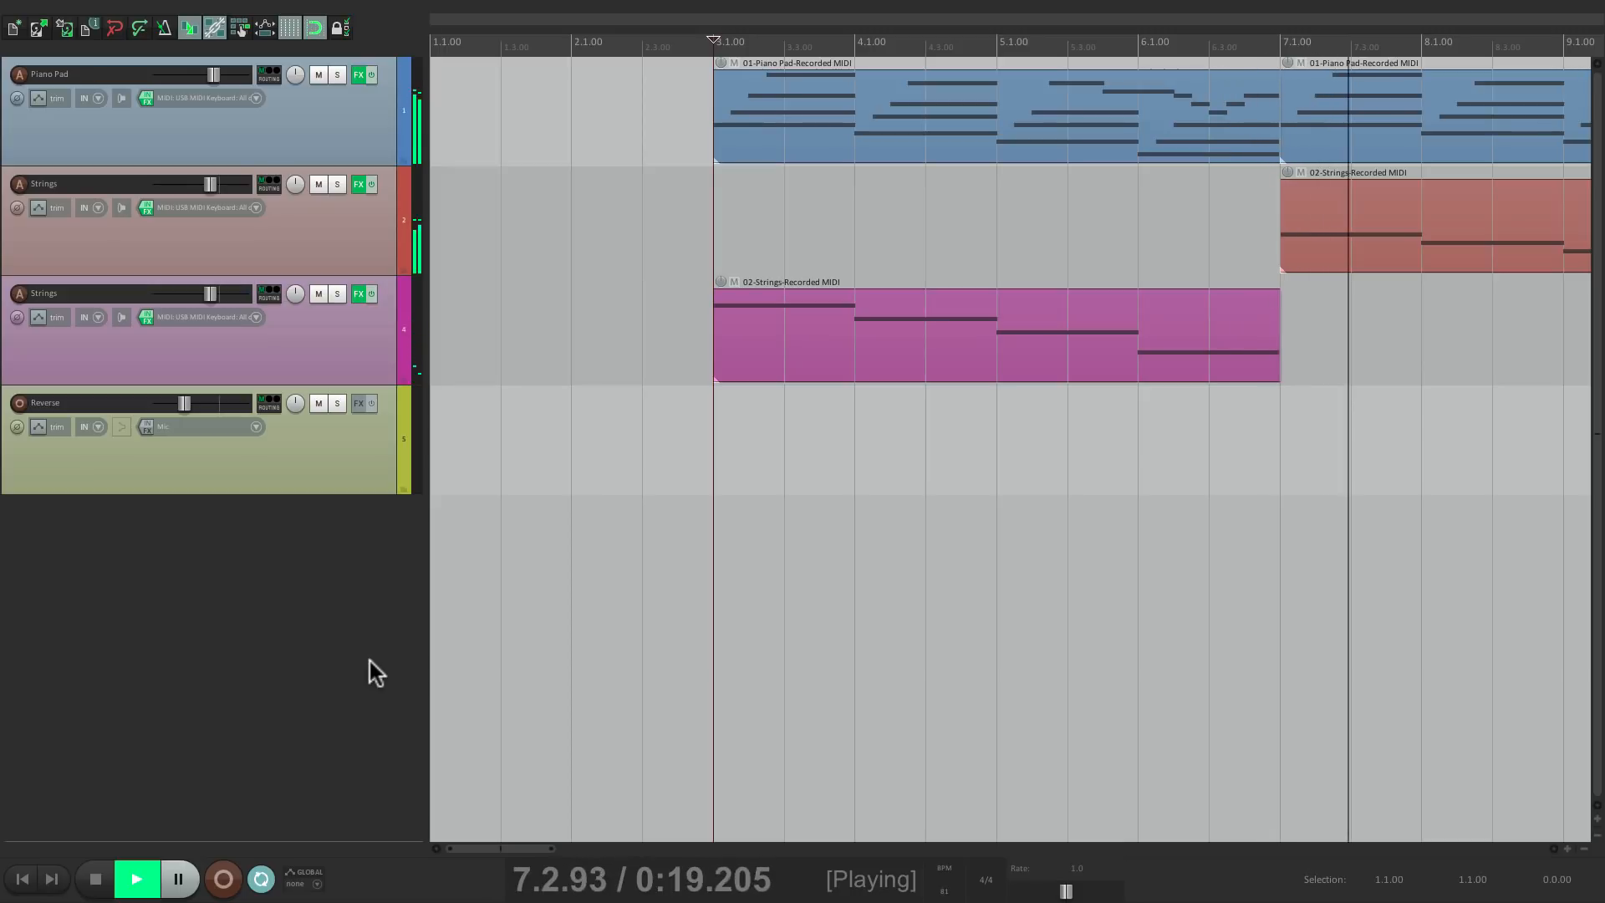
{"action": "left_click", "coordinate": [95, 879]}
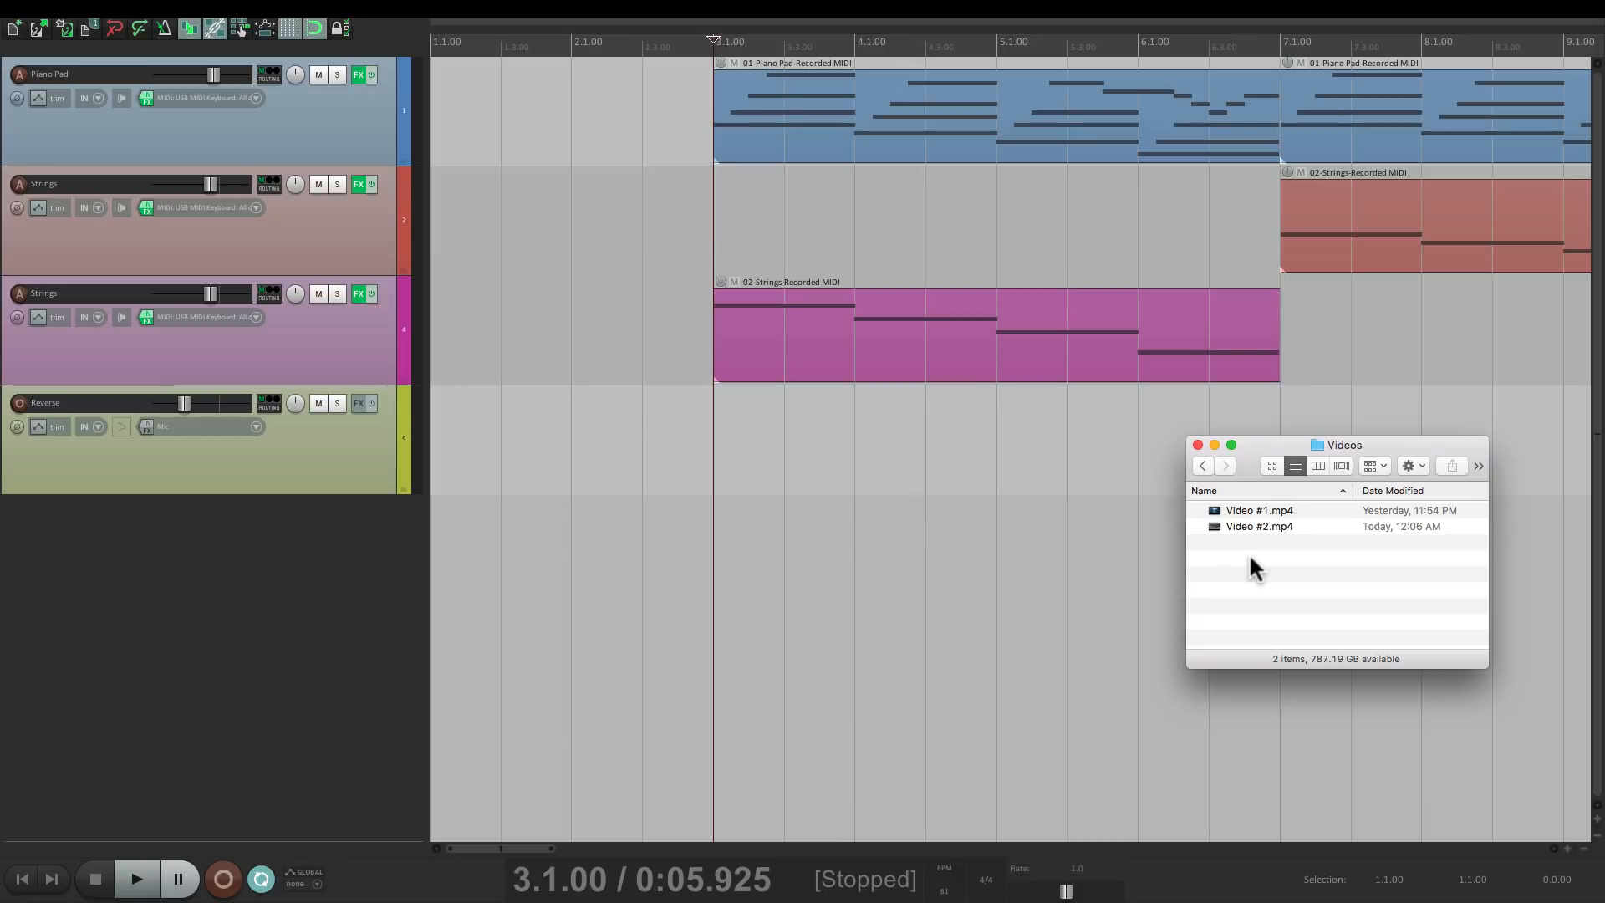
{"action": "left_click", "coordinate": [1259, 510]}
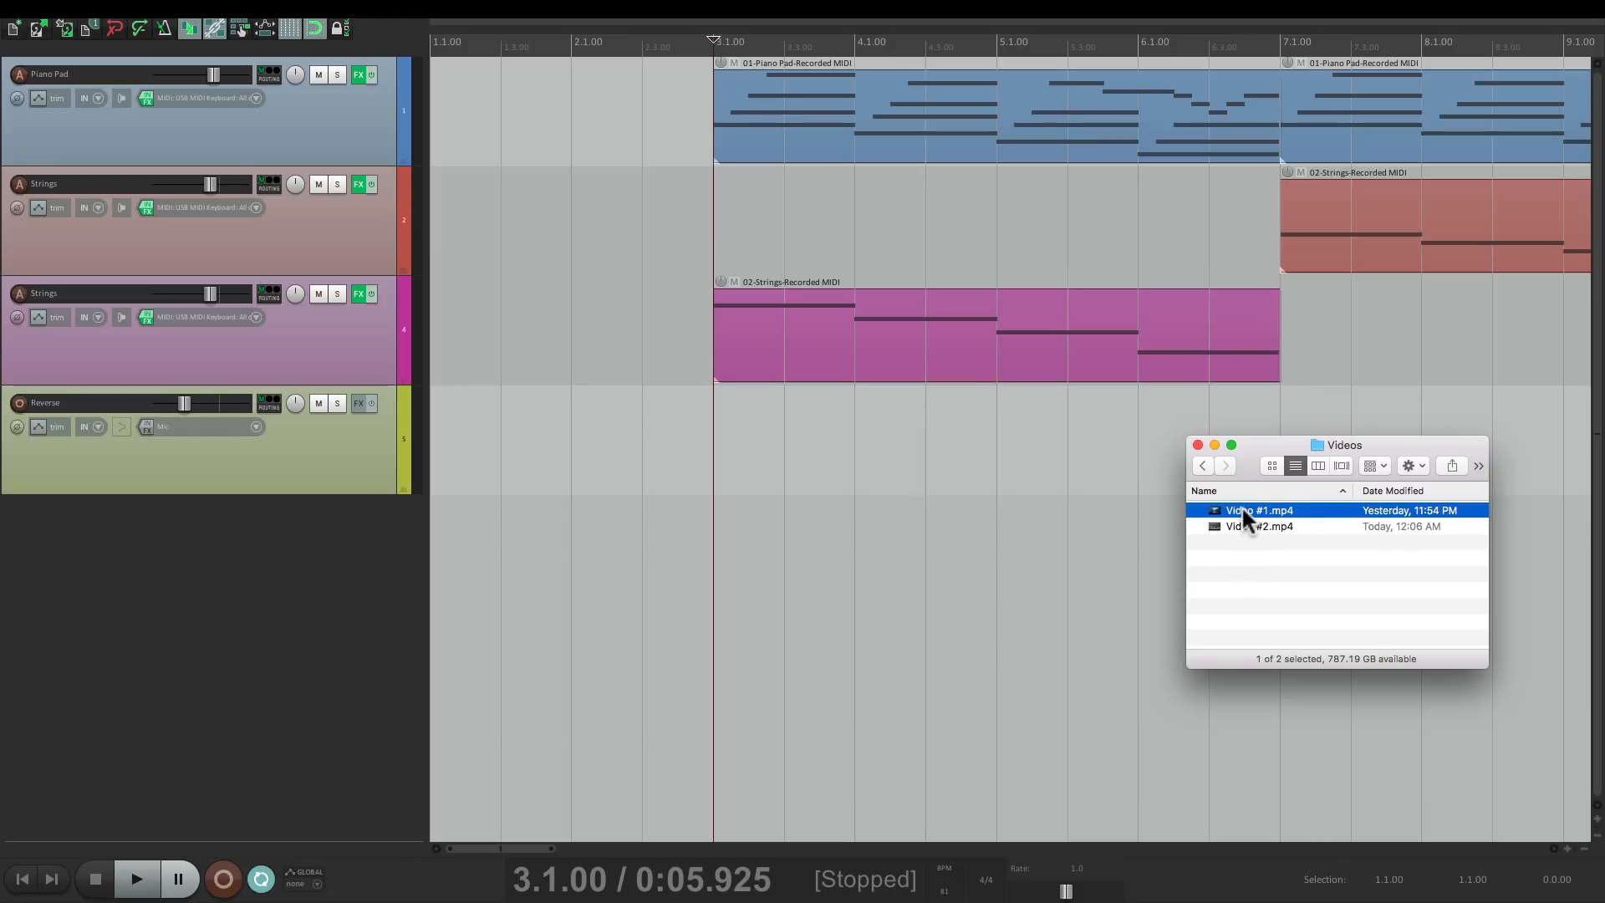
{"action": "left_click_drag", "start_coordinate": [1248, 516], "coordinate": [726, 541]}
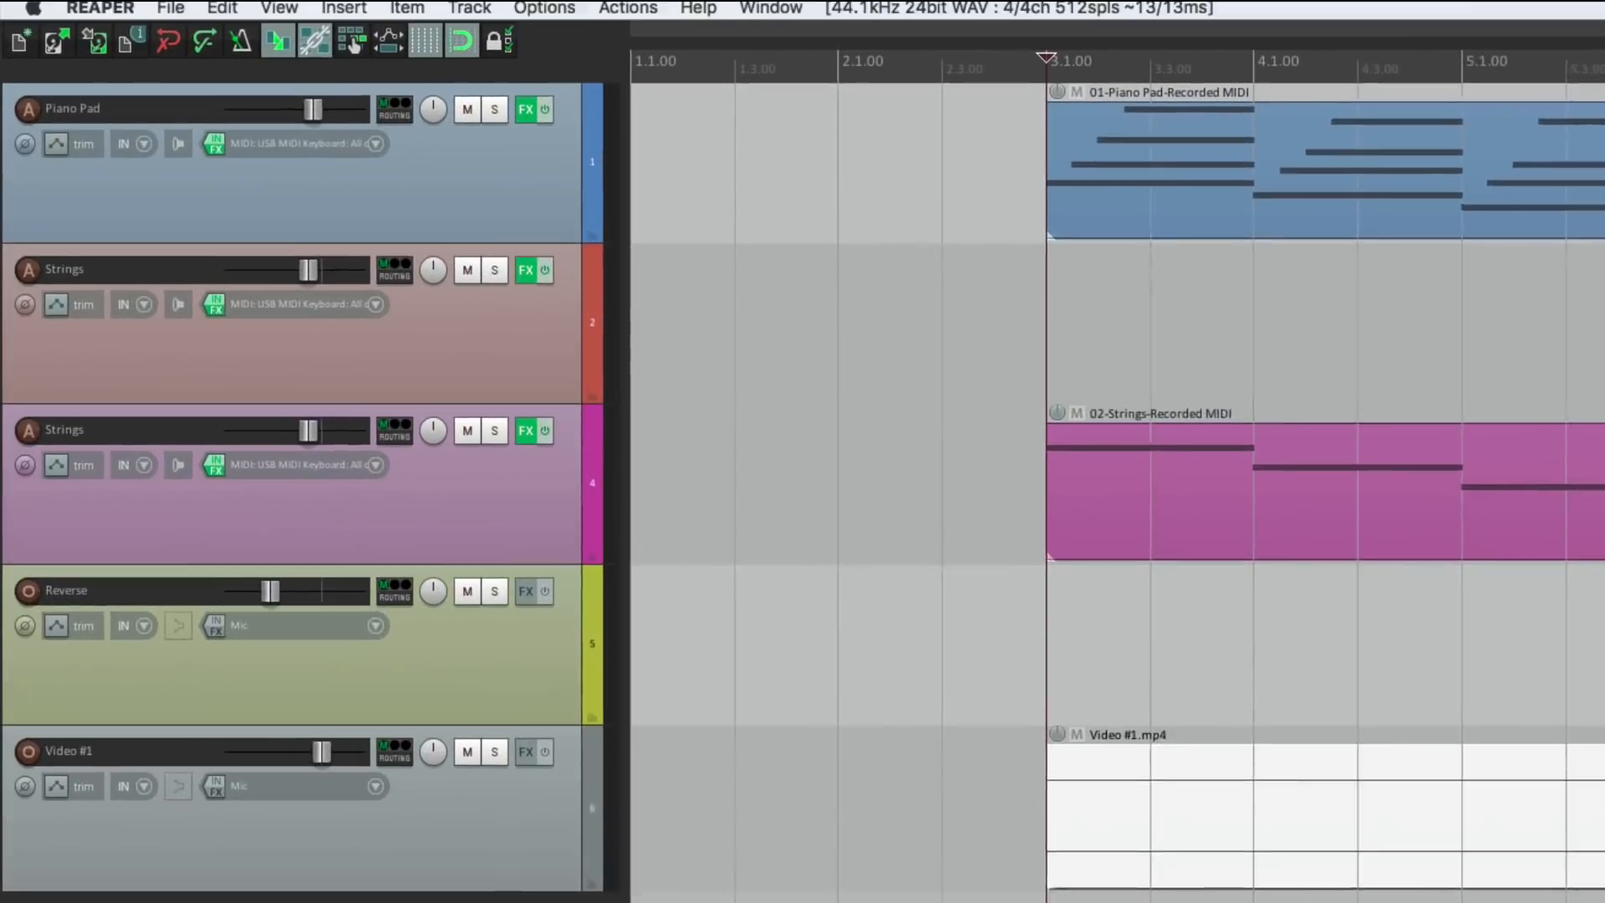
Show the Video Window from the View menu and preview the Video #1 footage
{"action": "left_click", "coordinate": [278, 9]}
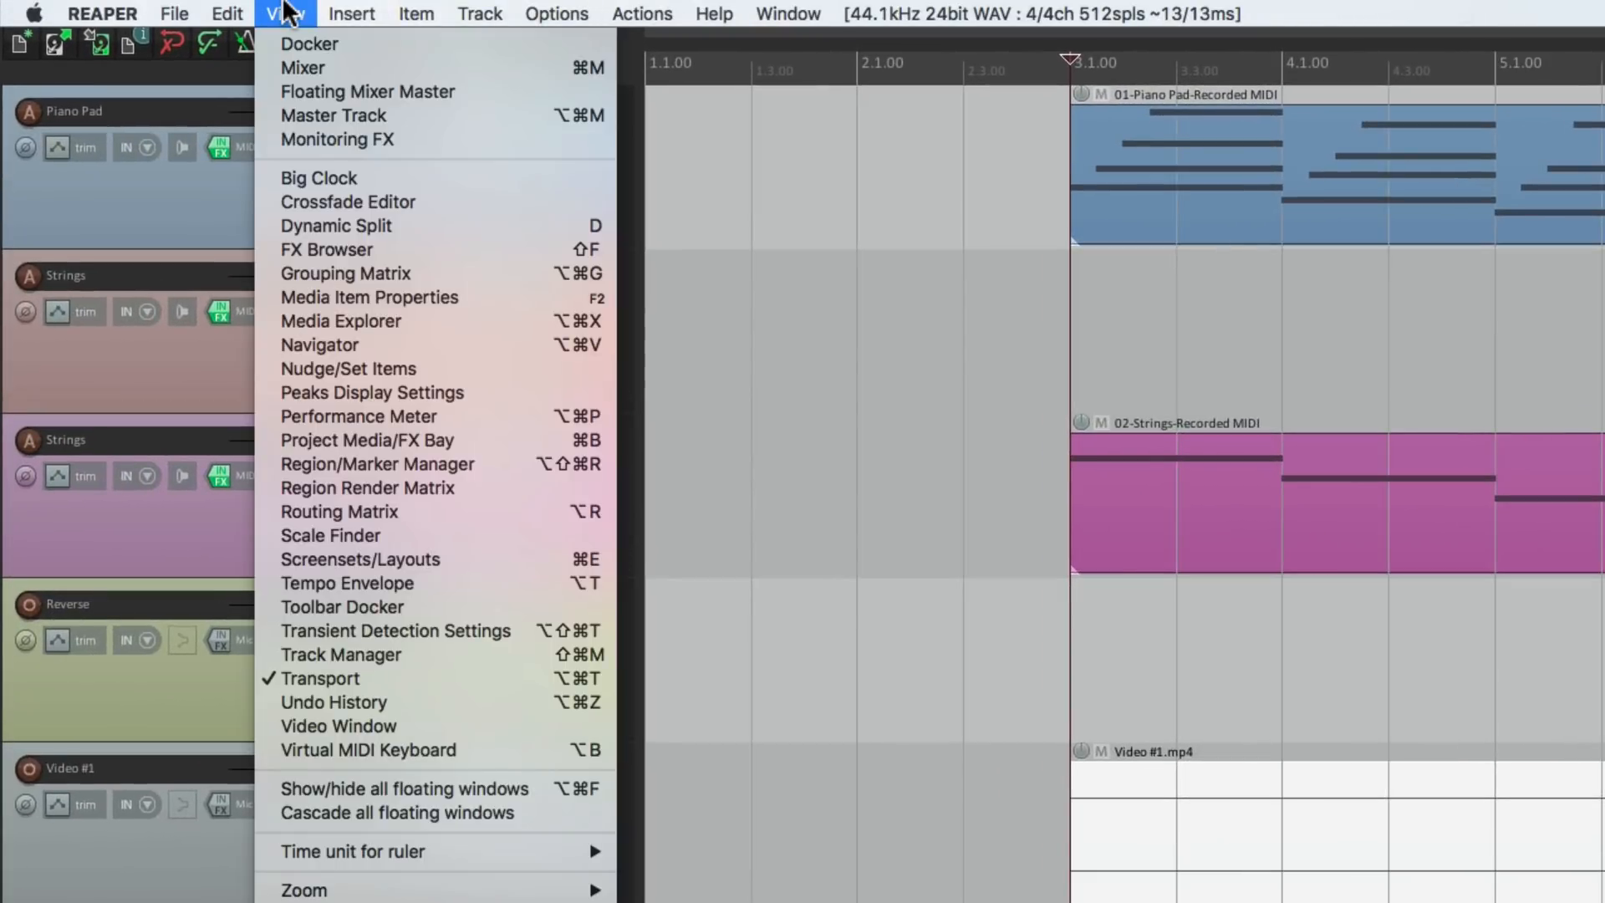
{"action": "mouse_move", "coordinate": [337, 725]}
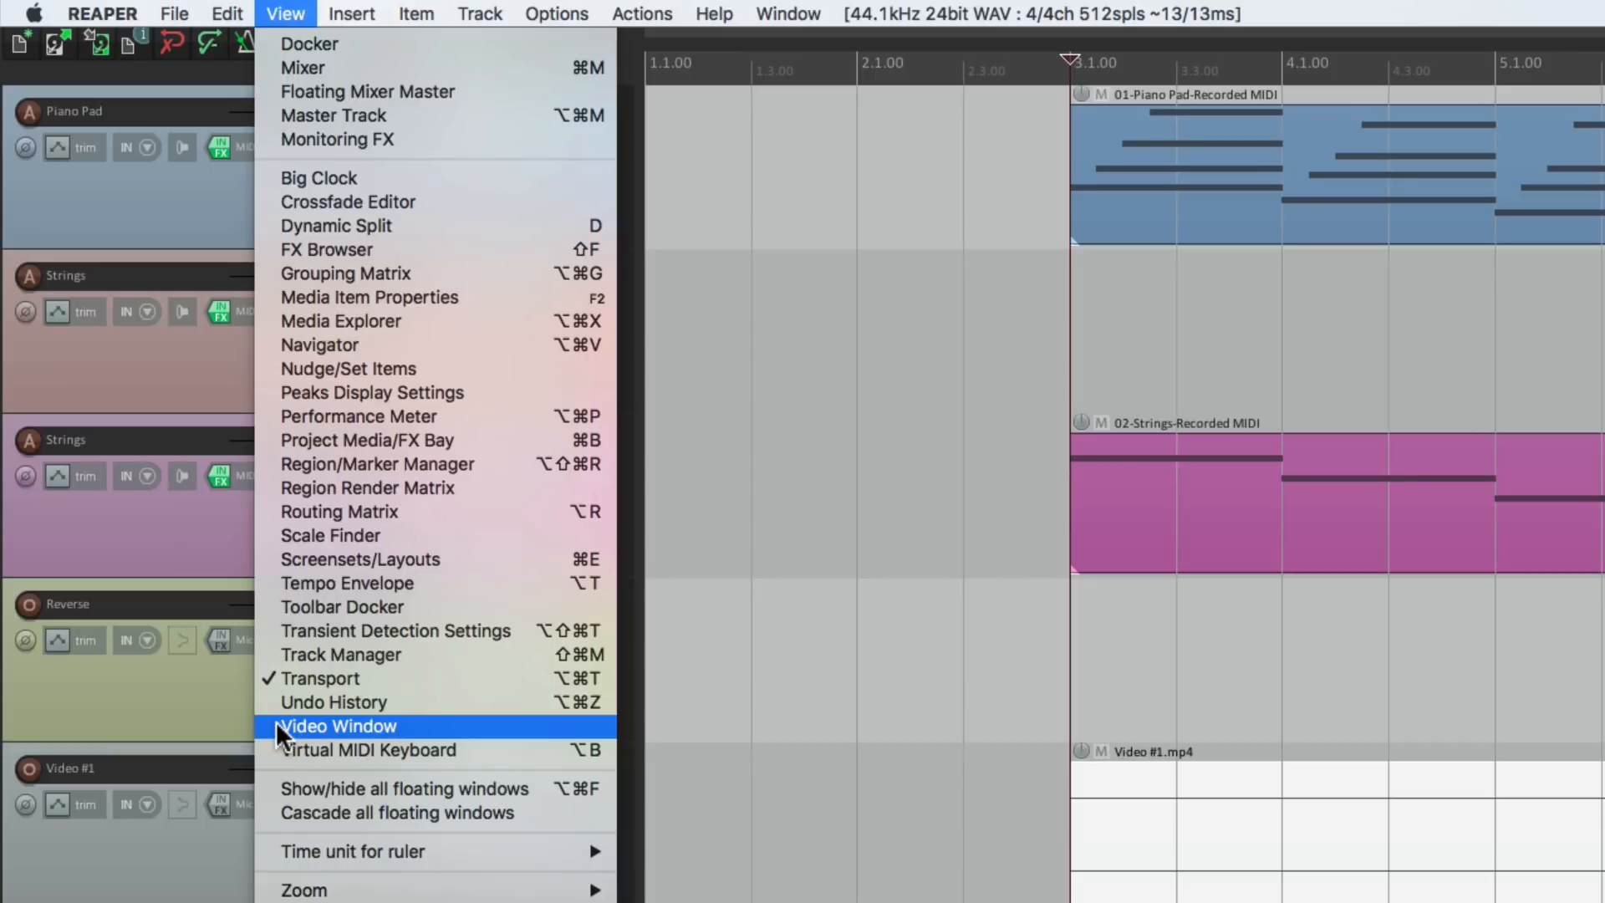
{"action": "left_click", "coordinate": [335, 725]}
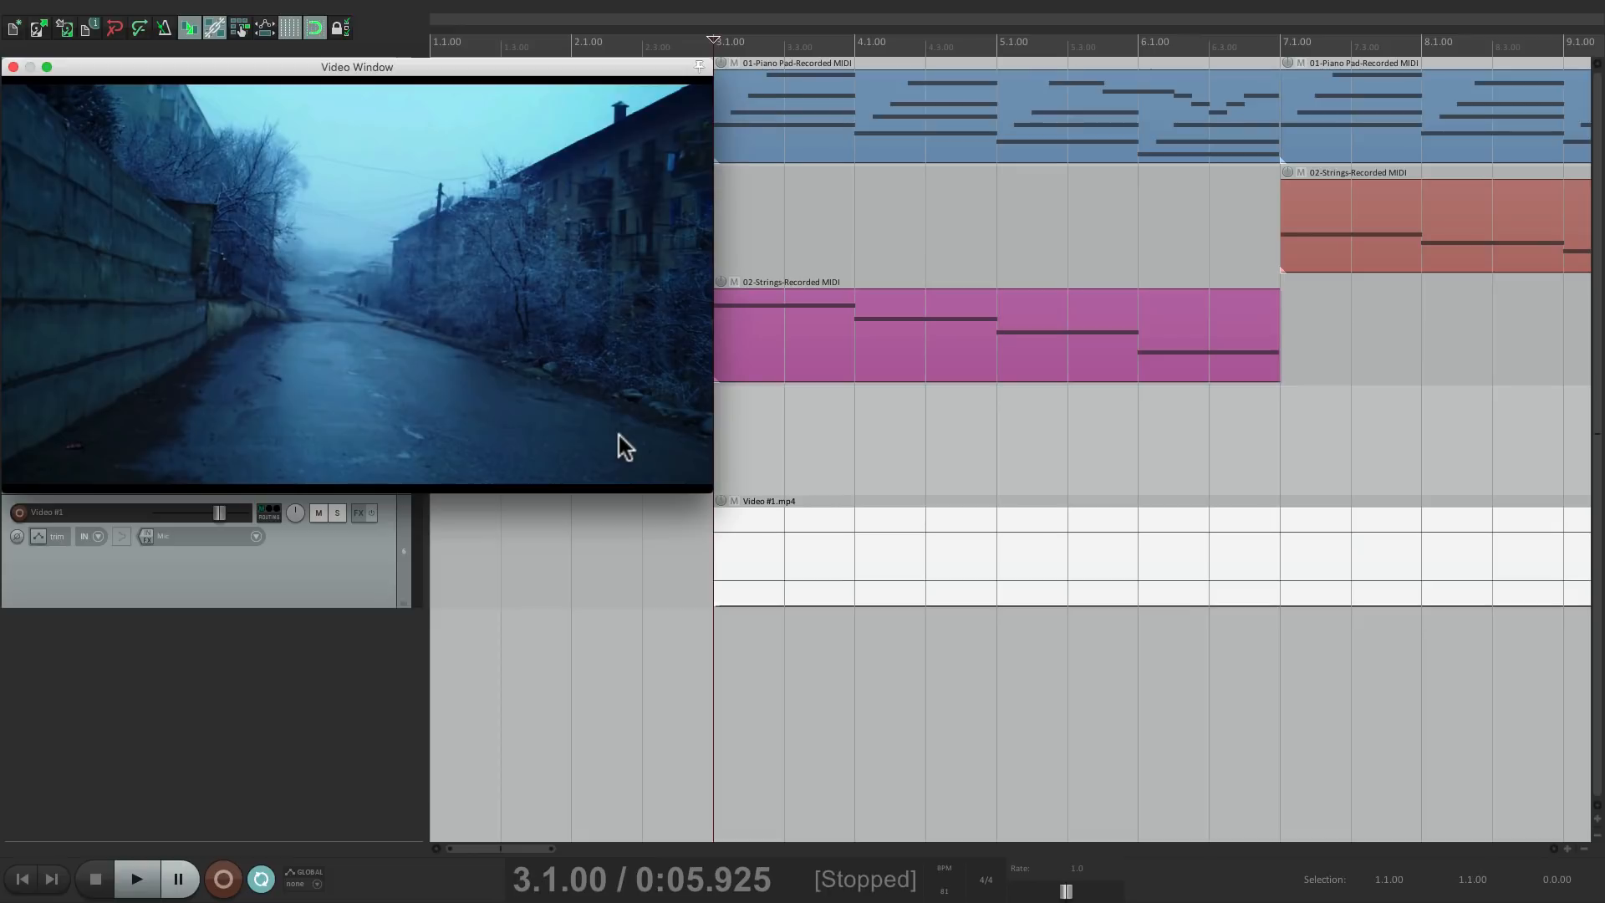
{"action": "left_click", "coordinate": [136, 878]}
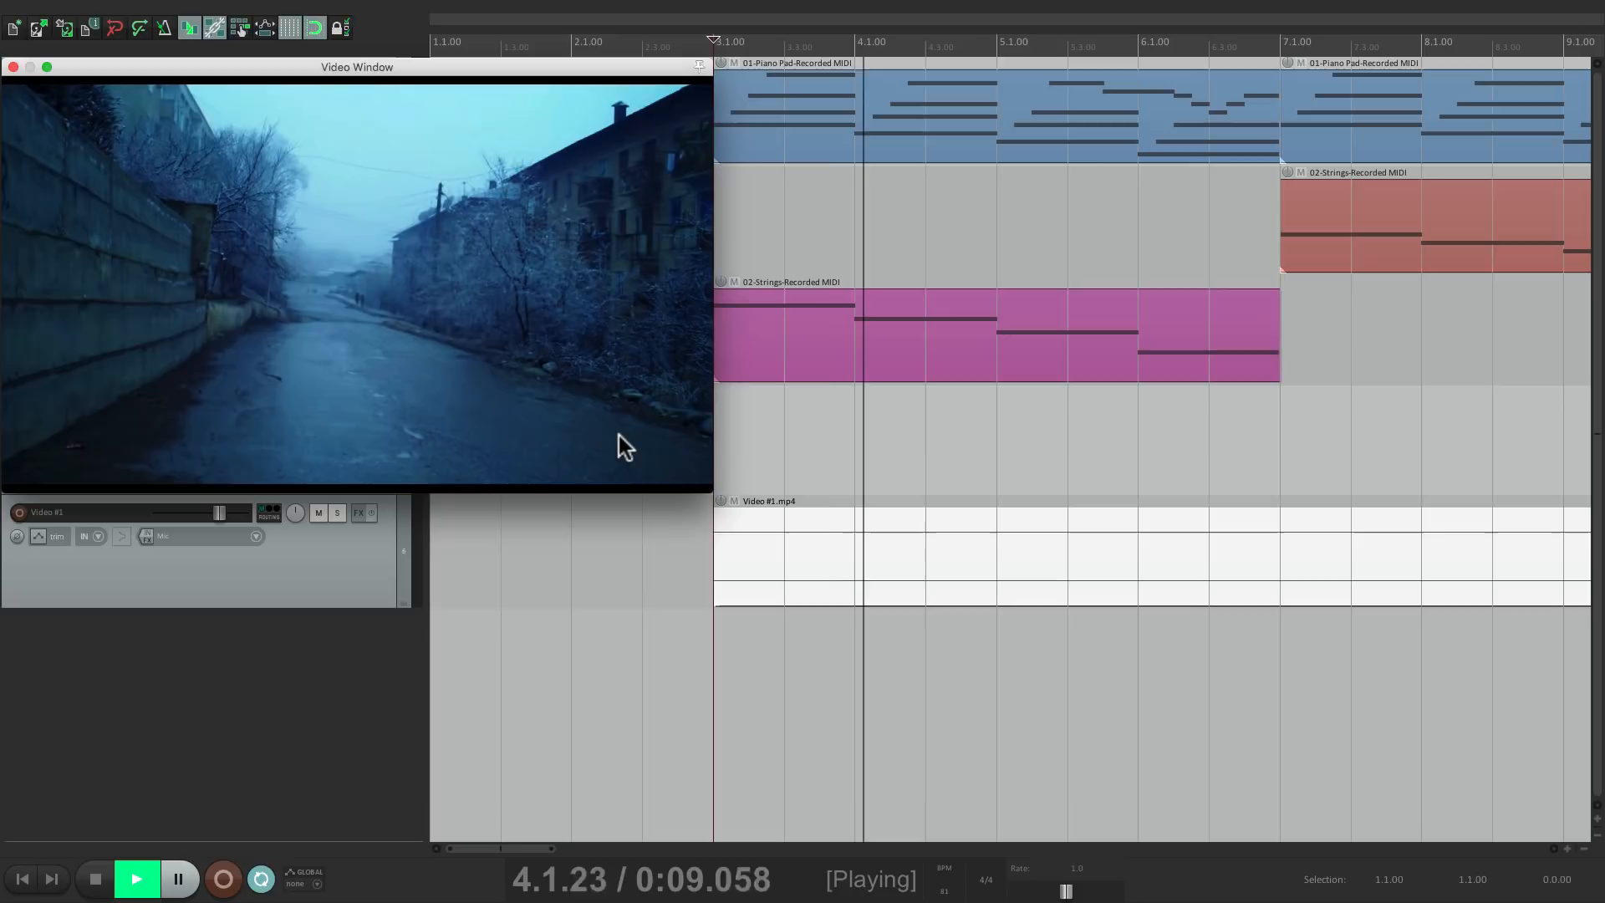
{"action": "left_click", "coordinate": [93, 878]}
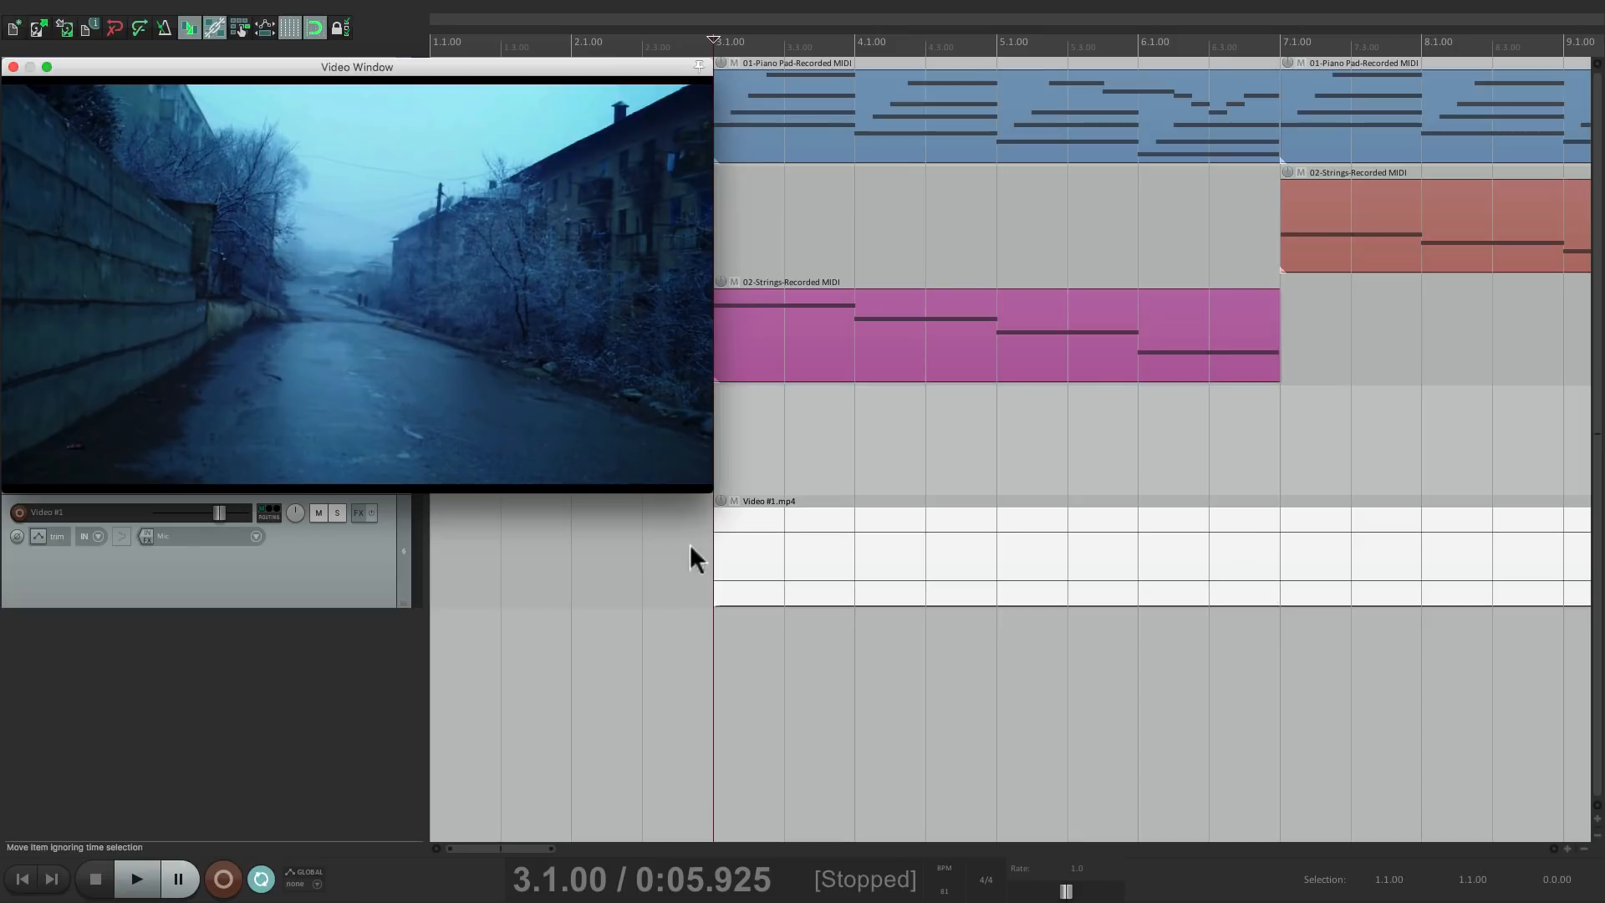
Drag a fade-in across roughly the first bar of the Video #1 item and preview it
{"action": "left_click", "coordinate": [135, 879]}
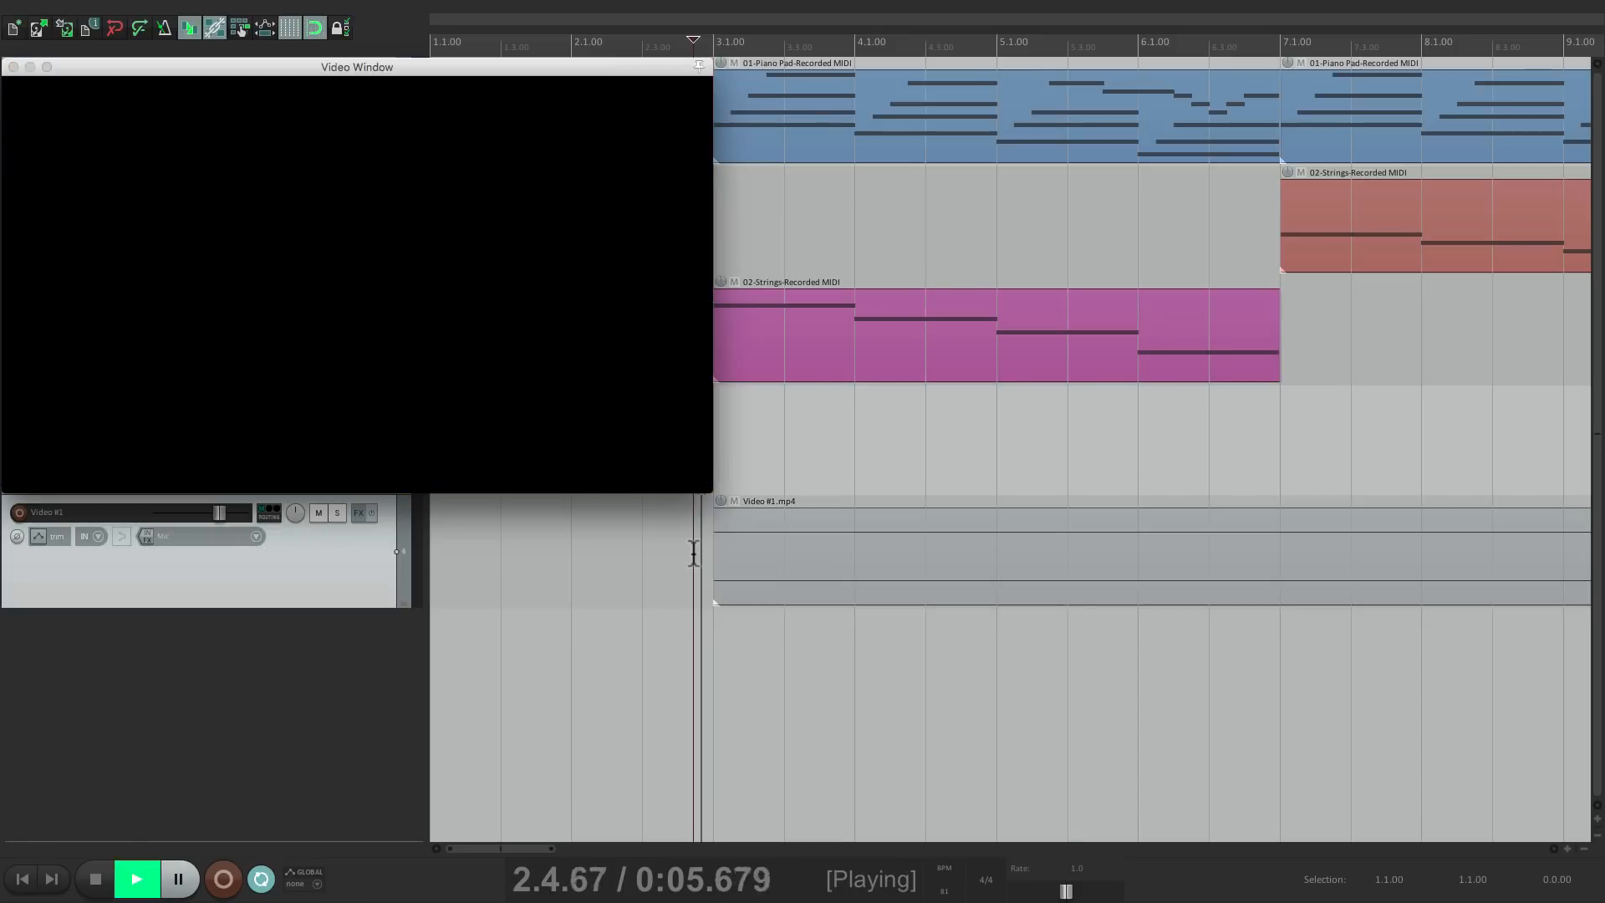
{"action": "left_click", "coordinate": [134, 878]}
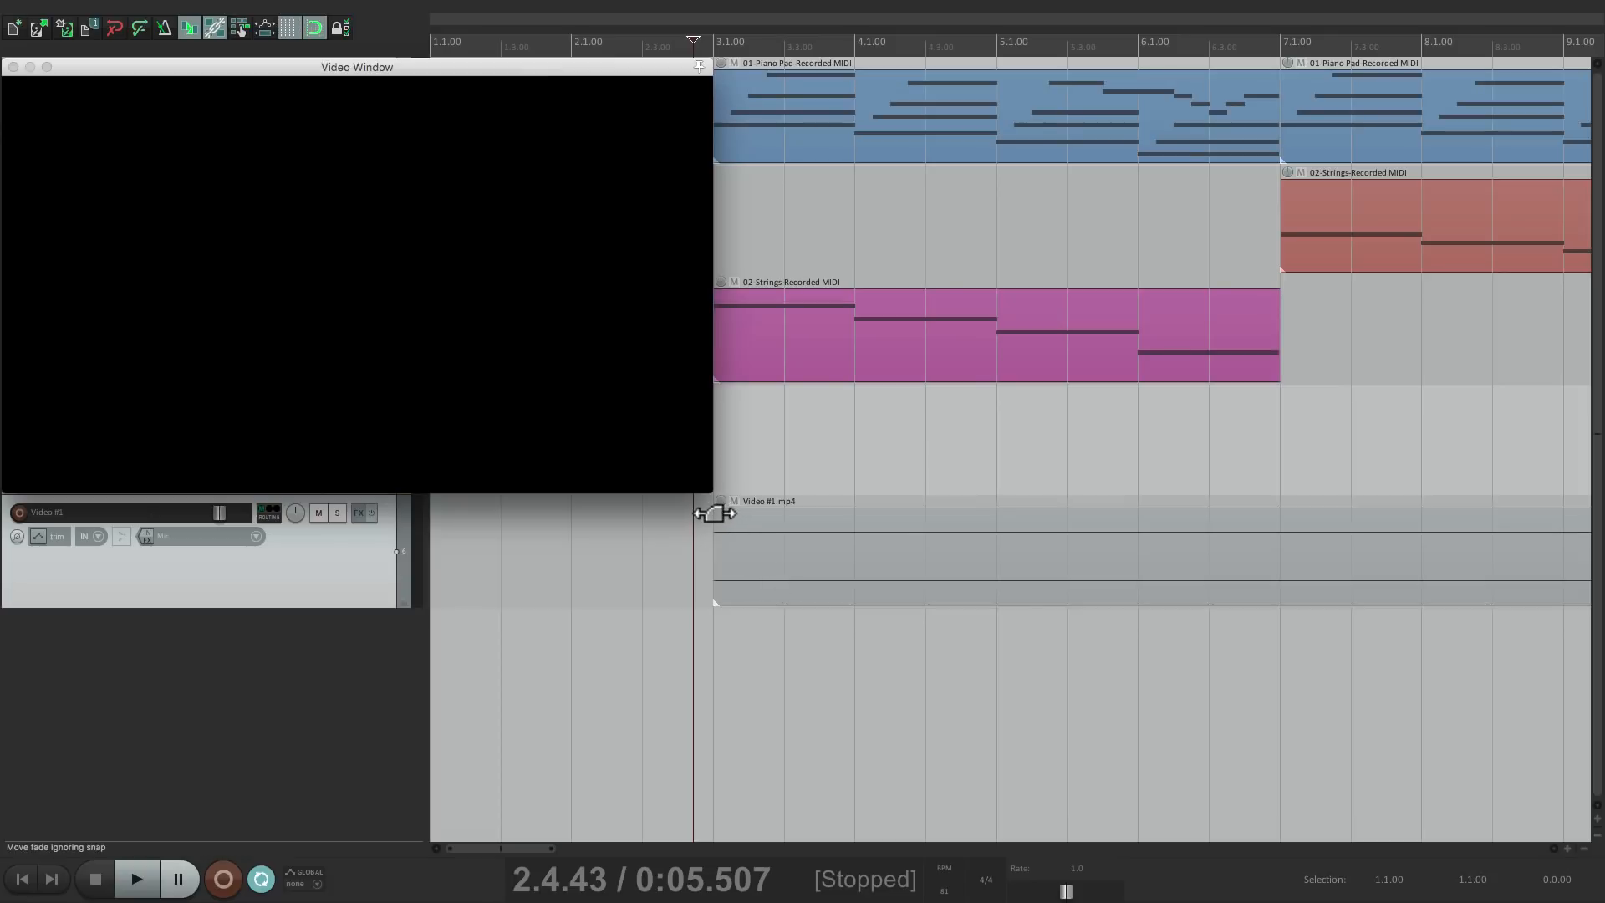
{"action": "left_click_drag", "start_coordinate": [715, 512], "coordinate": [829, 511]}
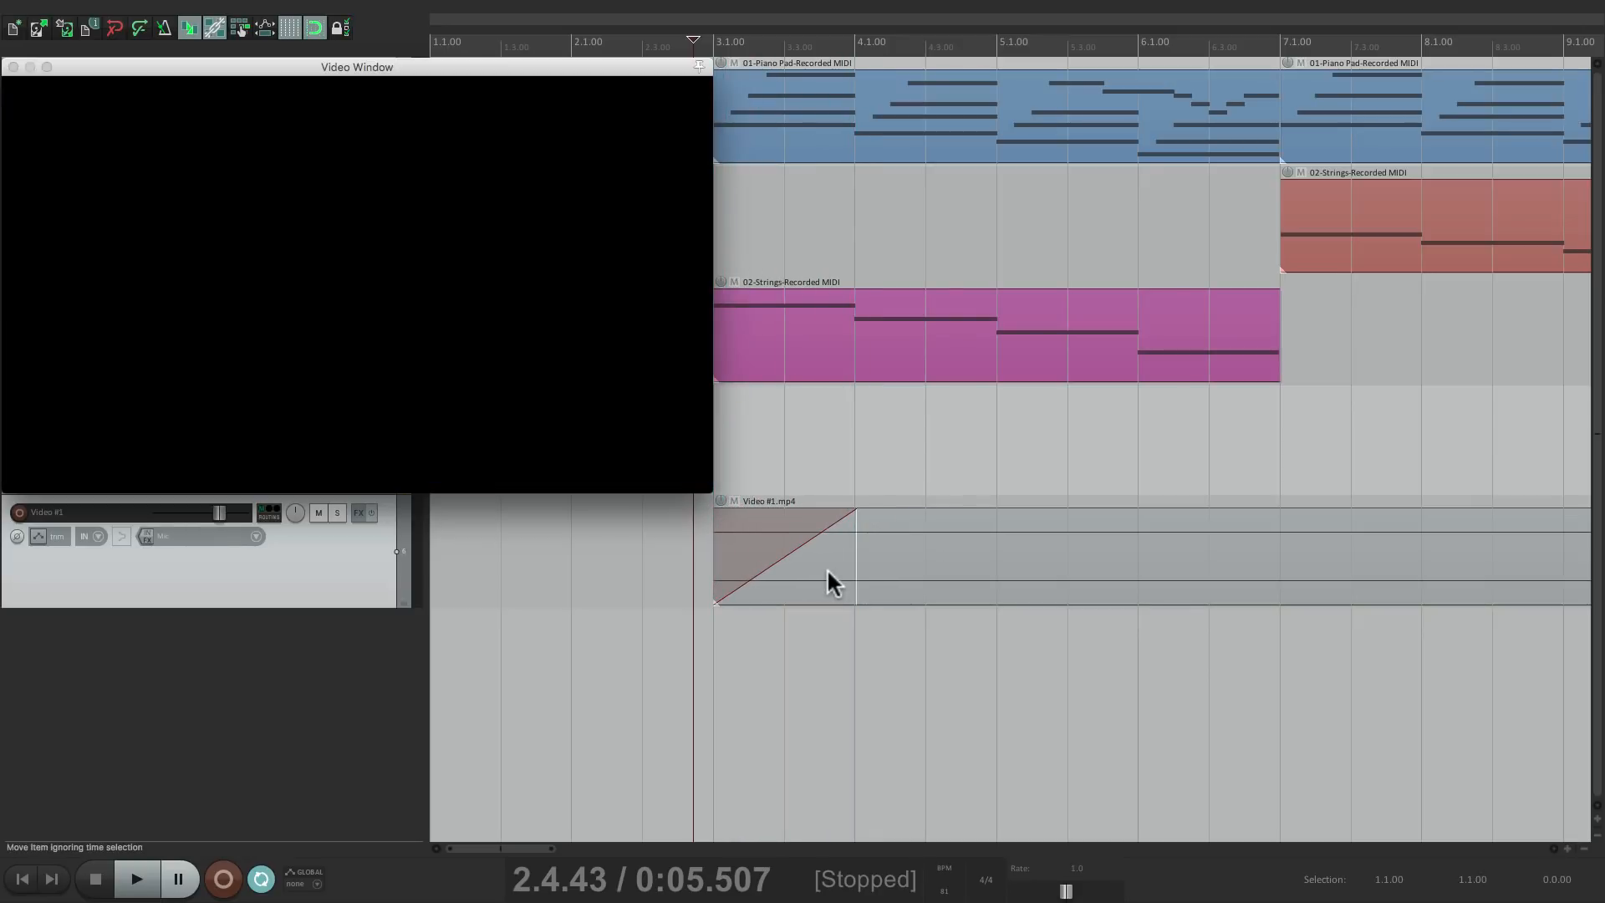
{"action": "left_click", "coordinate": [134, 878]}
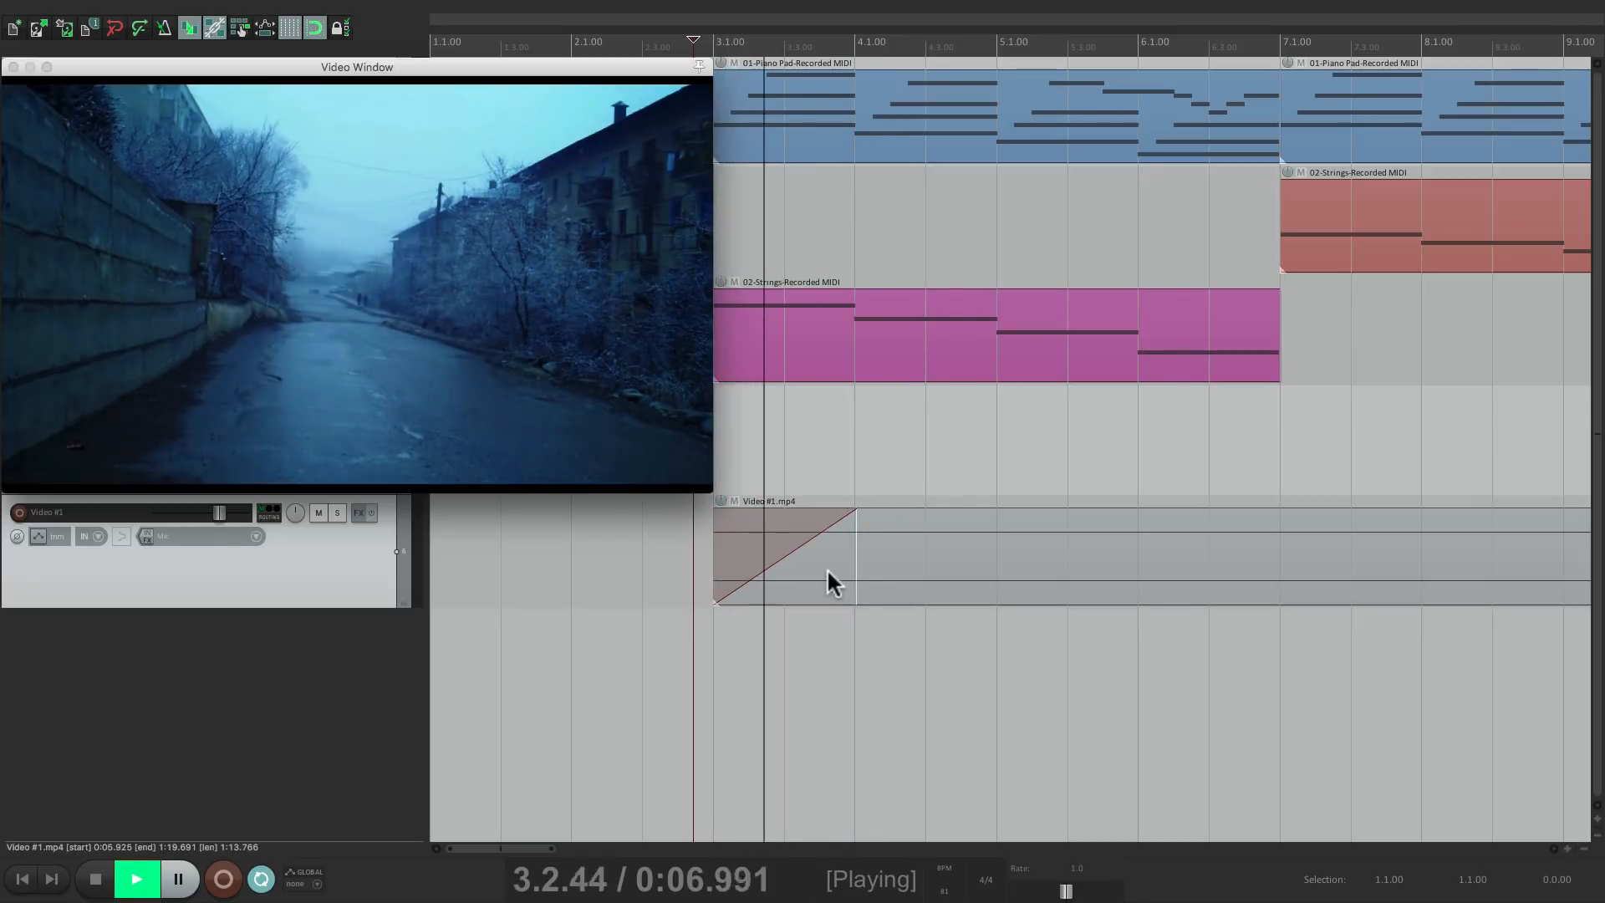
{"action": "left_click", "coordinate": [93, 878]}
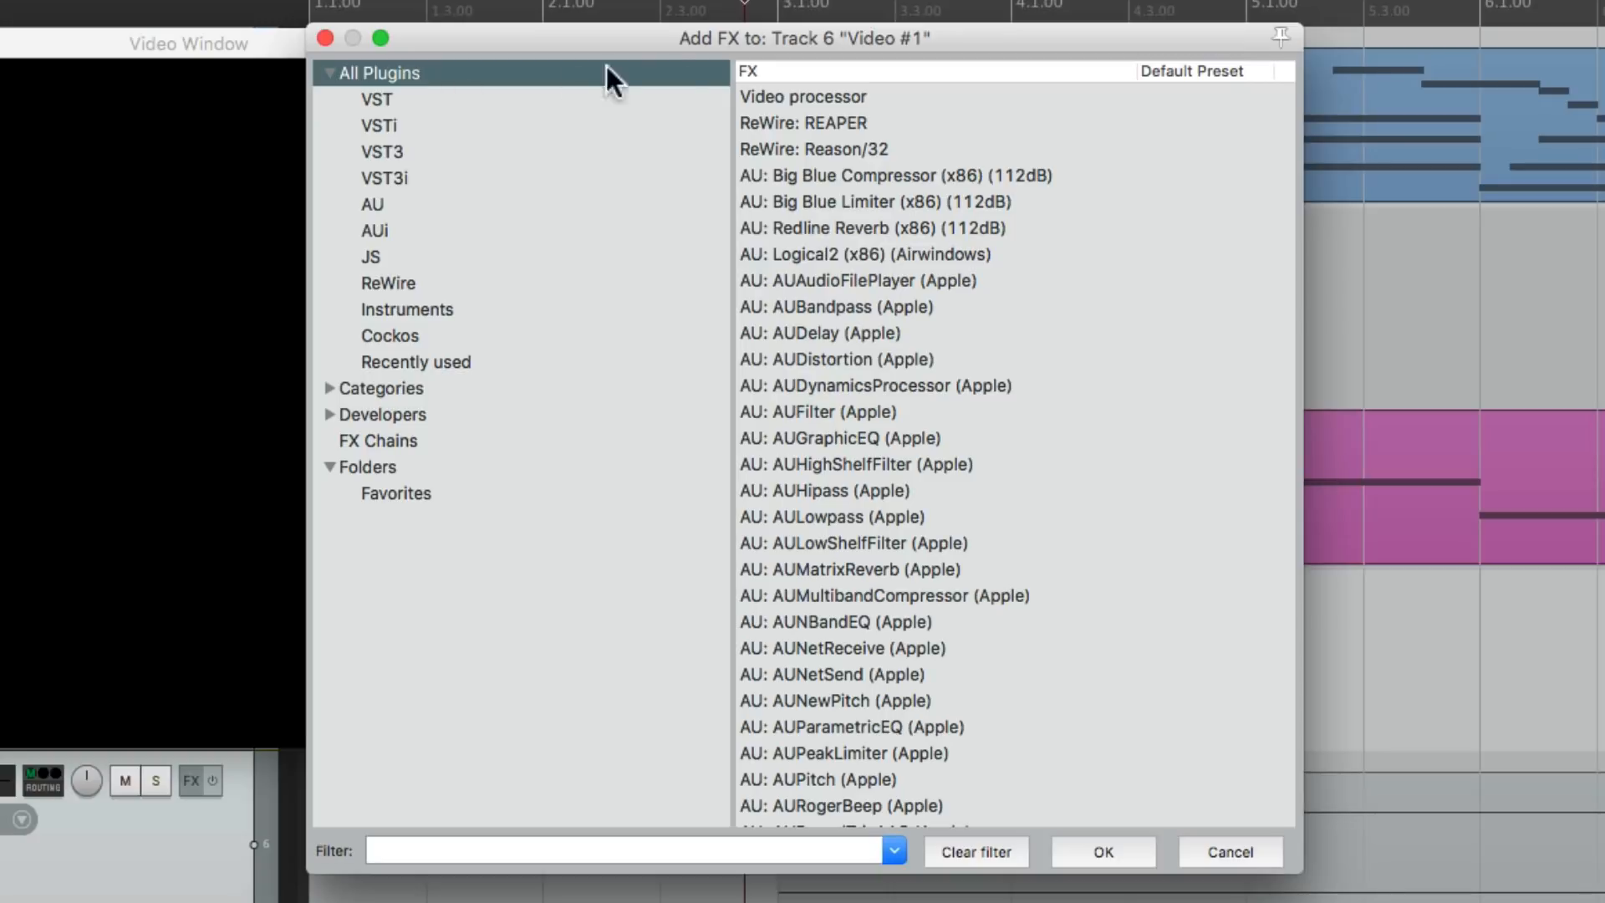
Add Video processor FX with the 'Item fades affect video' preset, plus a second instance set to Vignette
{"action": "left_click", "coordinate": [803, 97]}
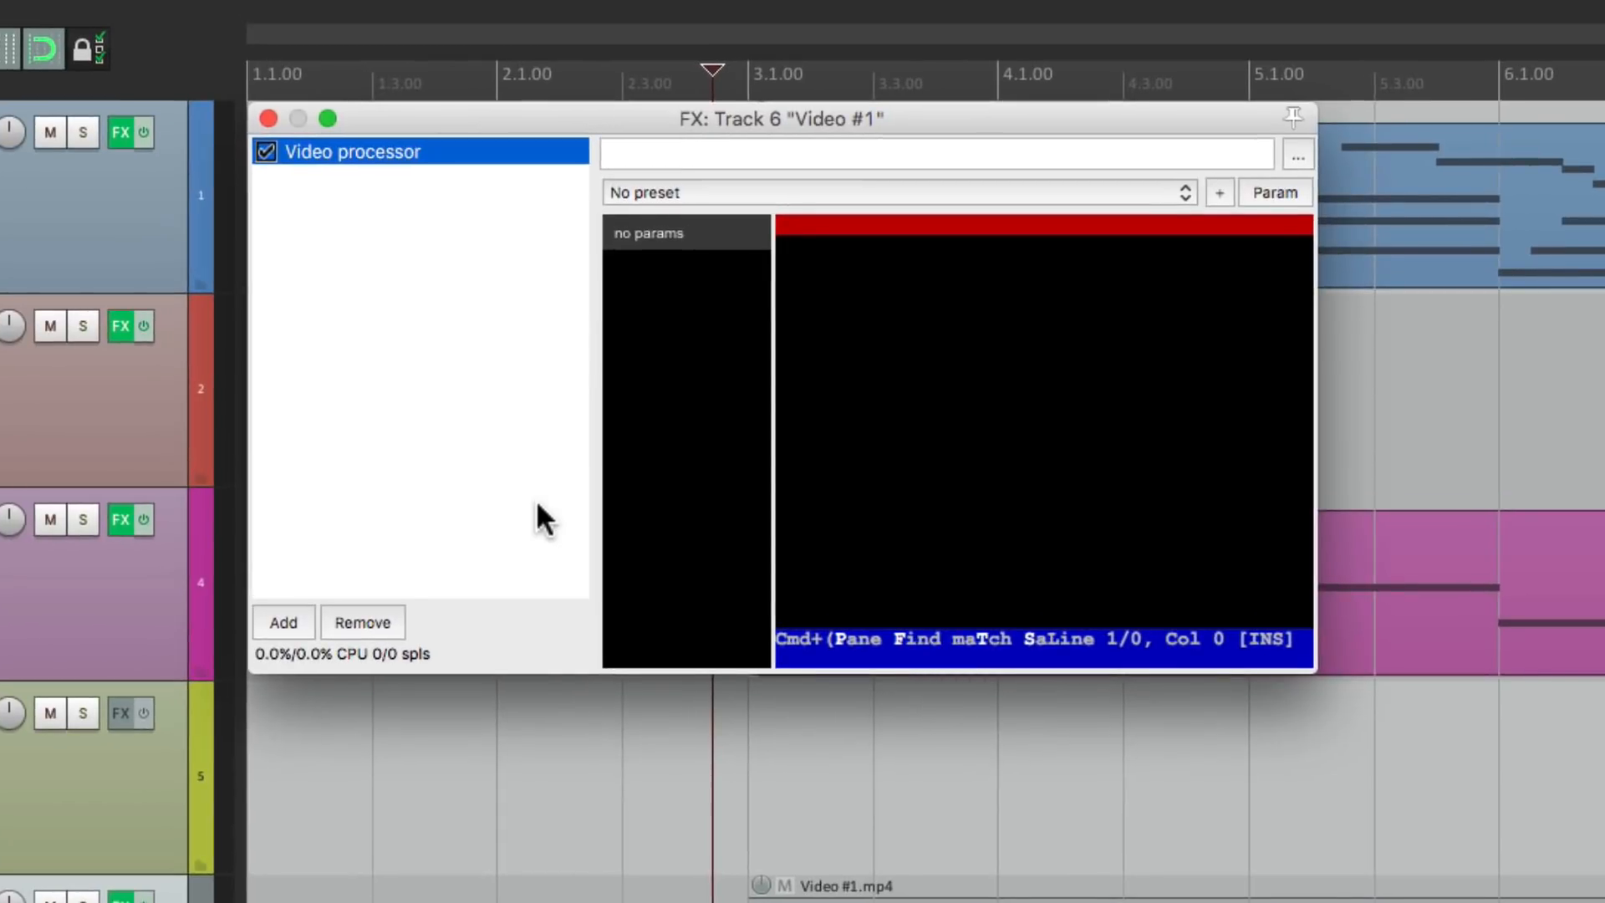
{"action": "mouse_move", "coordinate": [717, 281]}
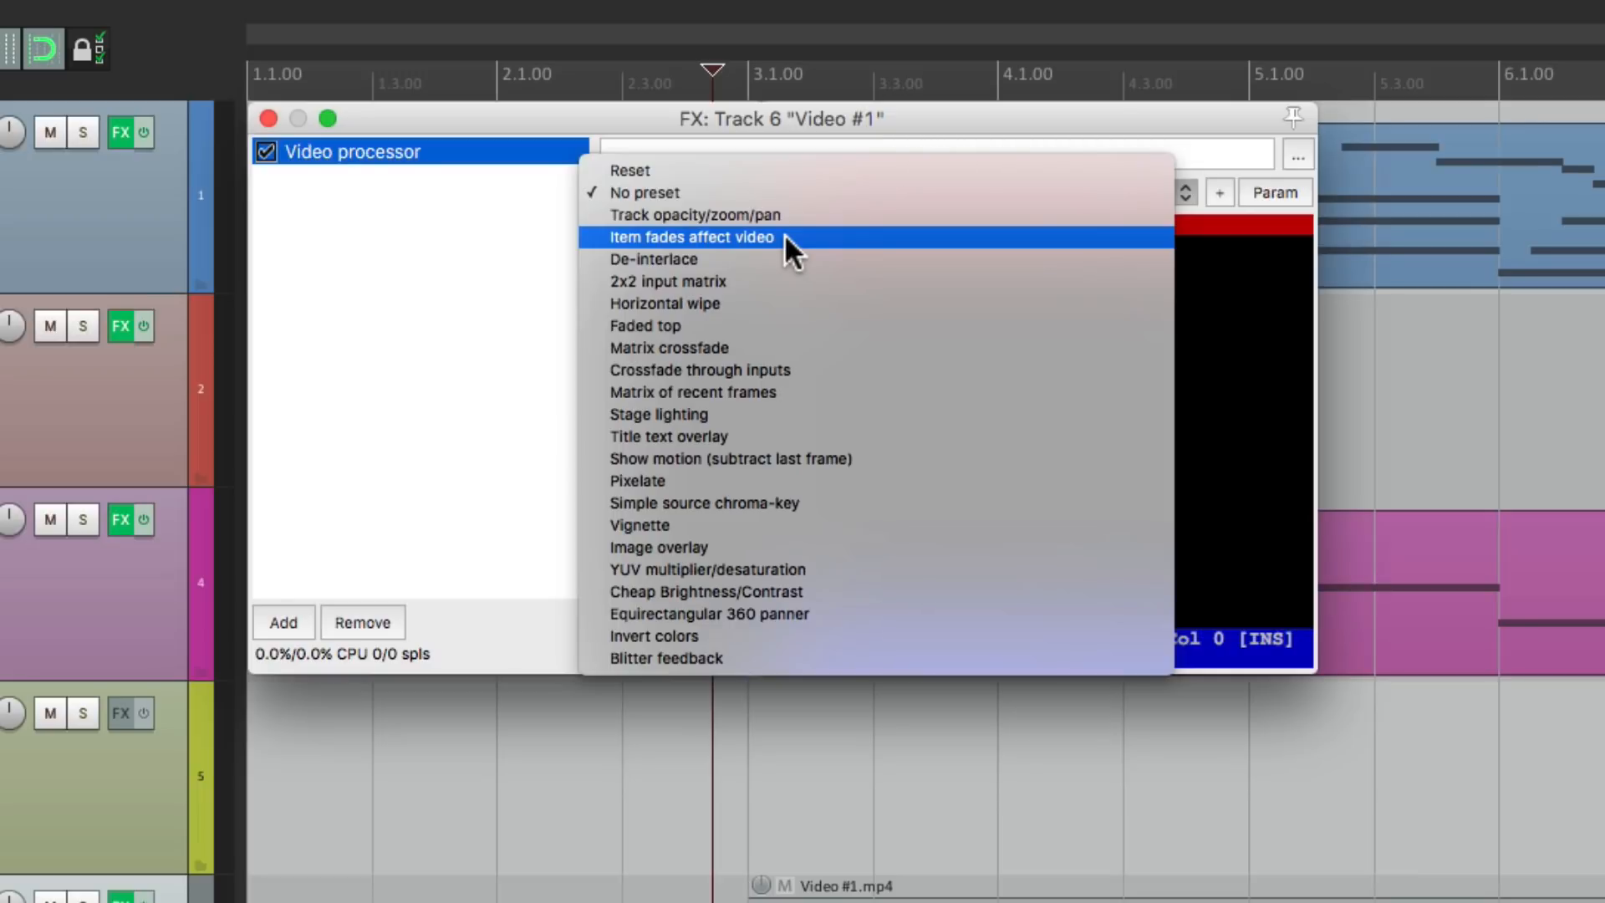
{"action": "left_click", "coordinate": [691, 237]}
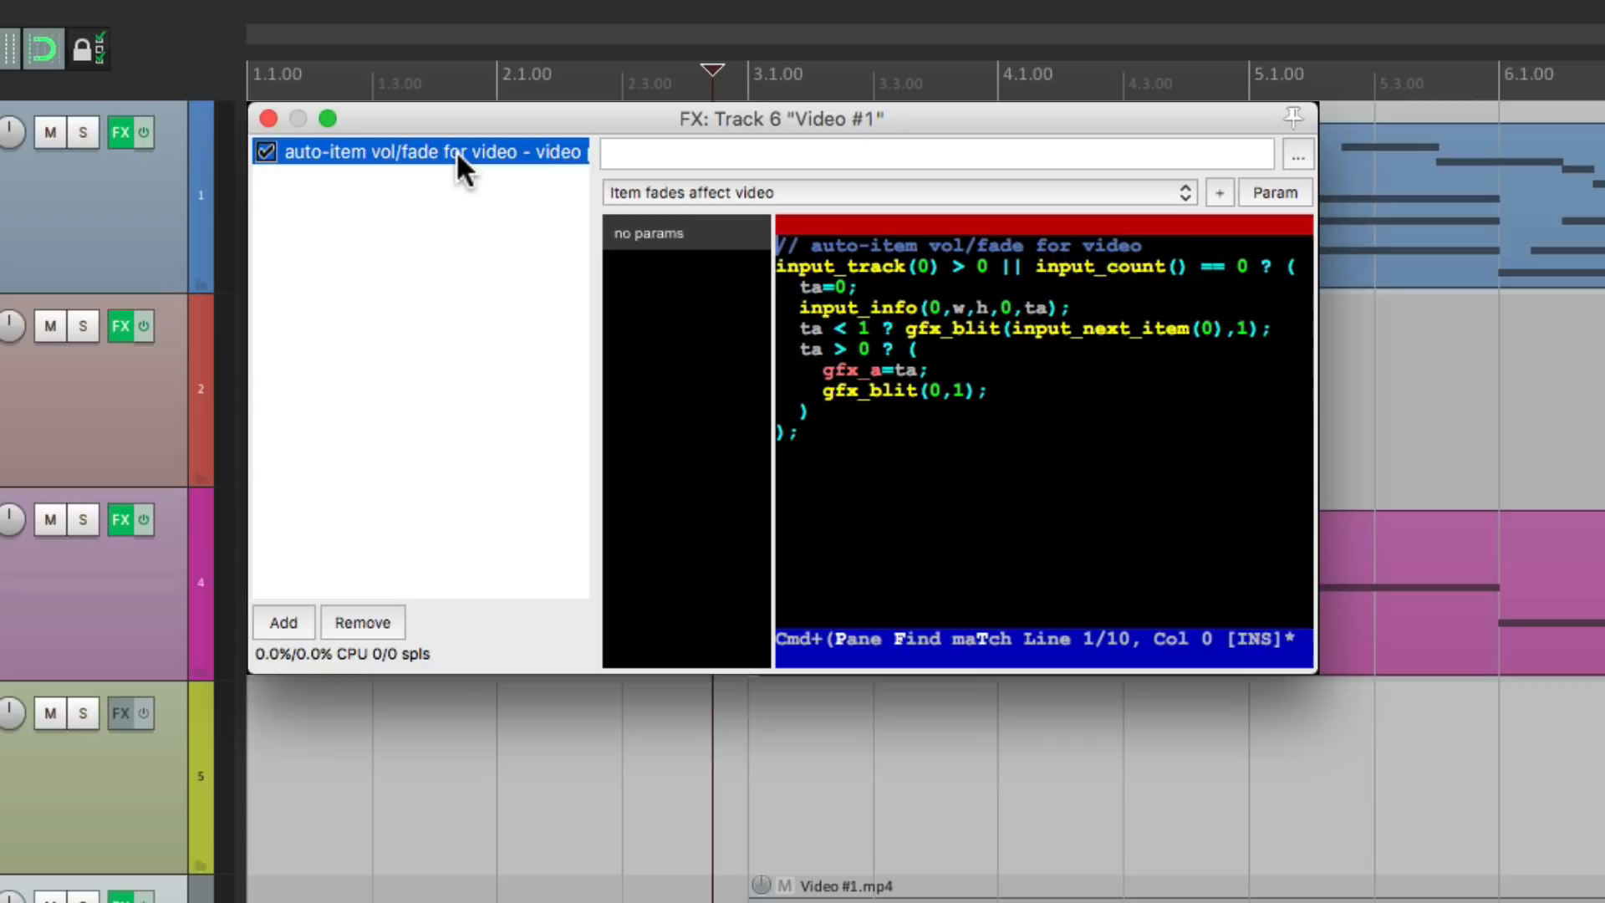
{"action": "left_click", "coordinate": [283, 622]}
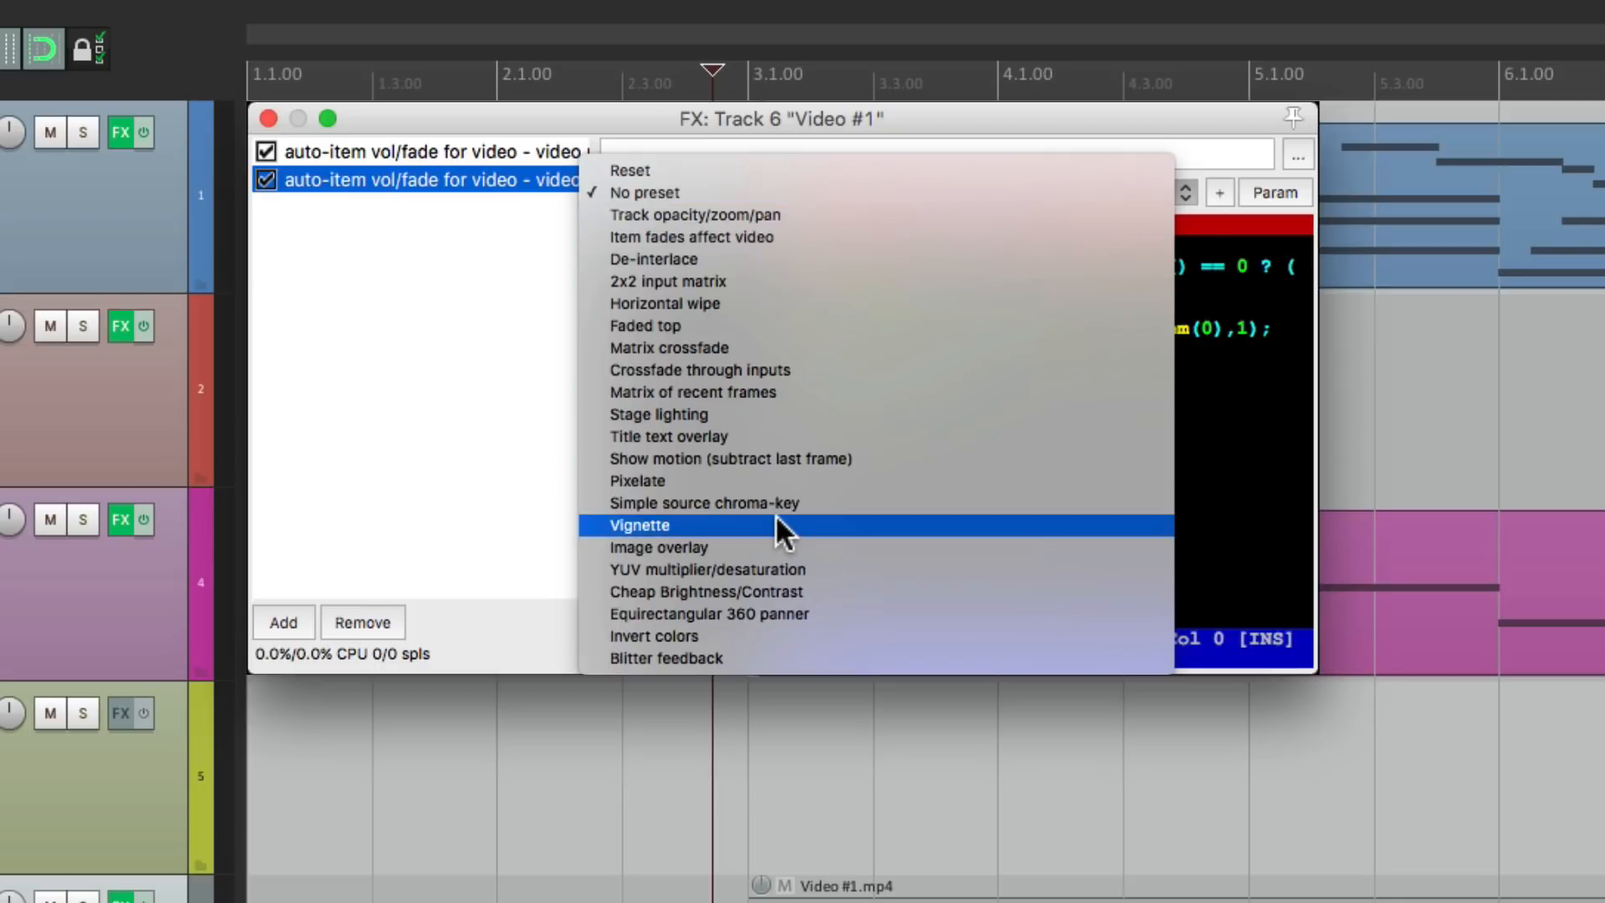
{"action": "left_click", "coordinate": [639, 524]}
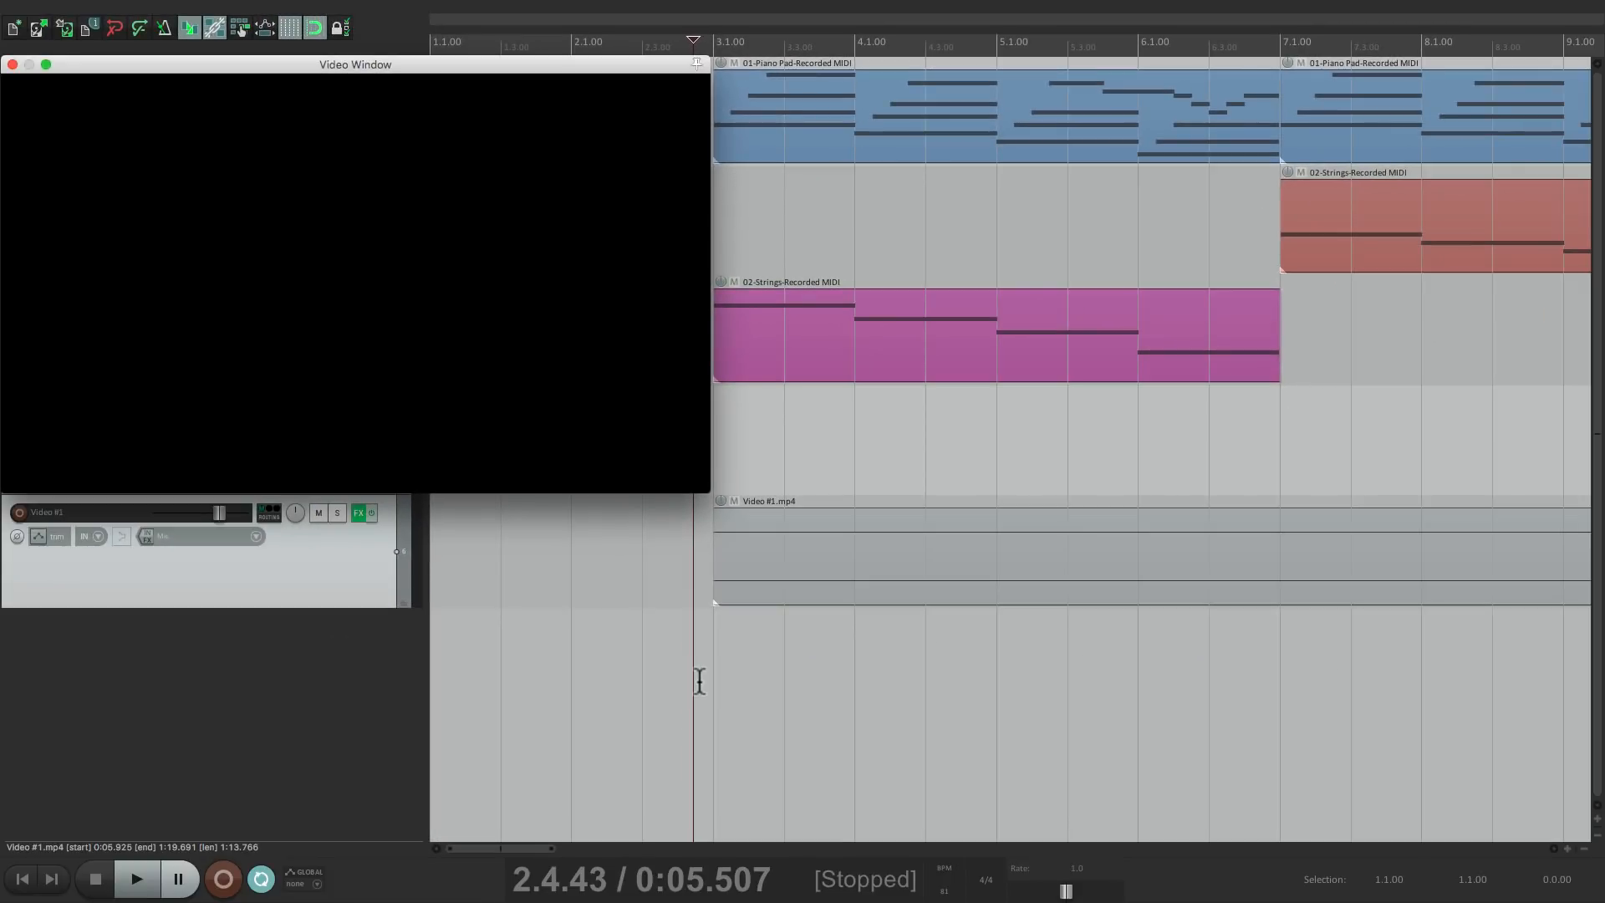
{"action": "mouse_move", "coordinate": [767, 609]}
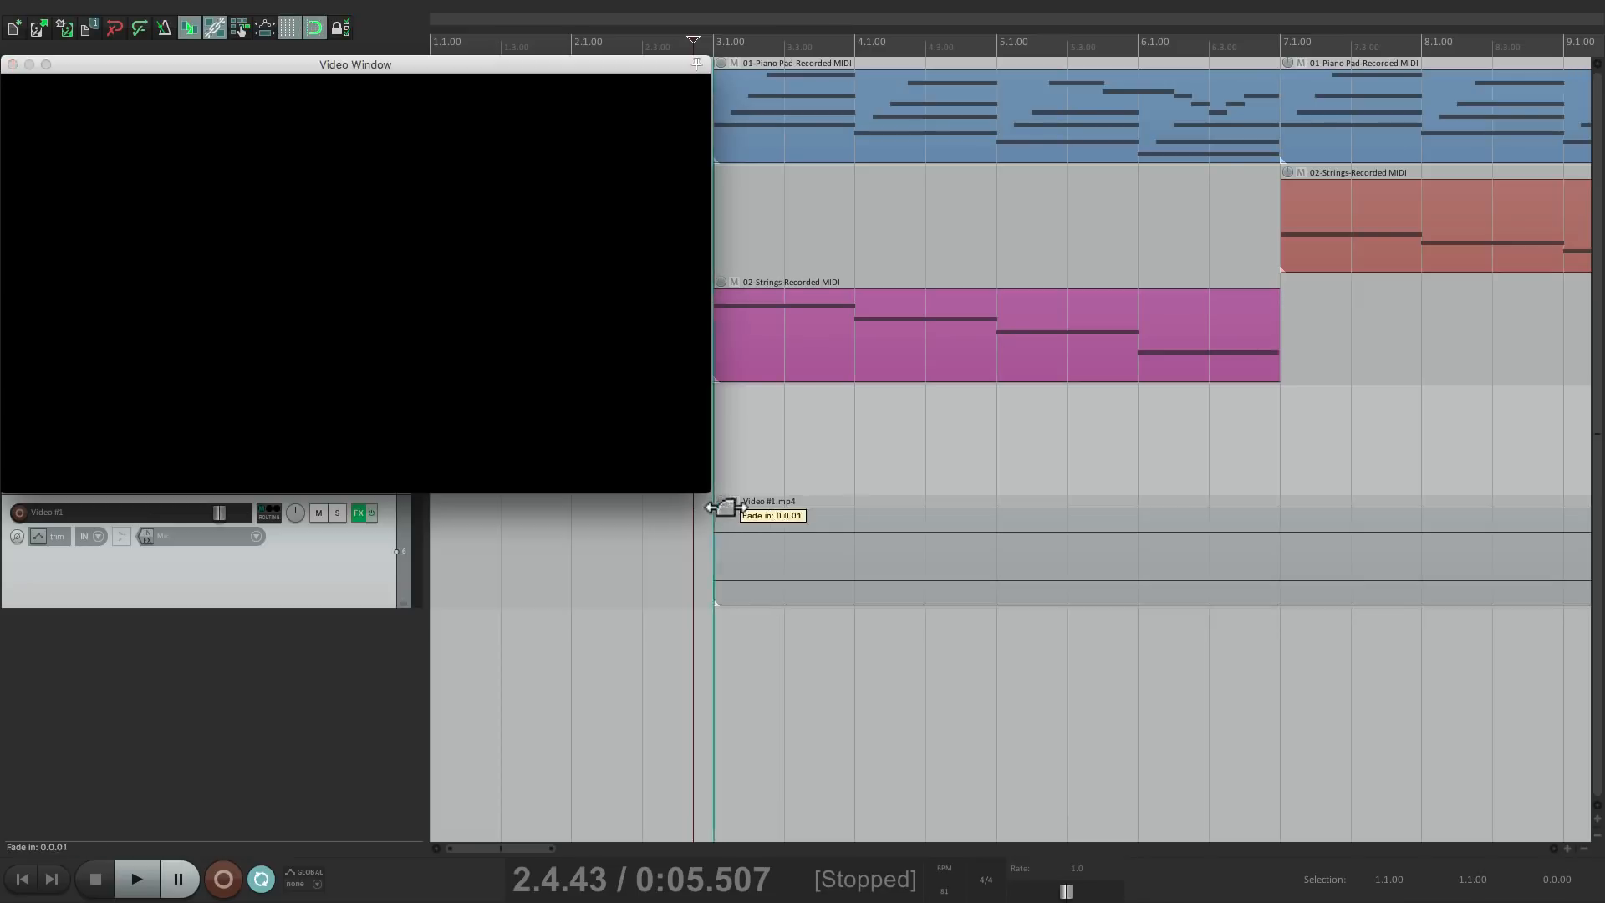
Stretch the Video #1 fade-in to one bar, preview, then shorten it to about half a bar
{"action": "left_click_drag", "start_coordinate": [729, 506], "coordinate": [854, 573]}
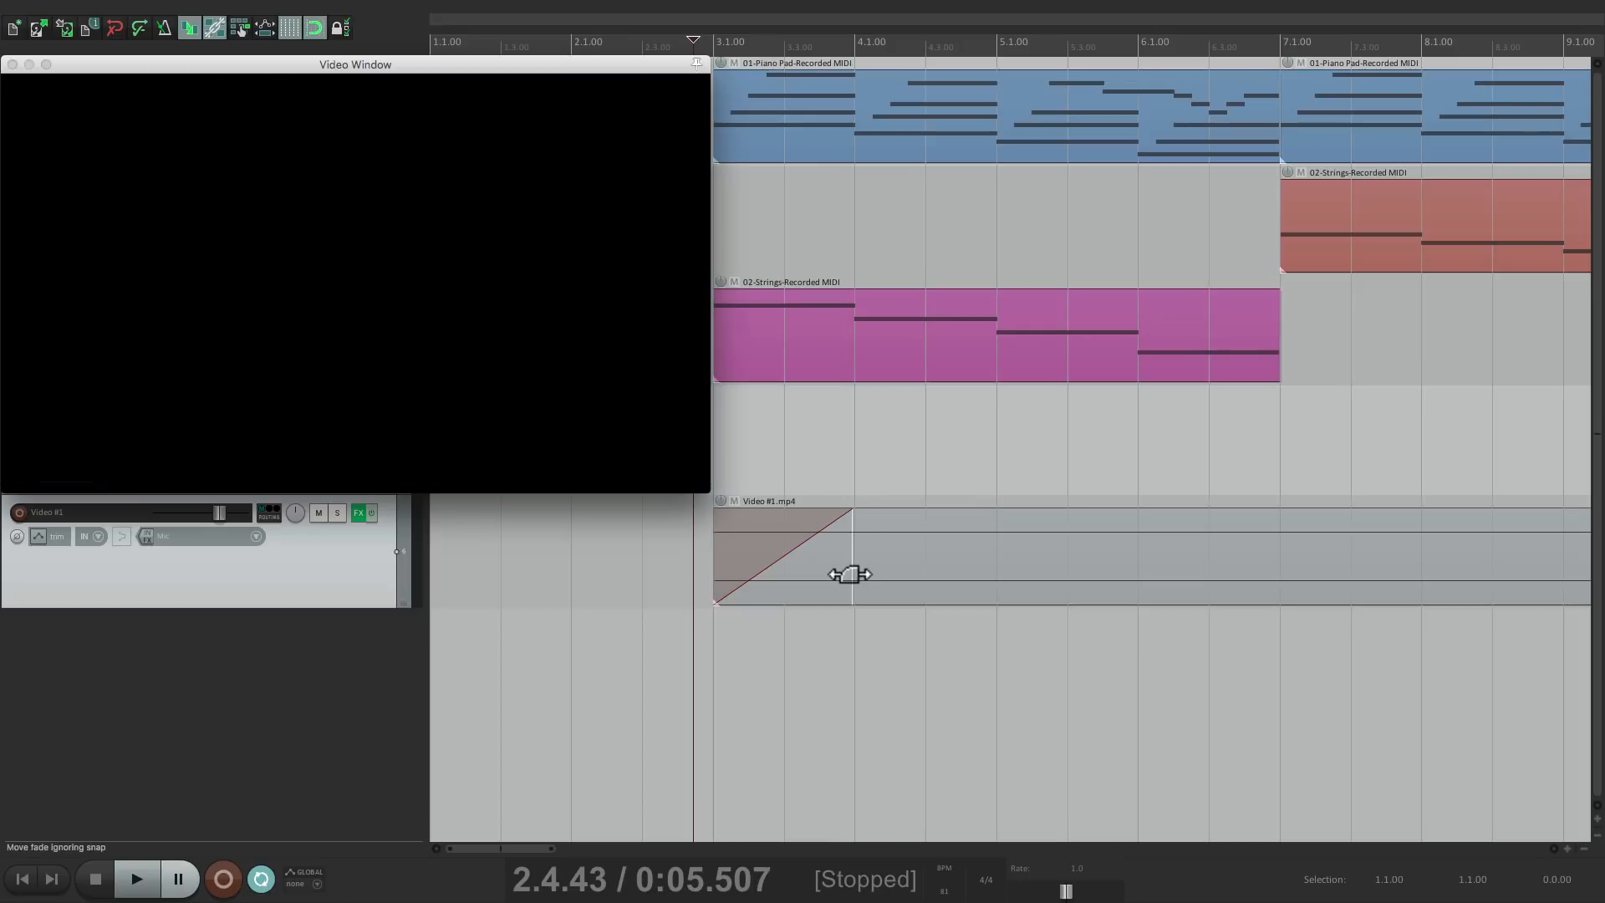
{"action": "left_click", "coordinate": [135, 879]}
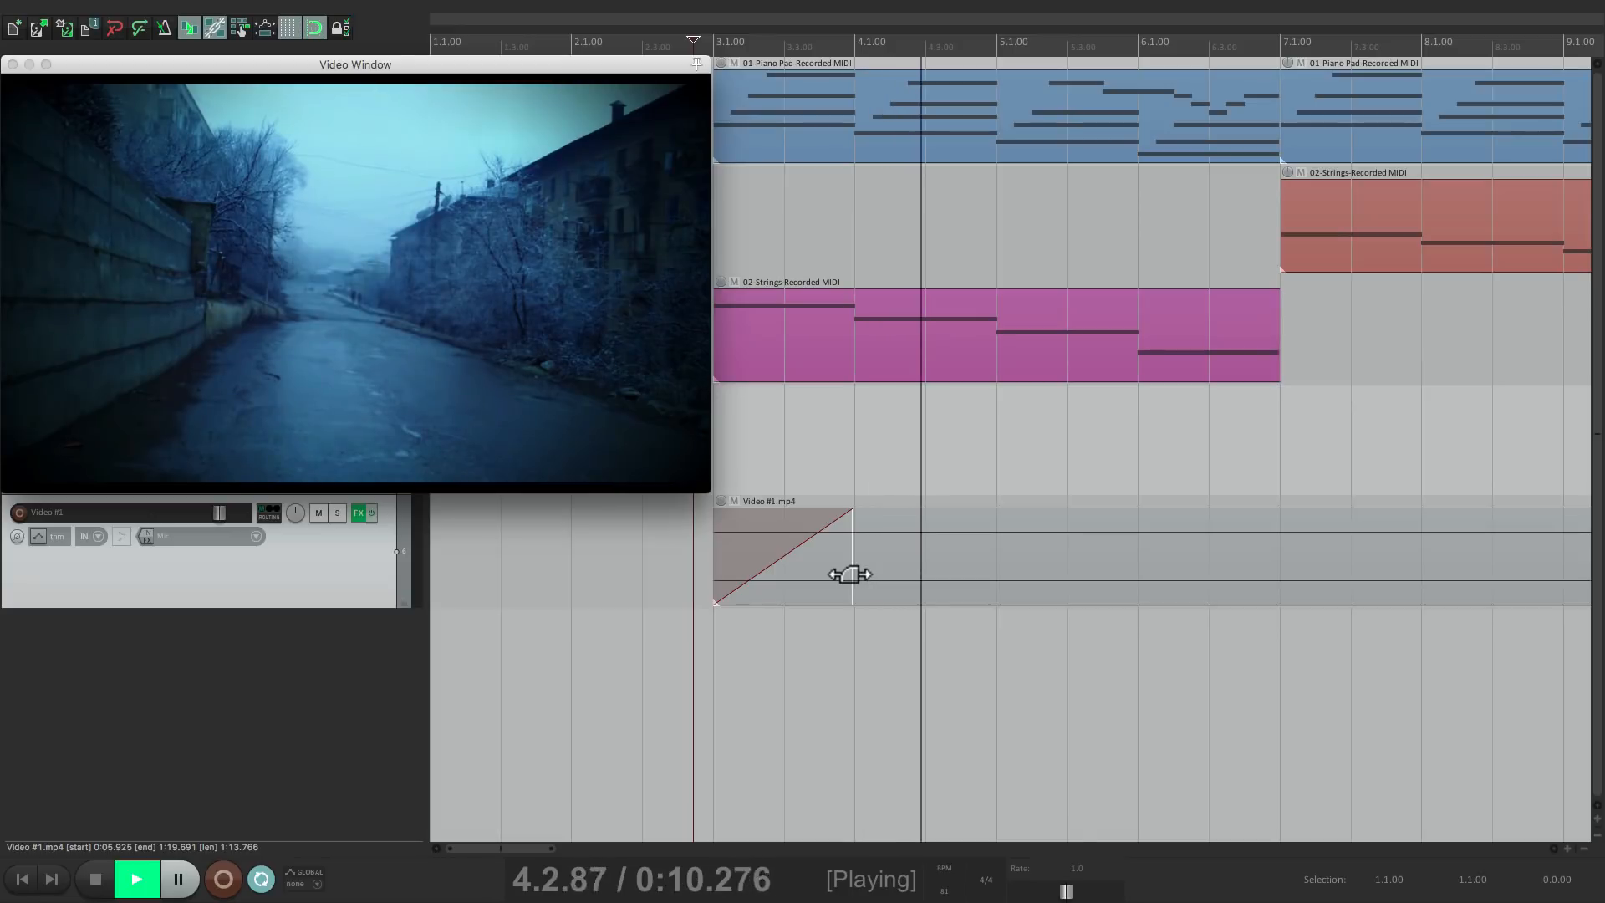
{"action": "left_click", "coordinate": [93, 878]}
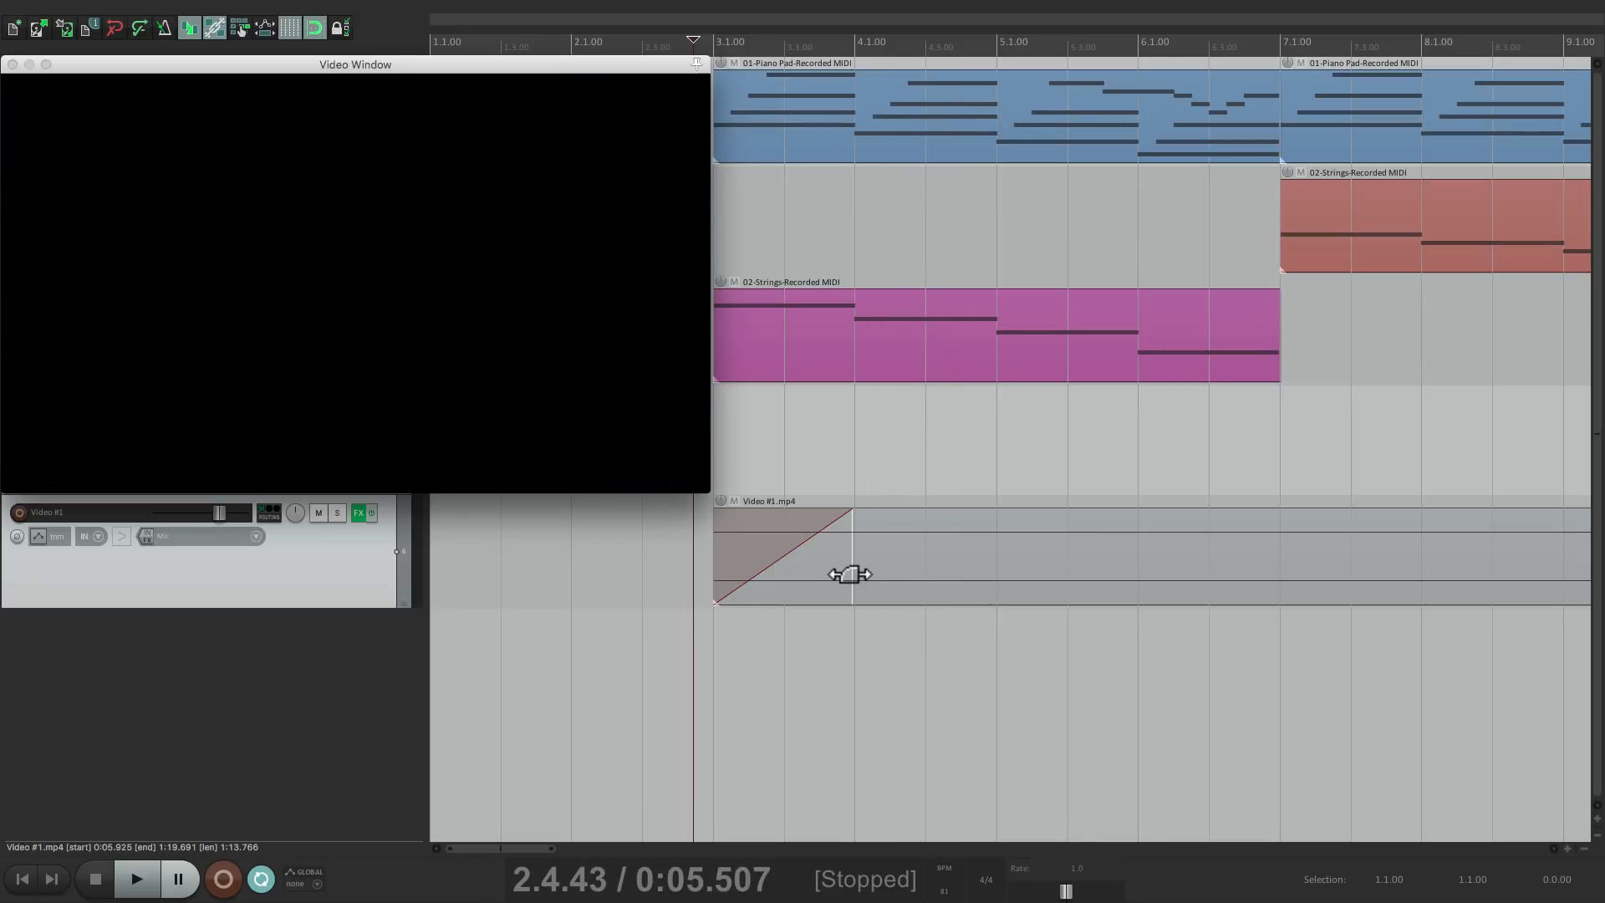
{"action": "left_click_drag", "start_coordinate": [848, 573], "coordinate": [848, 550]}
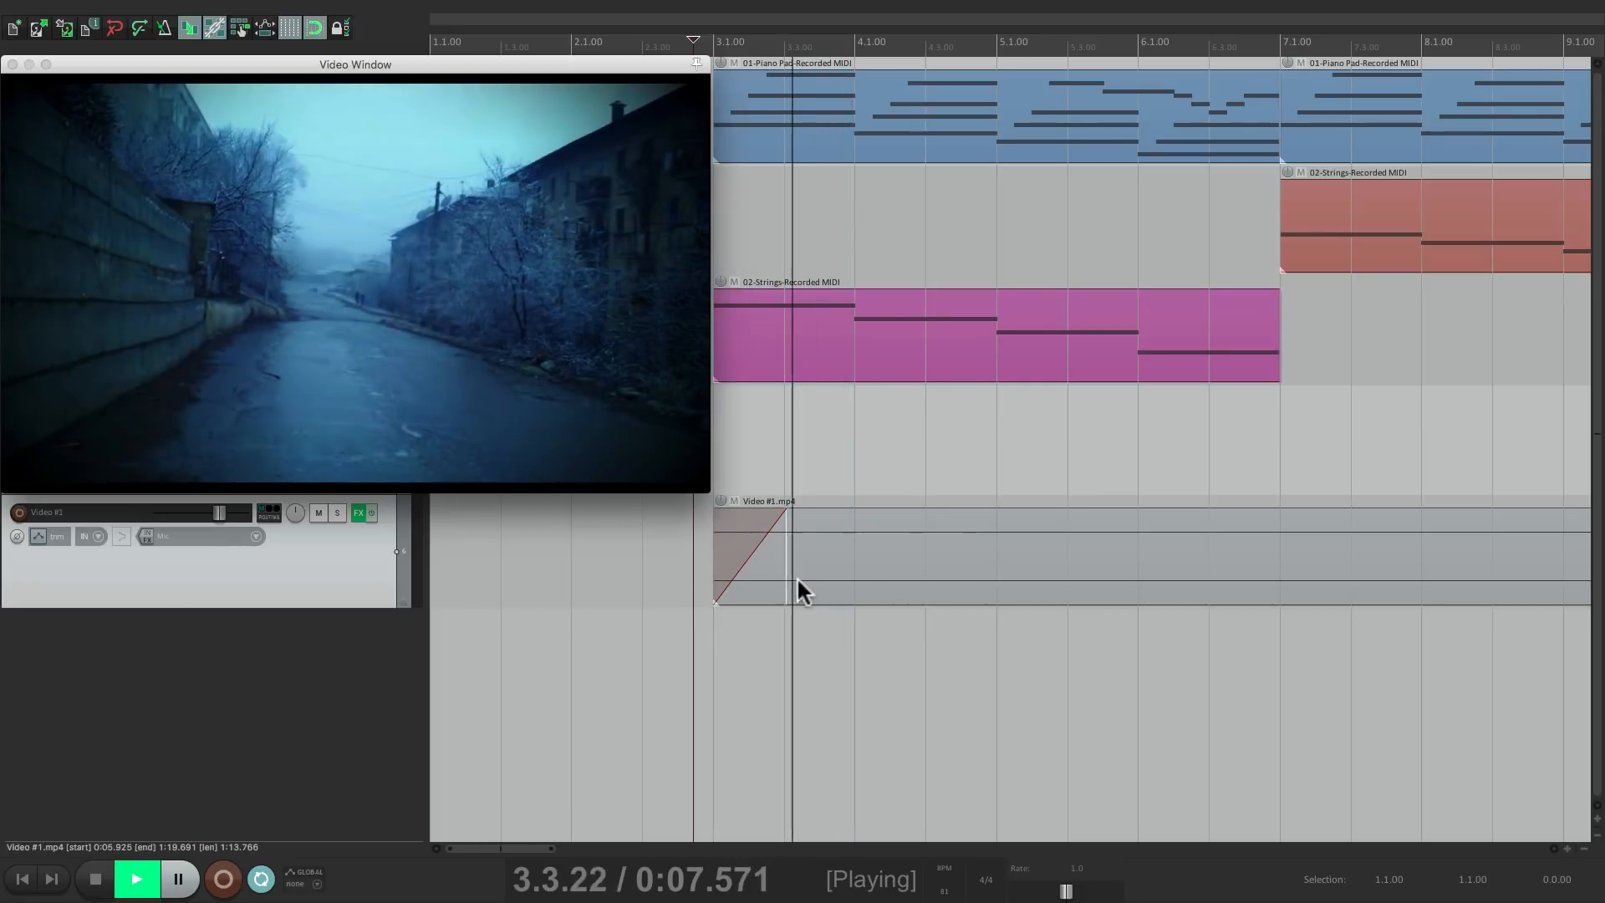
{"action": "left_click", "coordinate": [92, 878]}
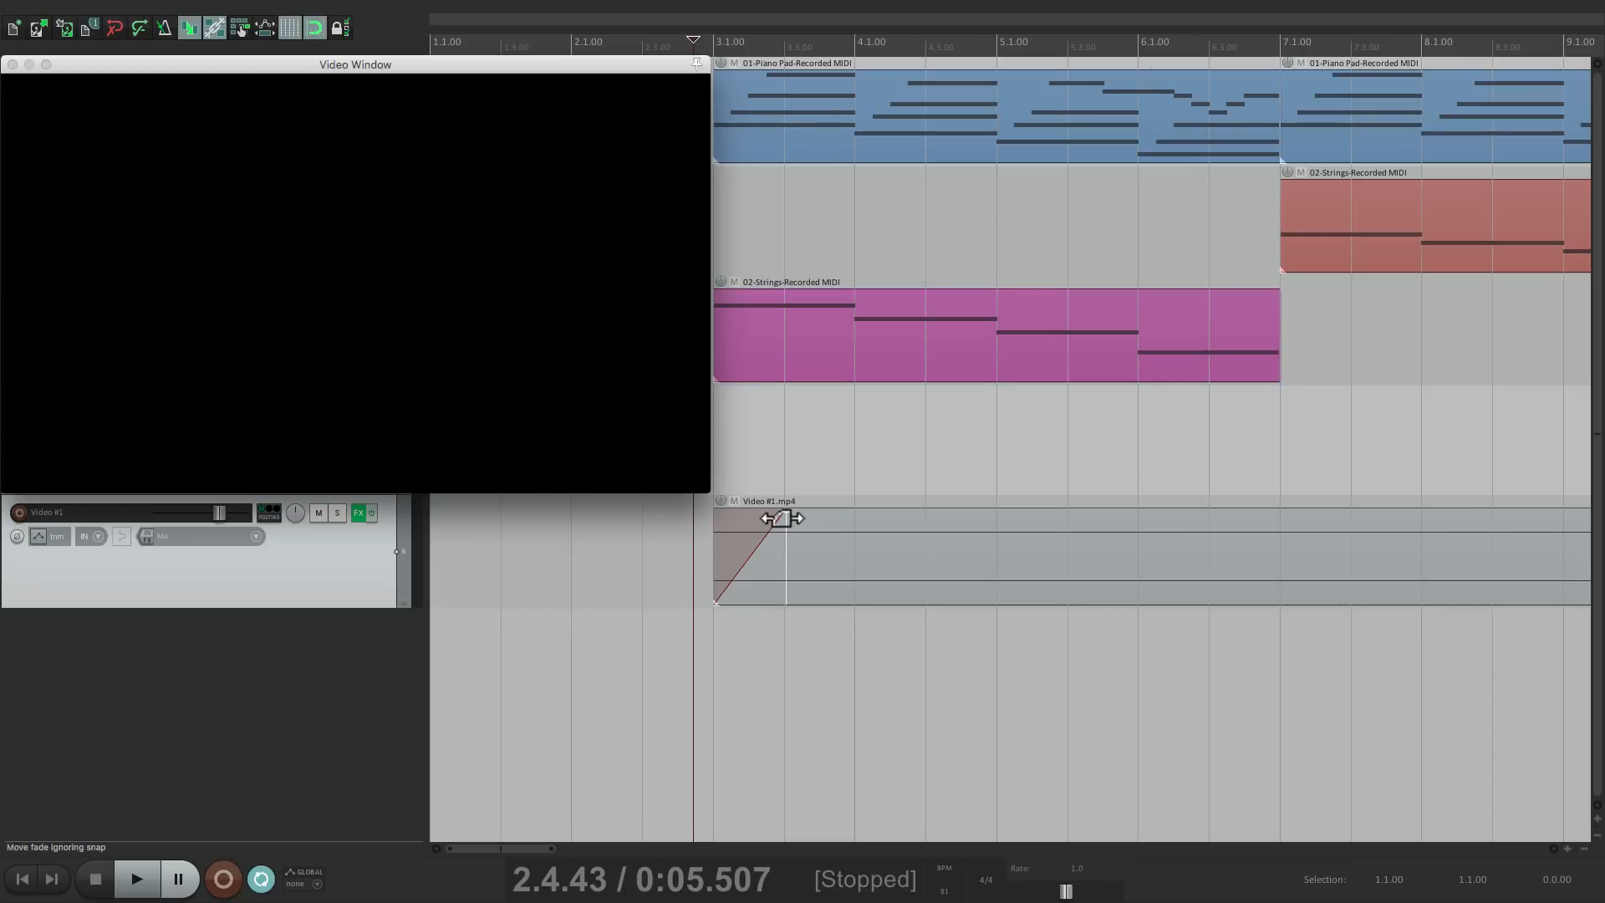
Switch the Video #1 fade-in to a curved shape, adjust its curvature, and pick a faster-rising curve
{"action": "right_click", "coordinate": [780, 518]}
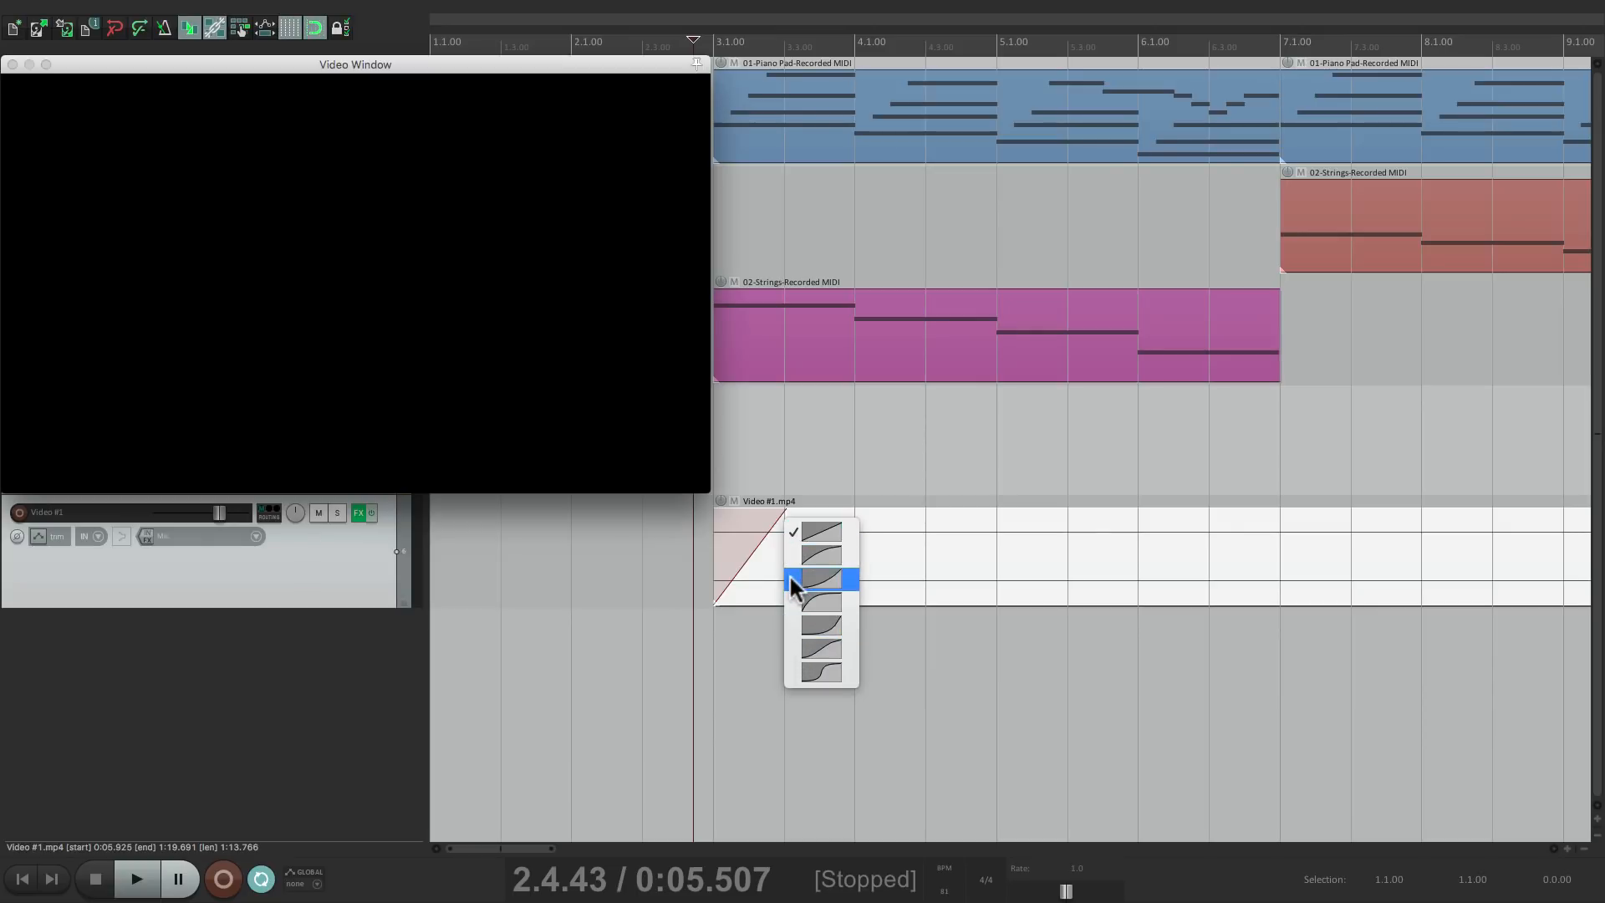
{"action": "left_click", "coordinate": [820, 578]}
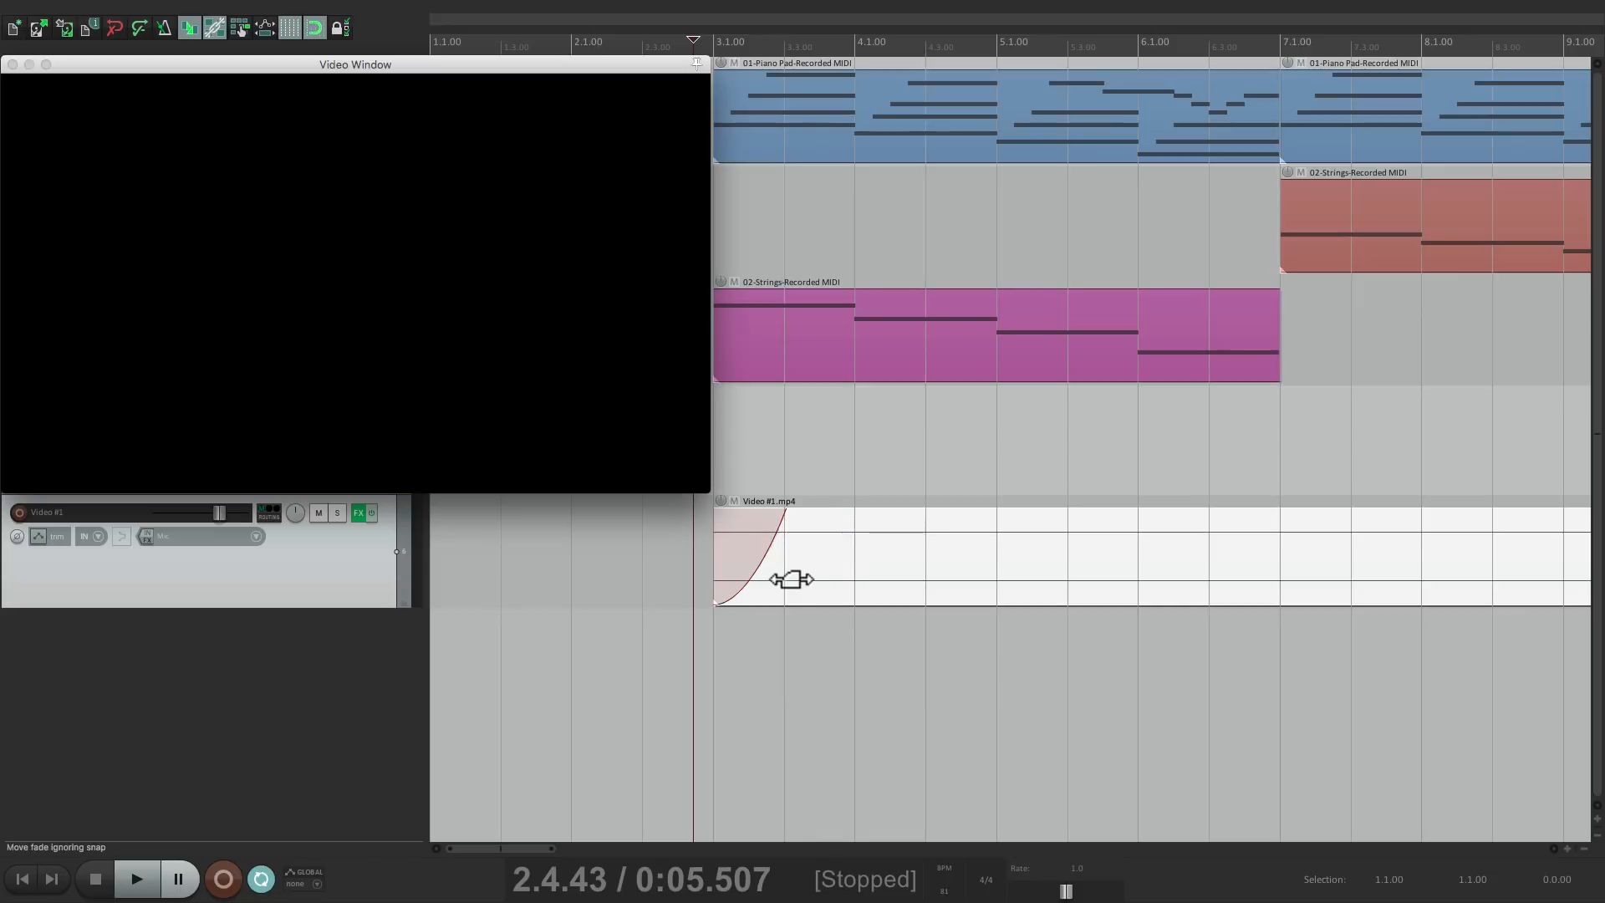
{"action": "left_click", "coordinate": [136, 878]}
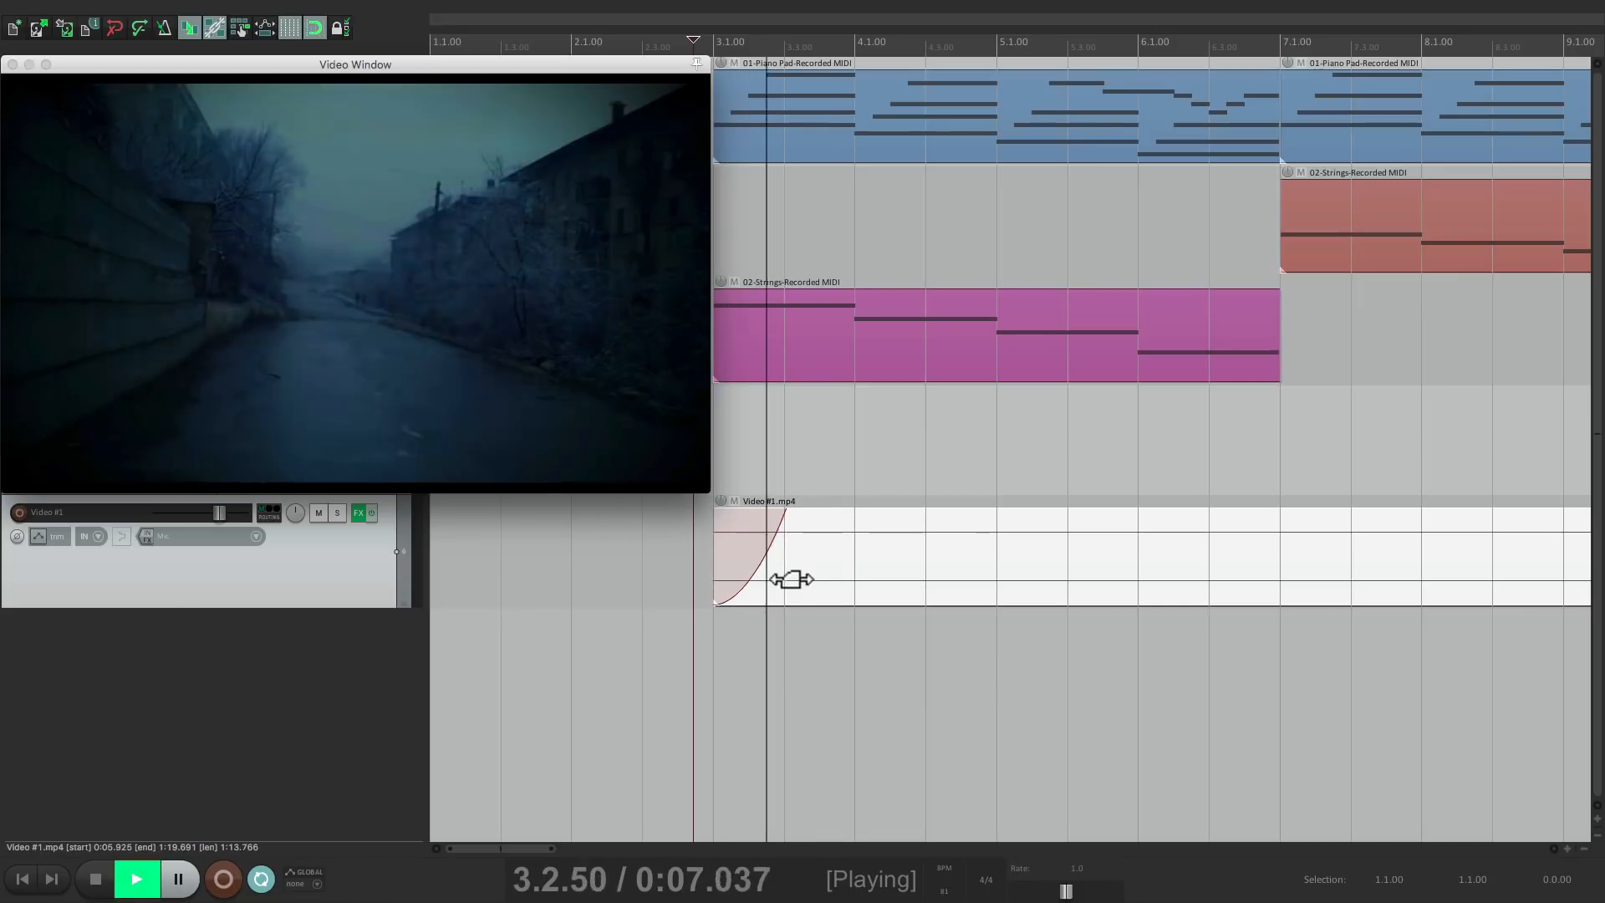
{"action": "left_click_drag", "start_coordinate": [789, 579], "coordinate": [790, 524]}
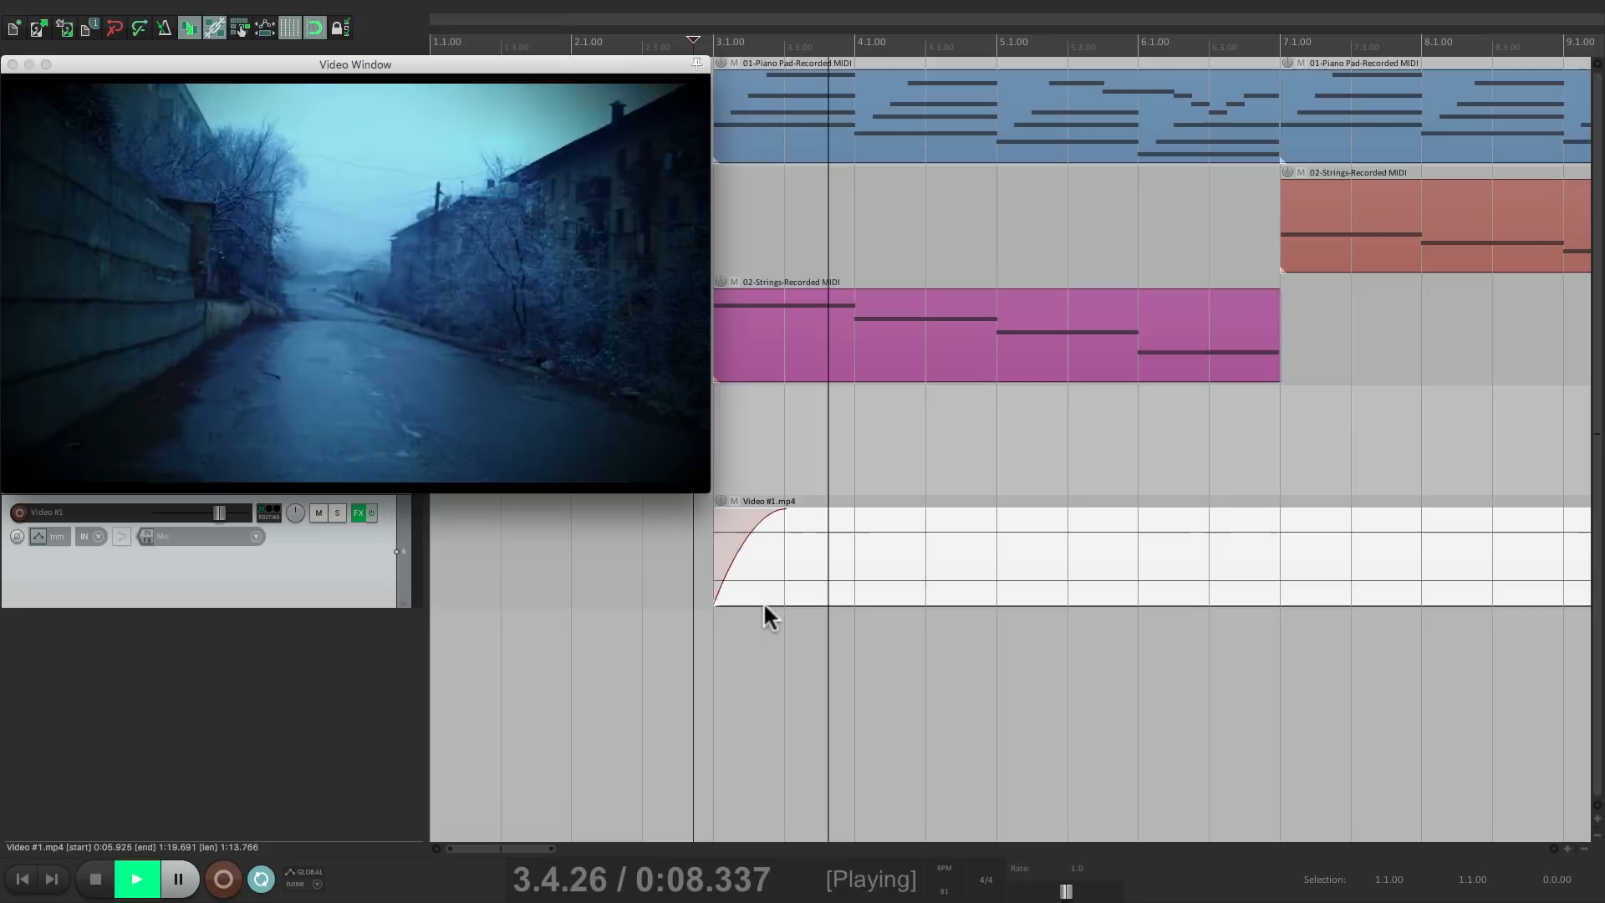
{"action": "left_click", "coordinate": [133, 879]}
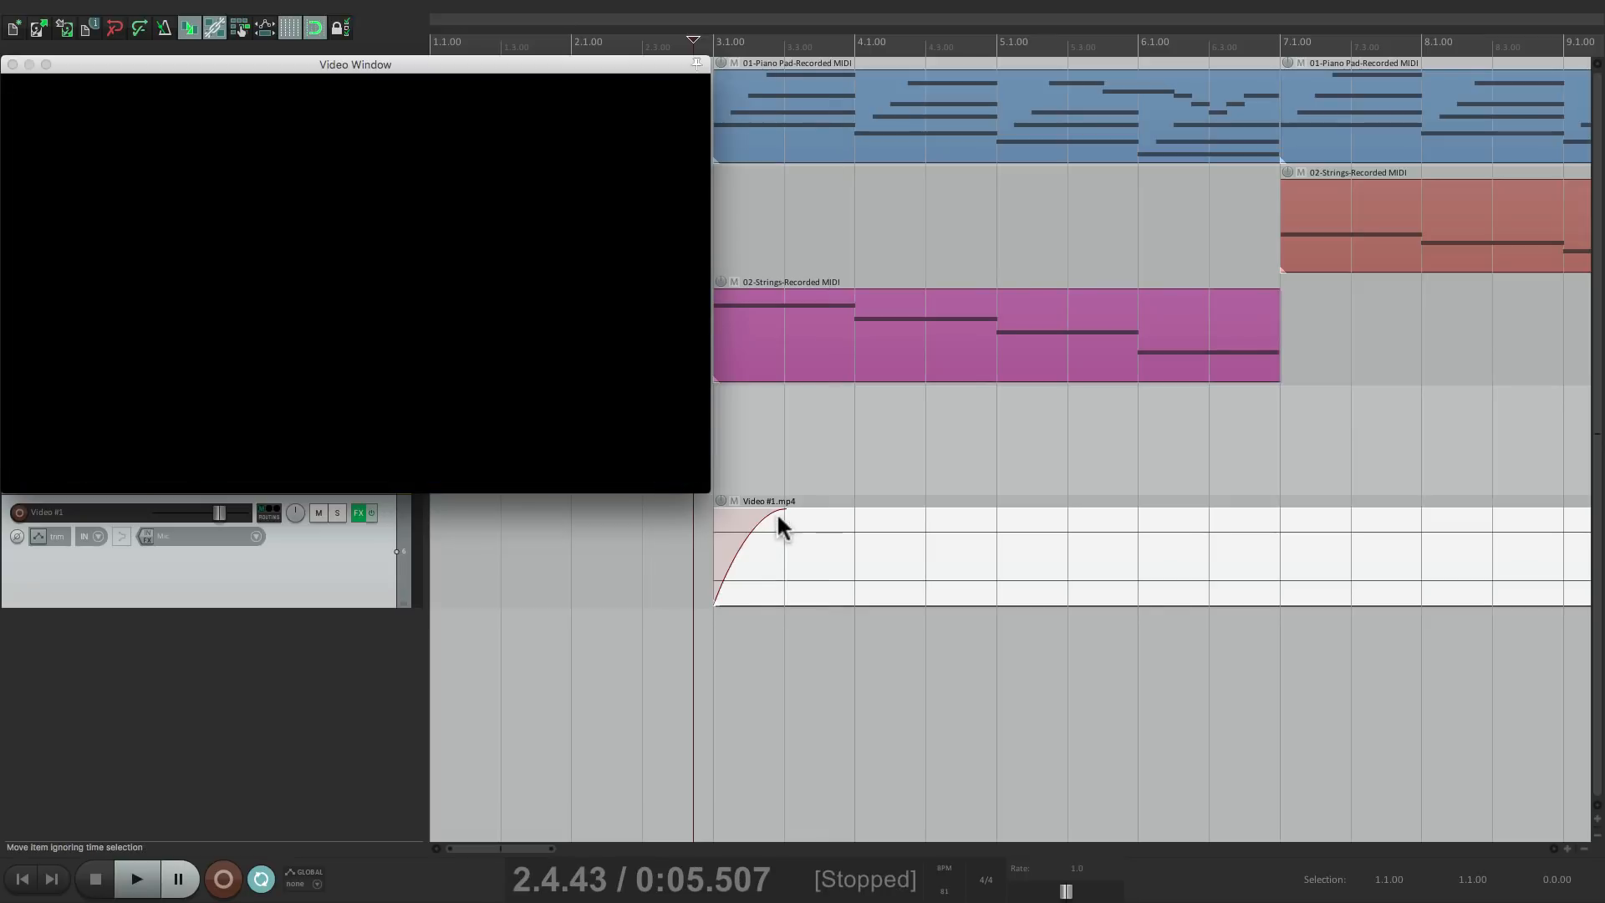
{"action": "left_click", "coordinate": [778, 522]}
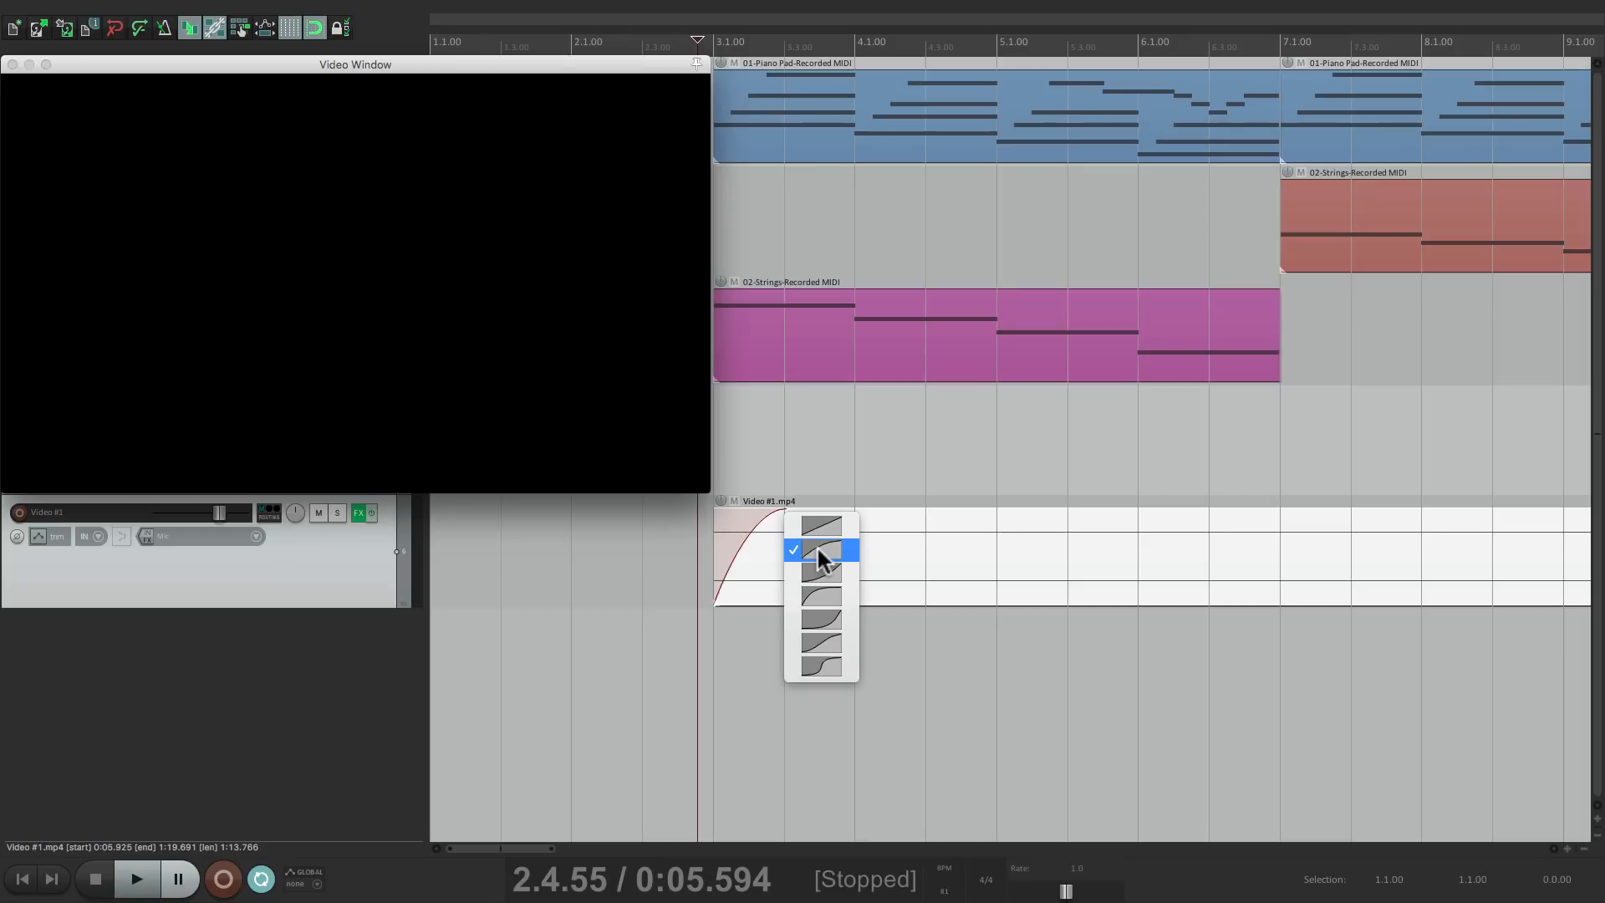
{"action": "left_click", "coordinate": [820, 550]}
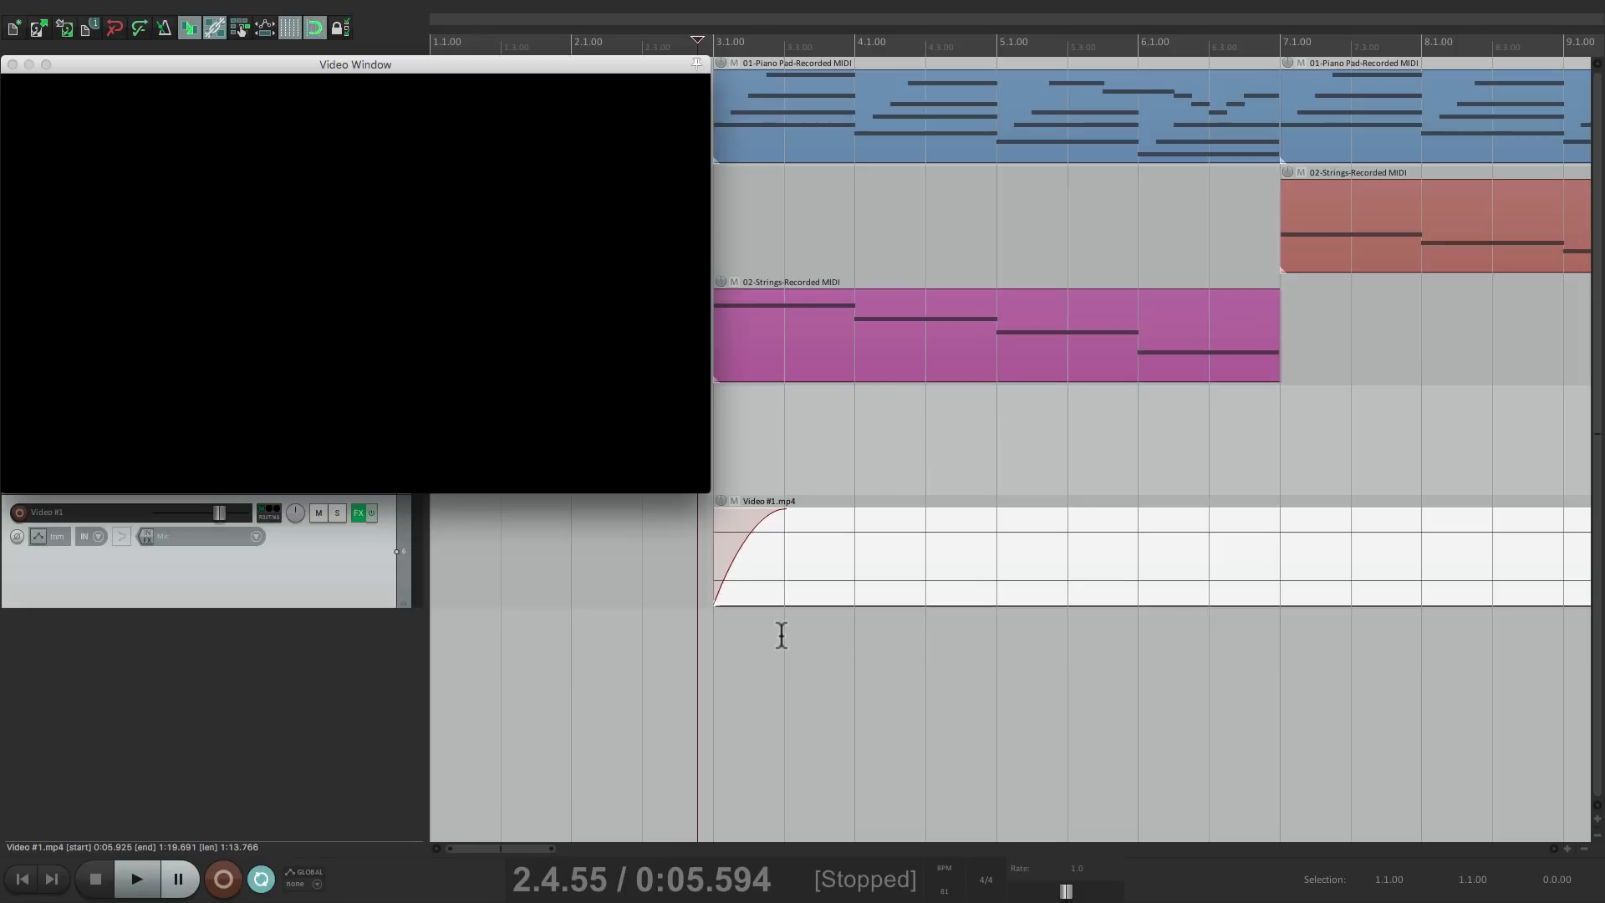
Split Video #1 at bar 7, move the later piece to a new track below and mute that track
{"action": "left_click", "coordinate": [133, 879]}
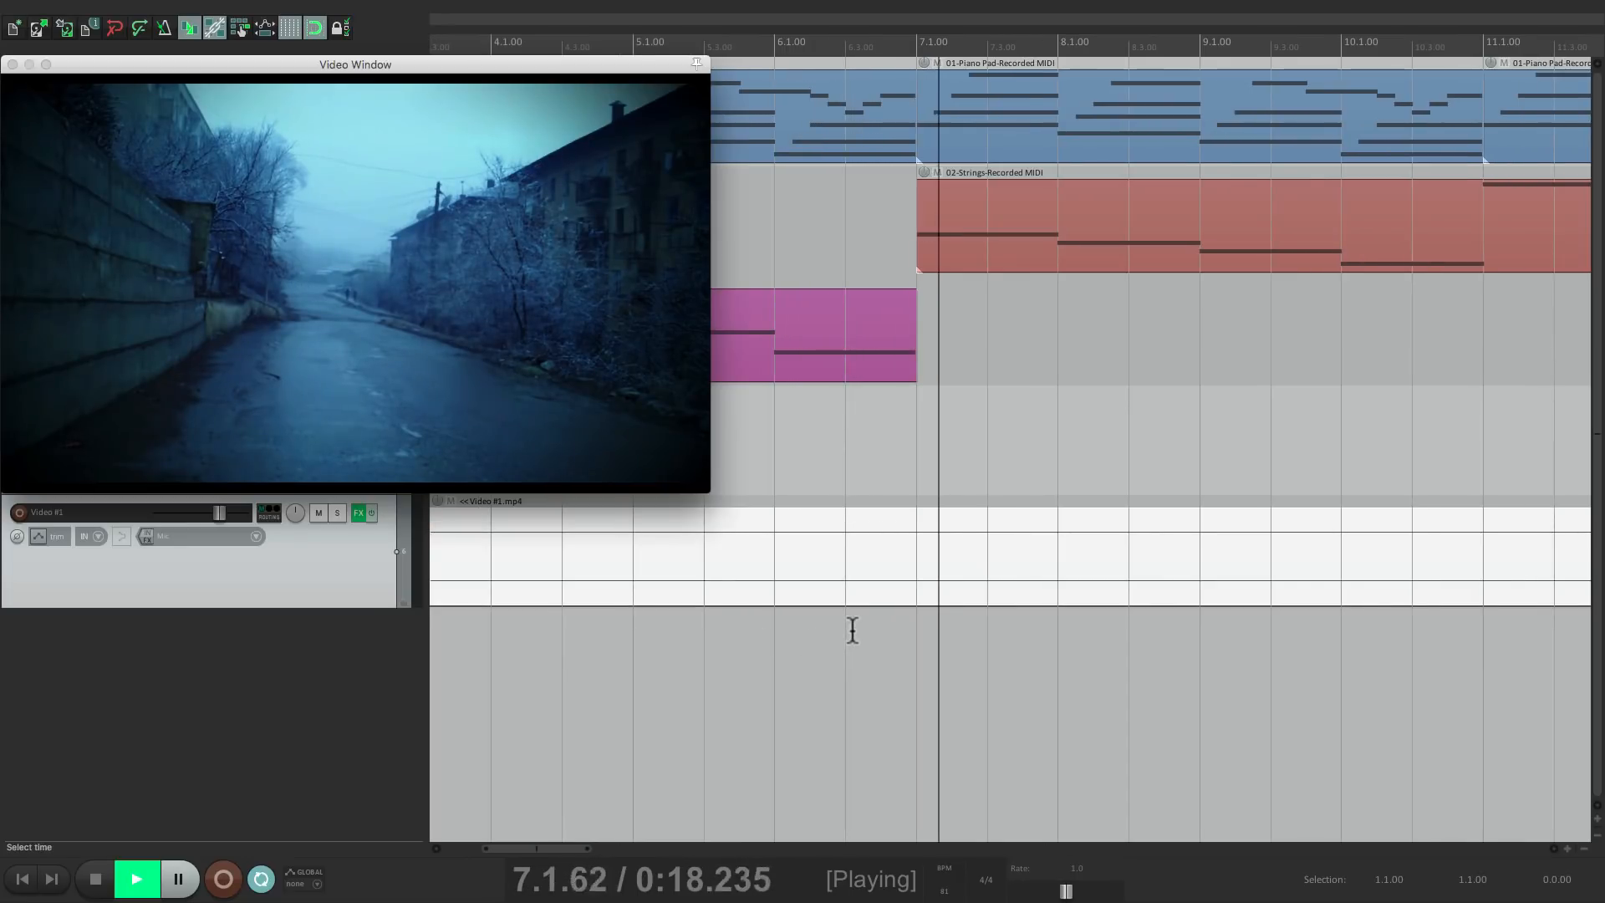
{"action": "left_click", "coordinate": [93, 879]}
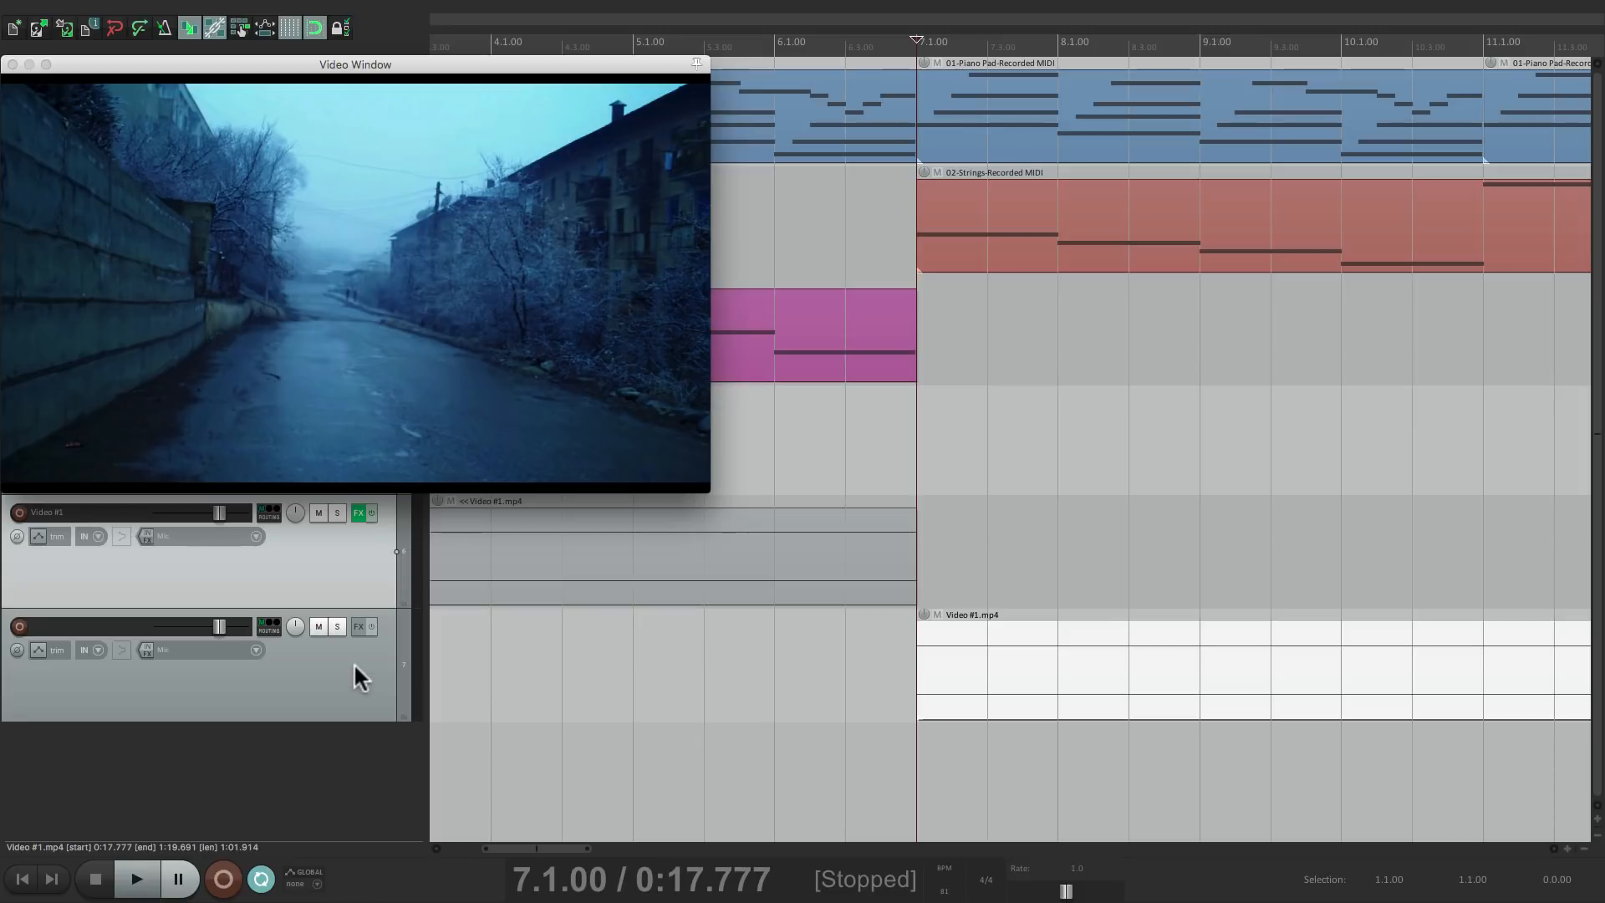
{"action": "left_click", "coordinate": [318, 625]}
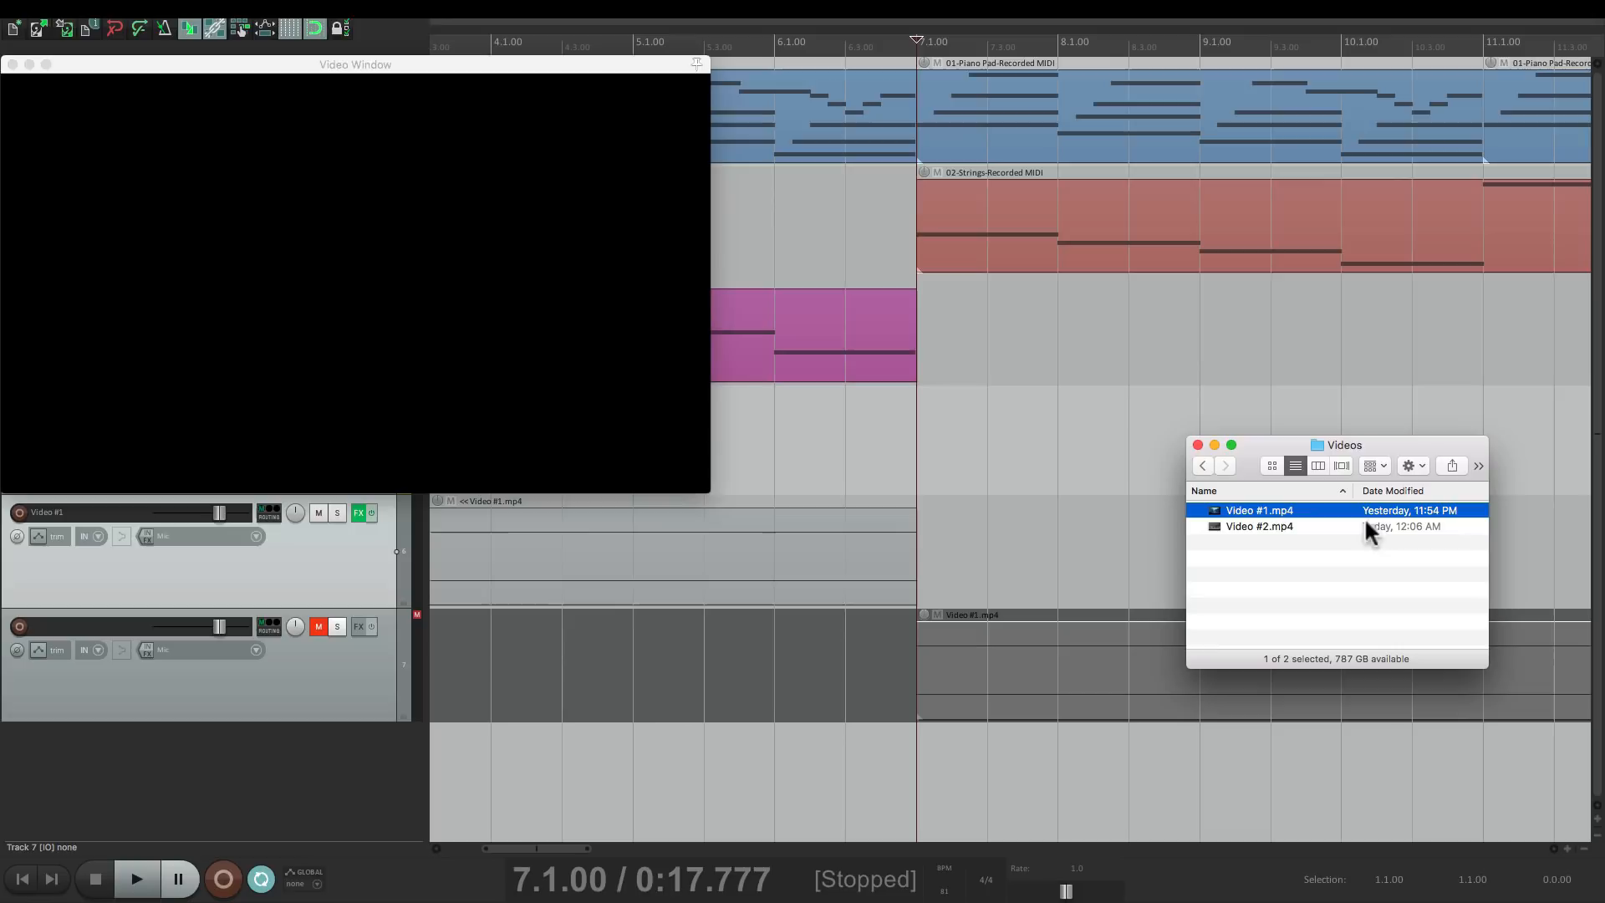
Drop Video #2.mp4 onto the main video track at bar 7, then slide it to bar 6 to crossfade with Video #1
{"action": "left_click_drag", "start_coordinate": [1258, 525], "coordinate": [986, 517]}
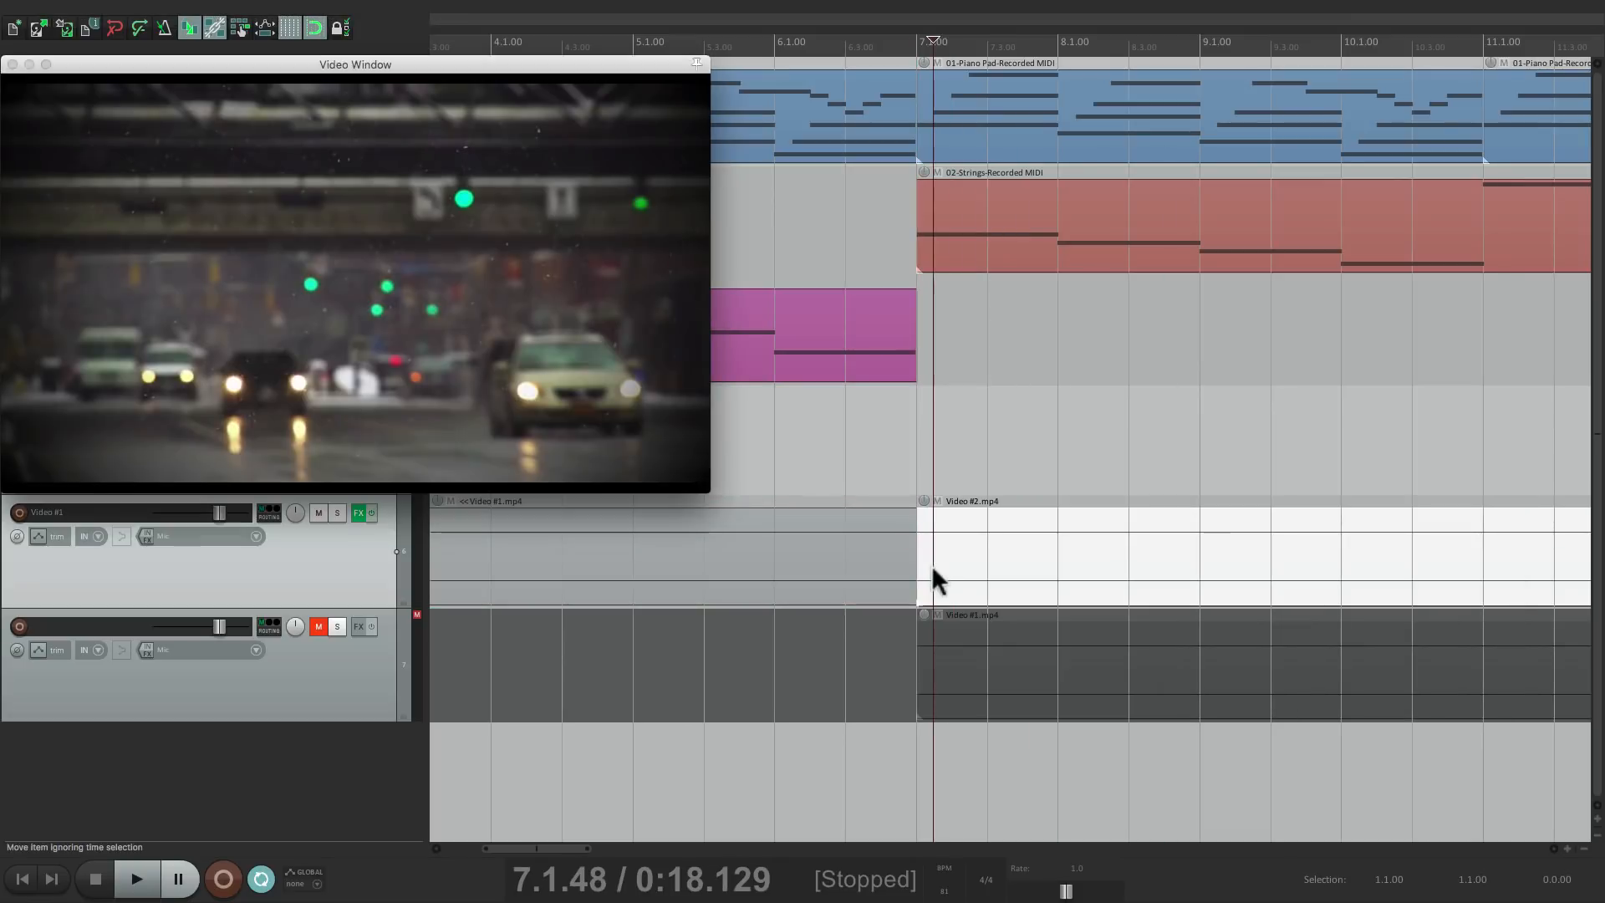
{"action": "mouse_move", "coordinate": [887, 517]}
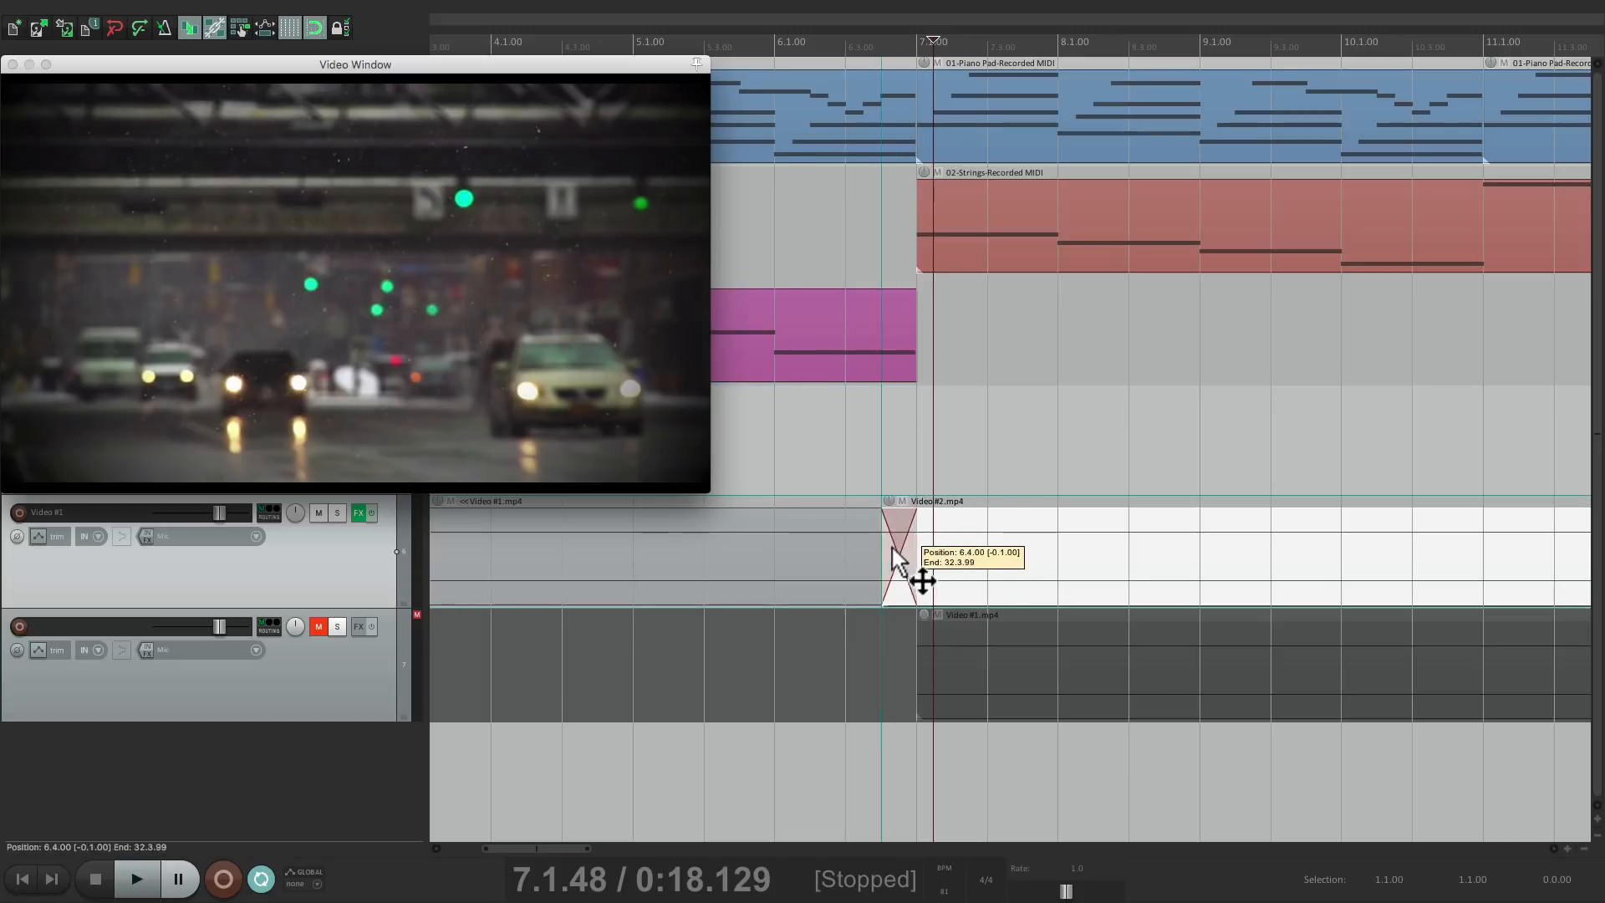
{"action": "left_click_drag", "start_coordinate": [899, 558], "coordinate": [829, 574]}
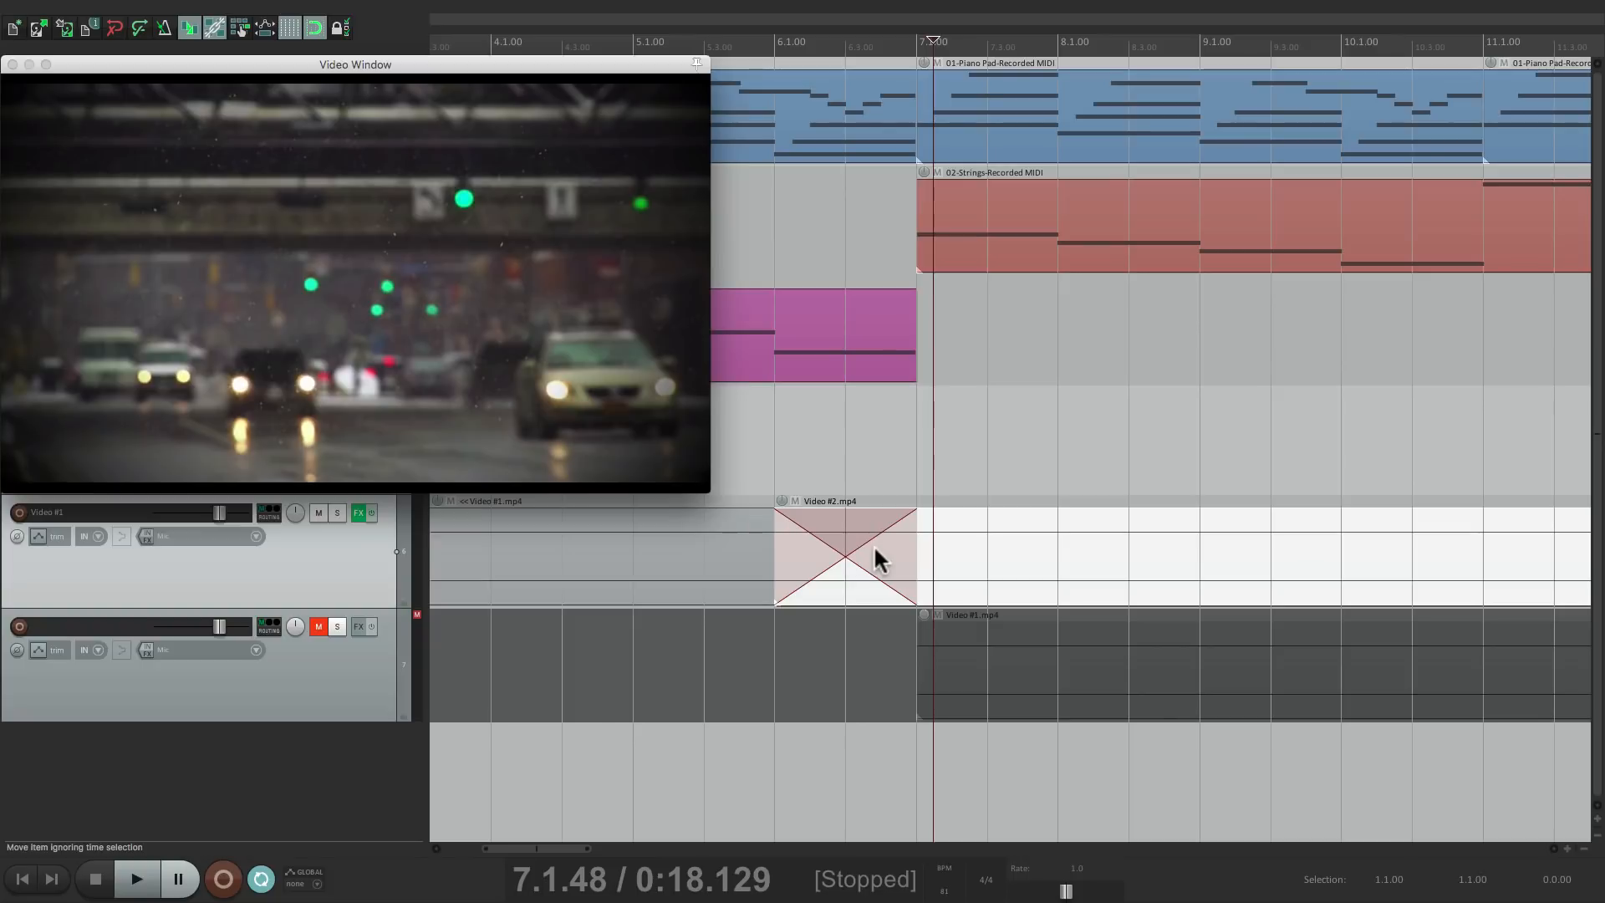
{"action": "left_click", "coordinate": [634, 762]}
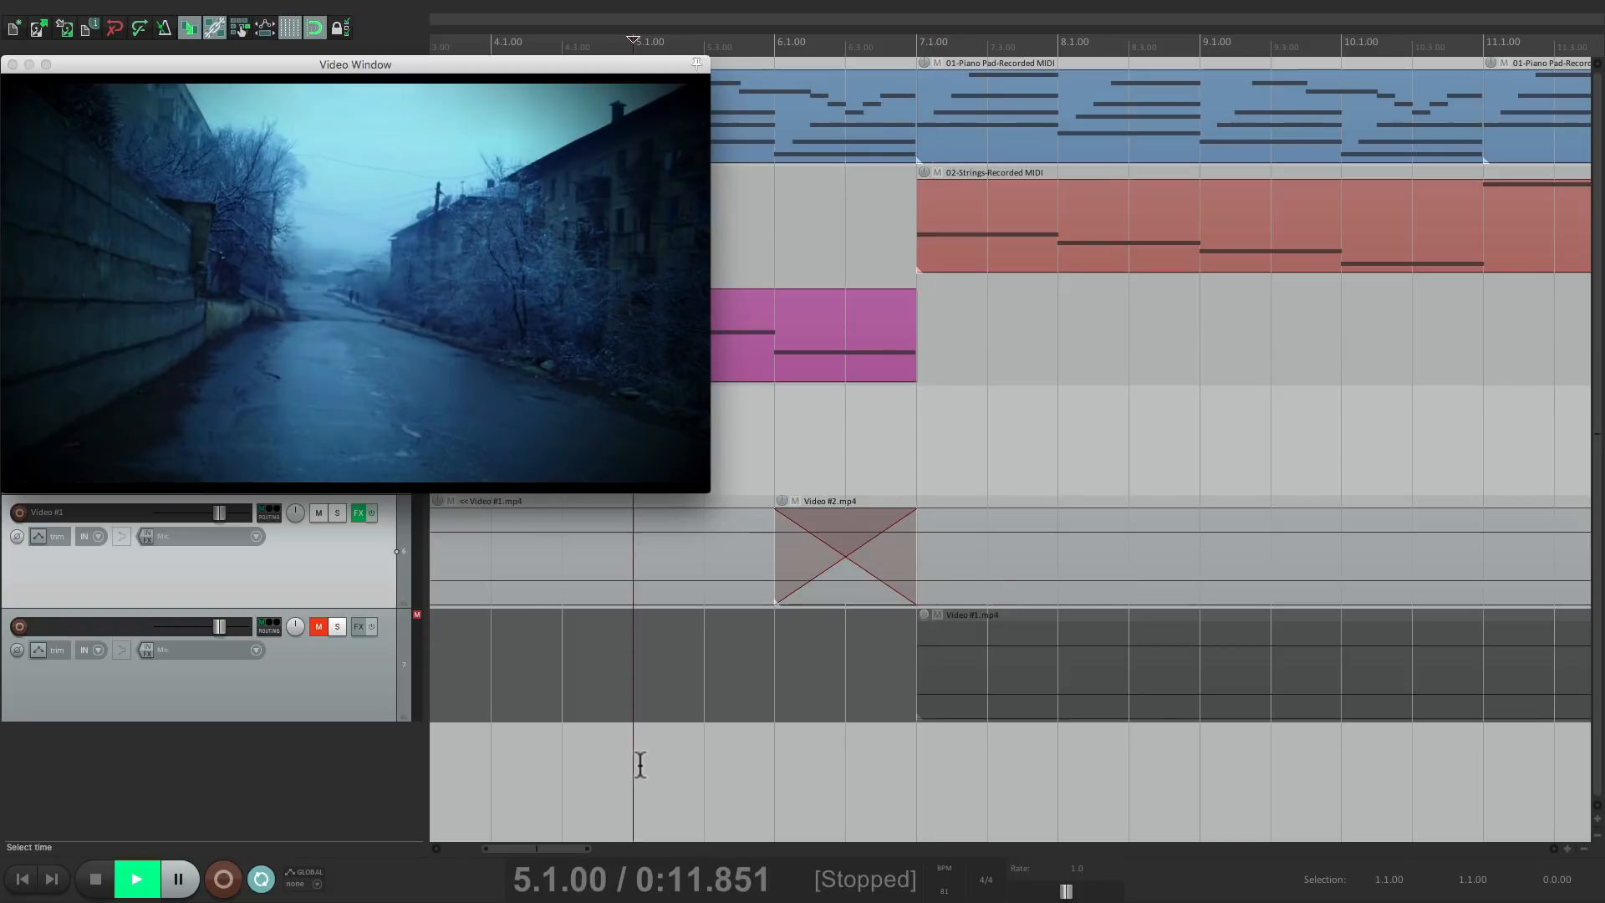
{"action": "left_click", "coordinate": [136, 878]}
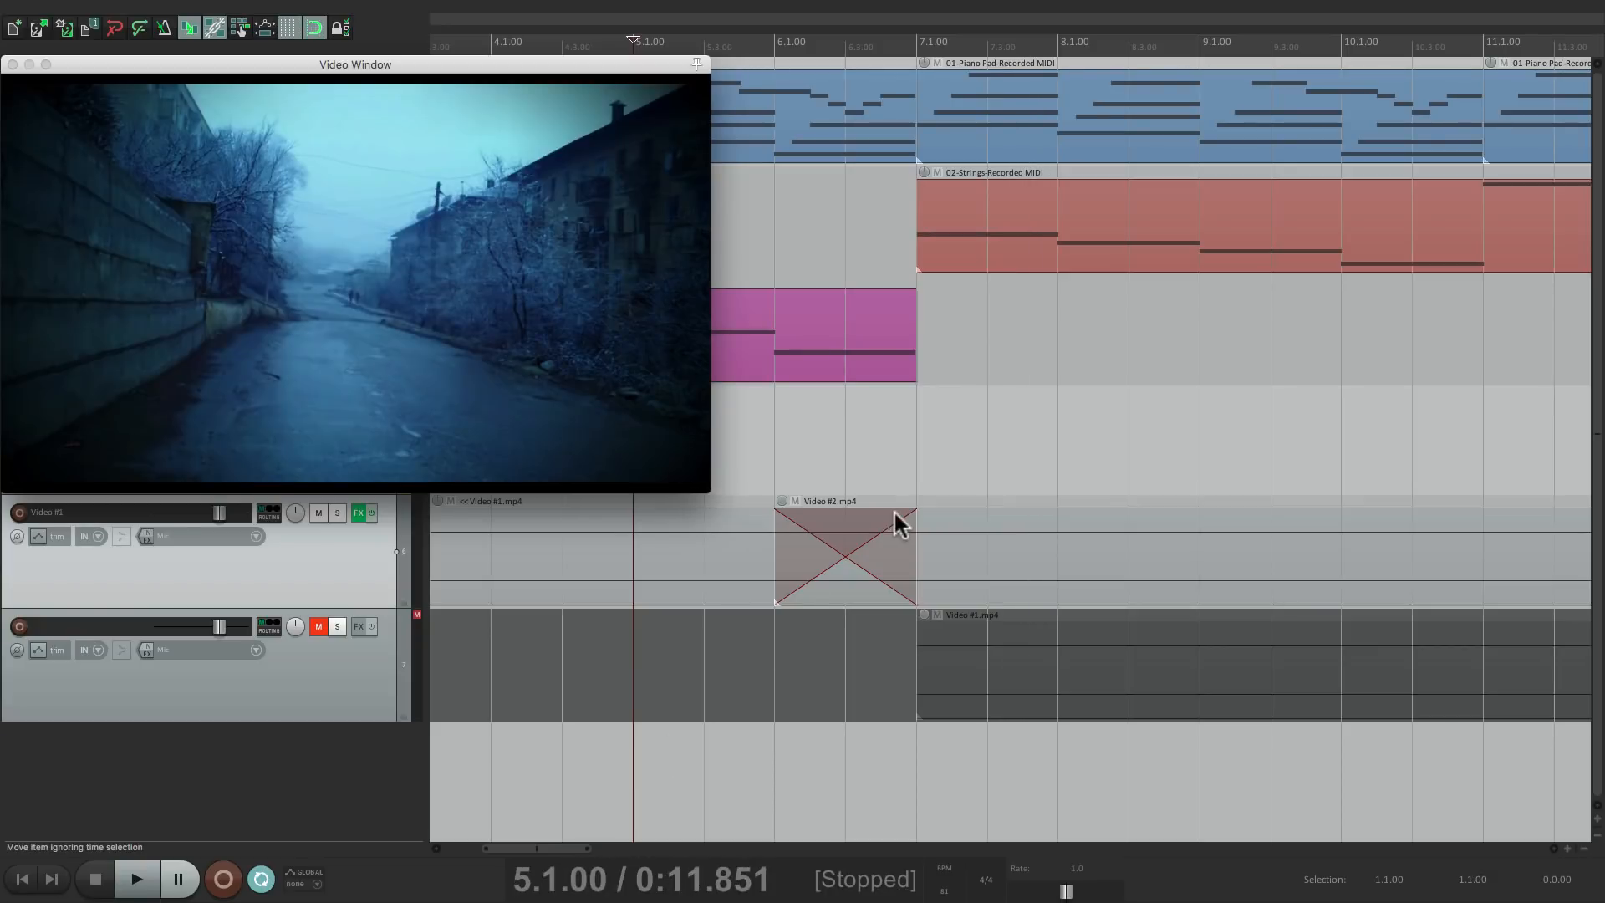
{"action": "mouse_move", "coordinate": [909, 543]}
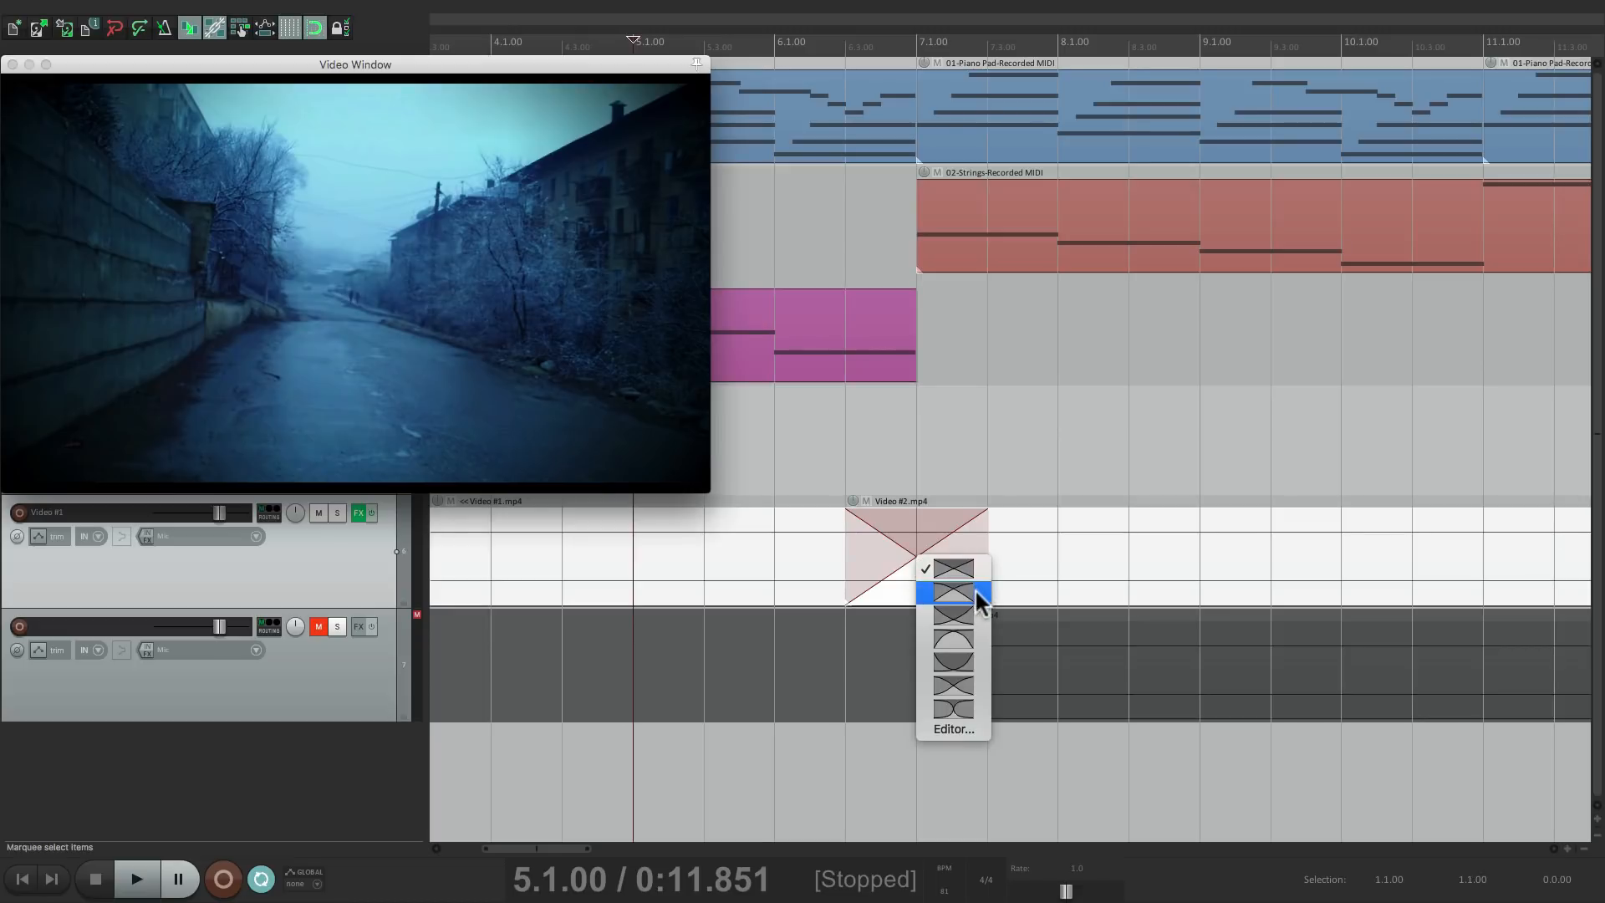
Give the Video #1–Video #2 crossfade a curved shape and play it back to check
{"action": "left_click", "coordinate": [952, 595]}
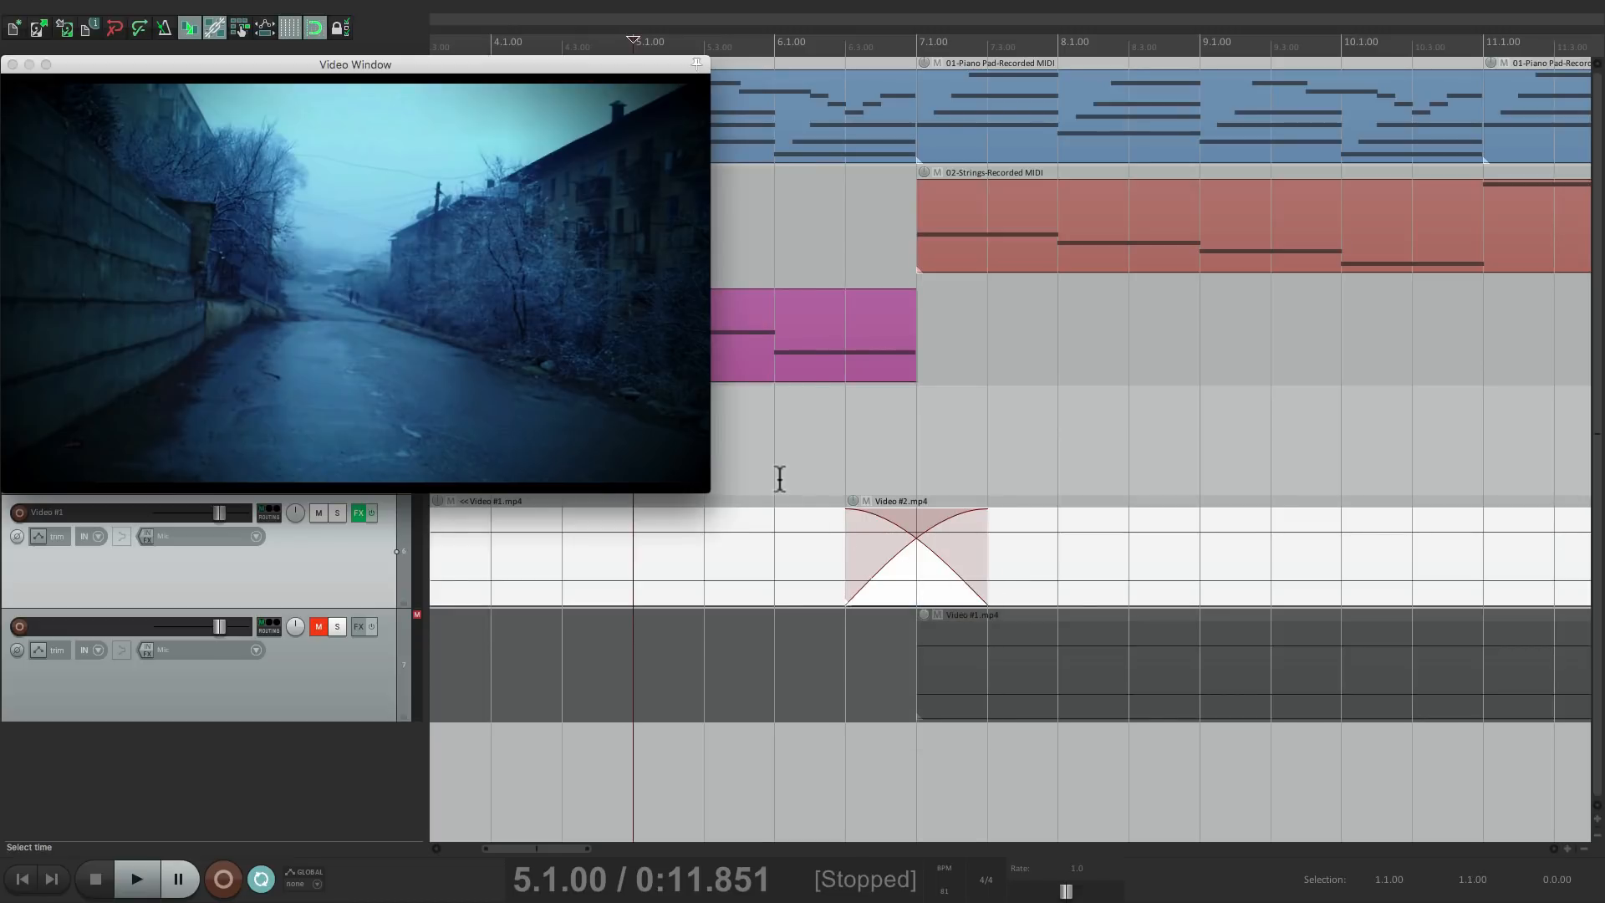
{"action": "left_click", "coordinate": [160, 878]}
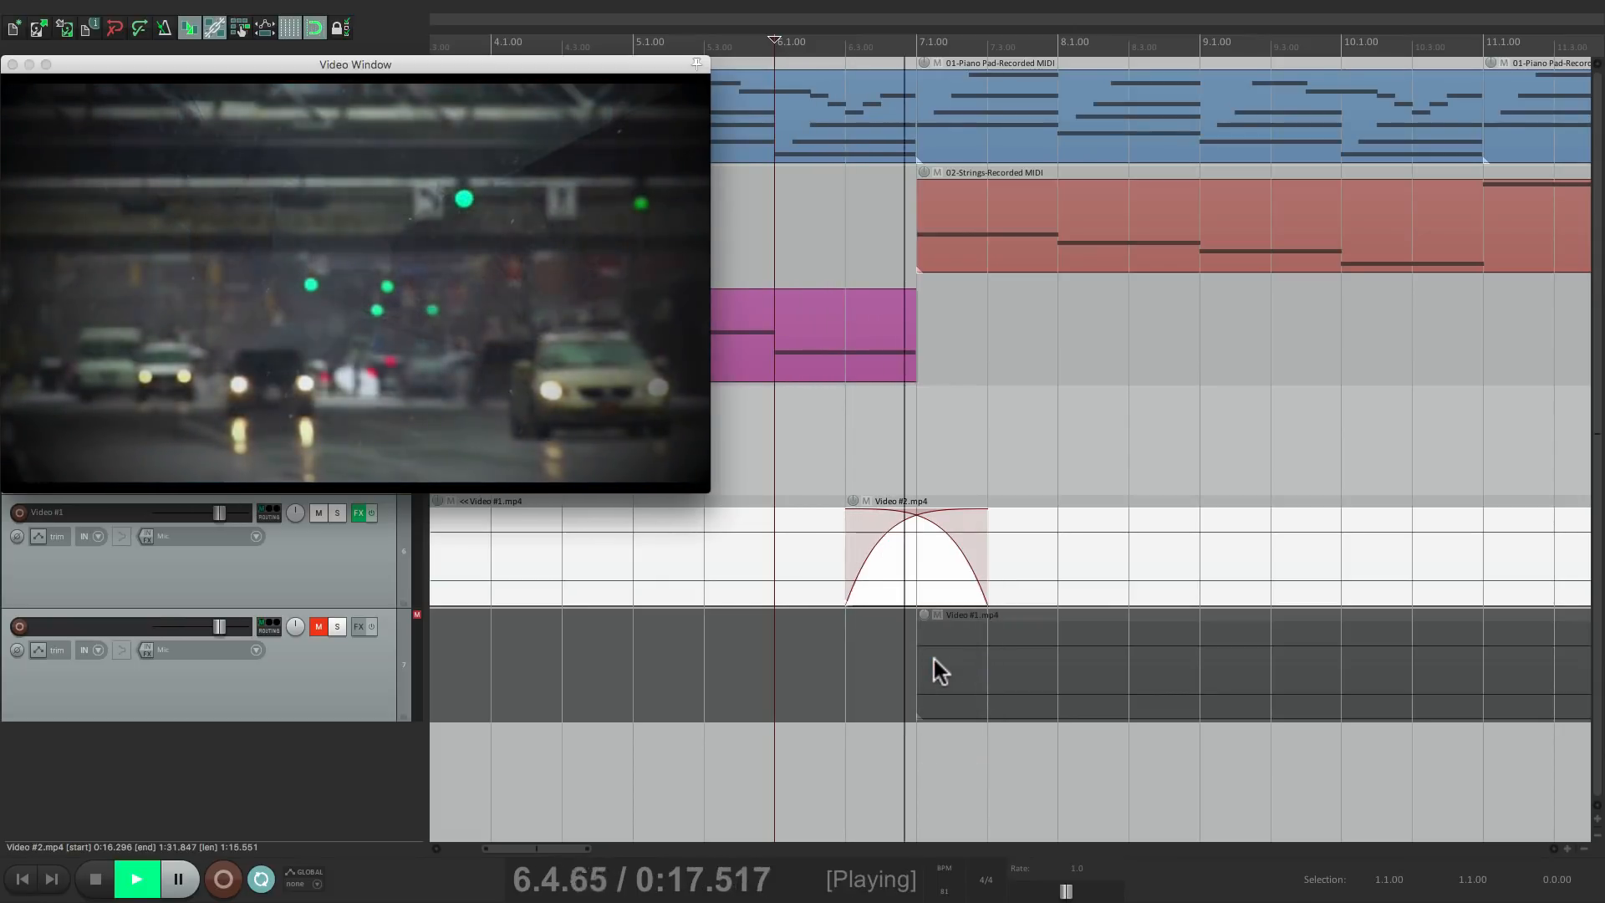
{"action": "left_click", "coordinate": [92, 878]}
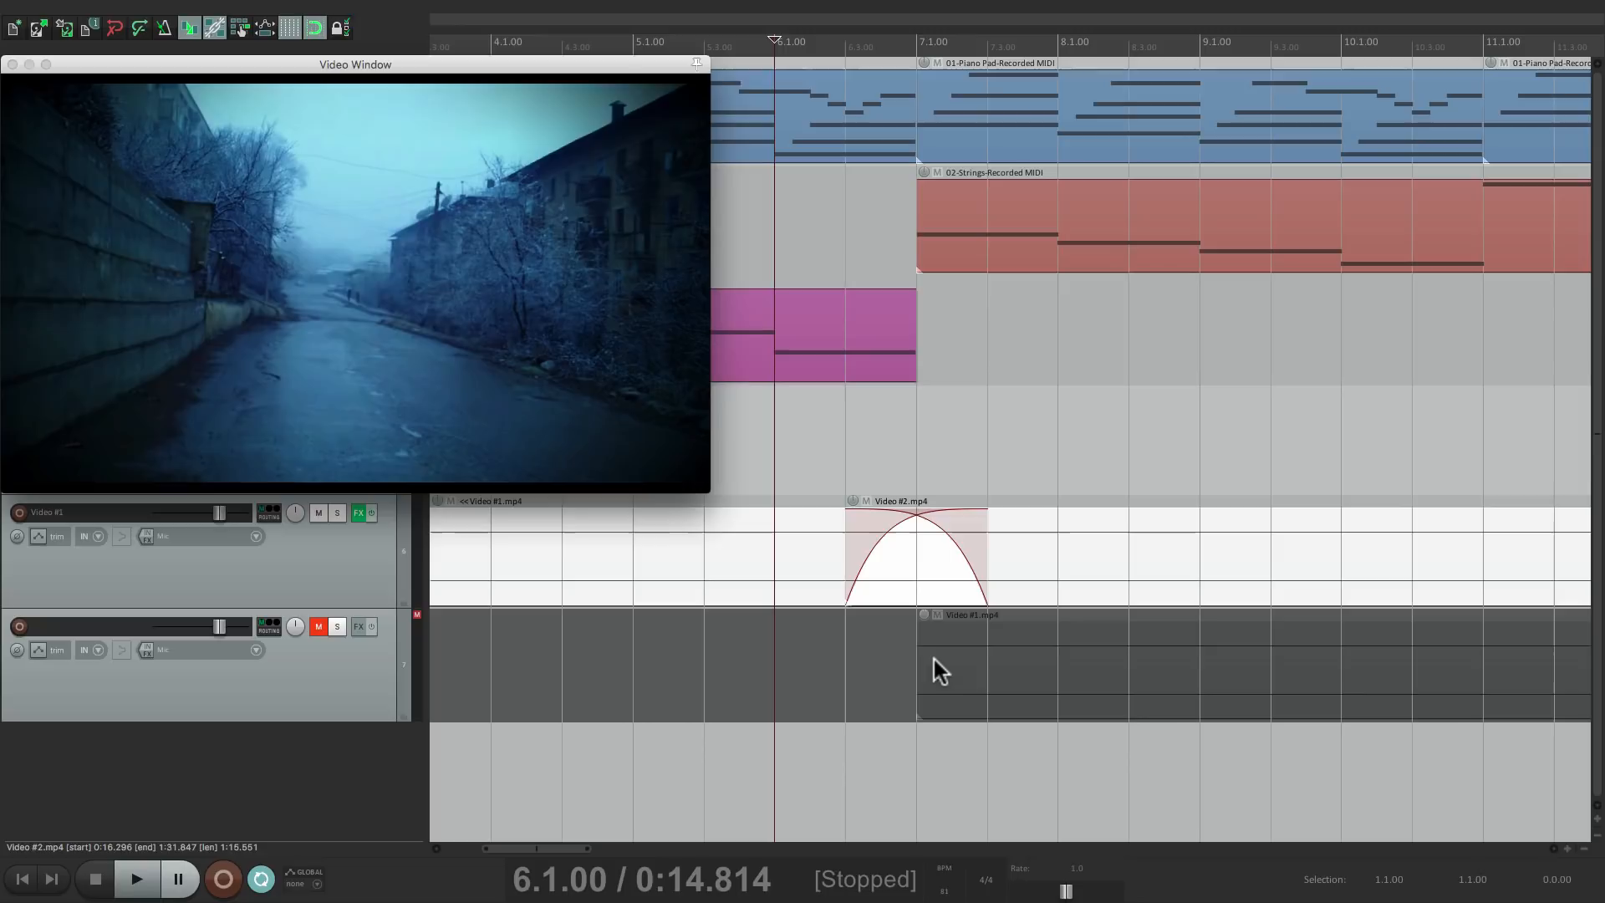
{"action": "left_click", "coordinate": [913, 547]}
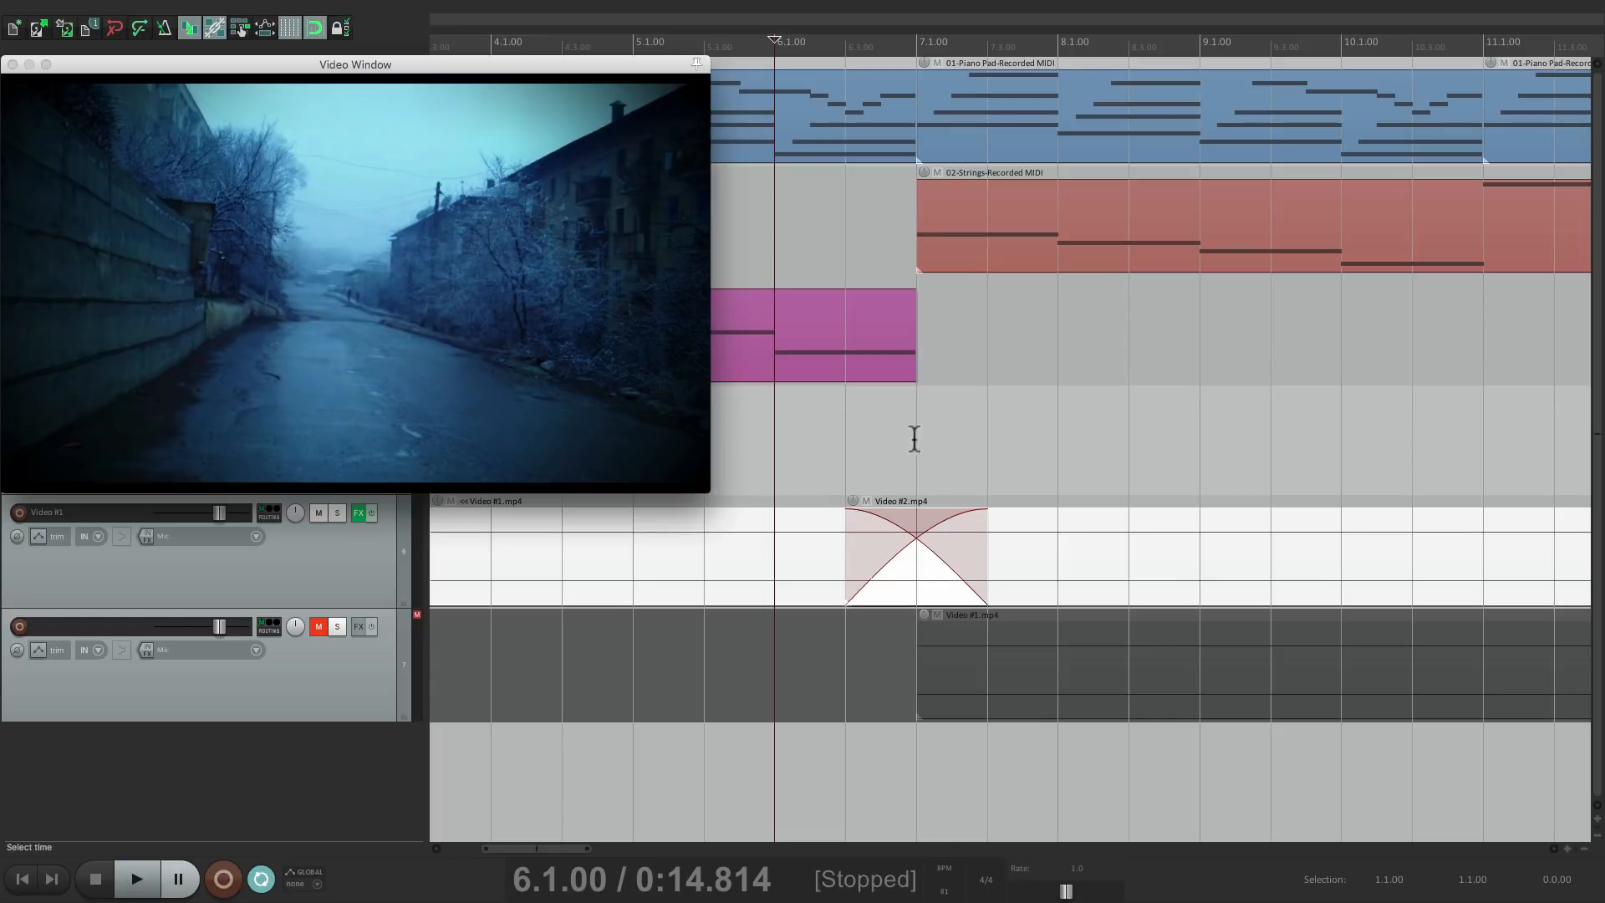
{"action": "left_click", "coordinate": [136, 878]}
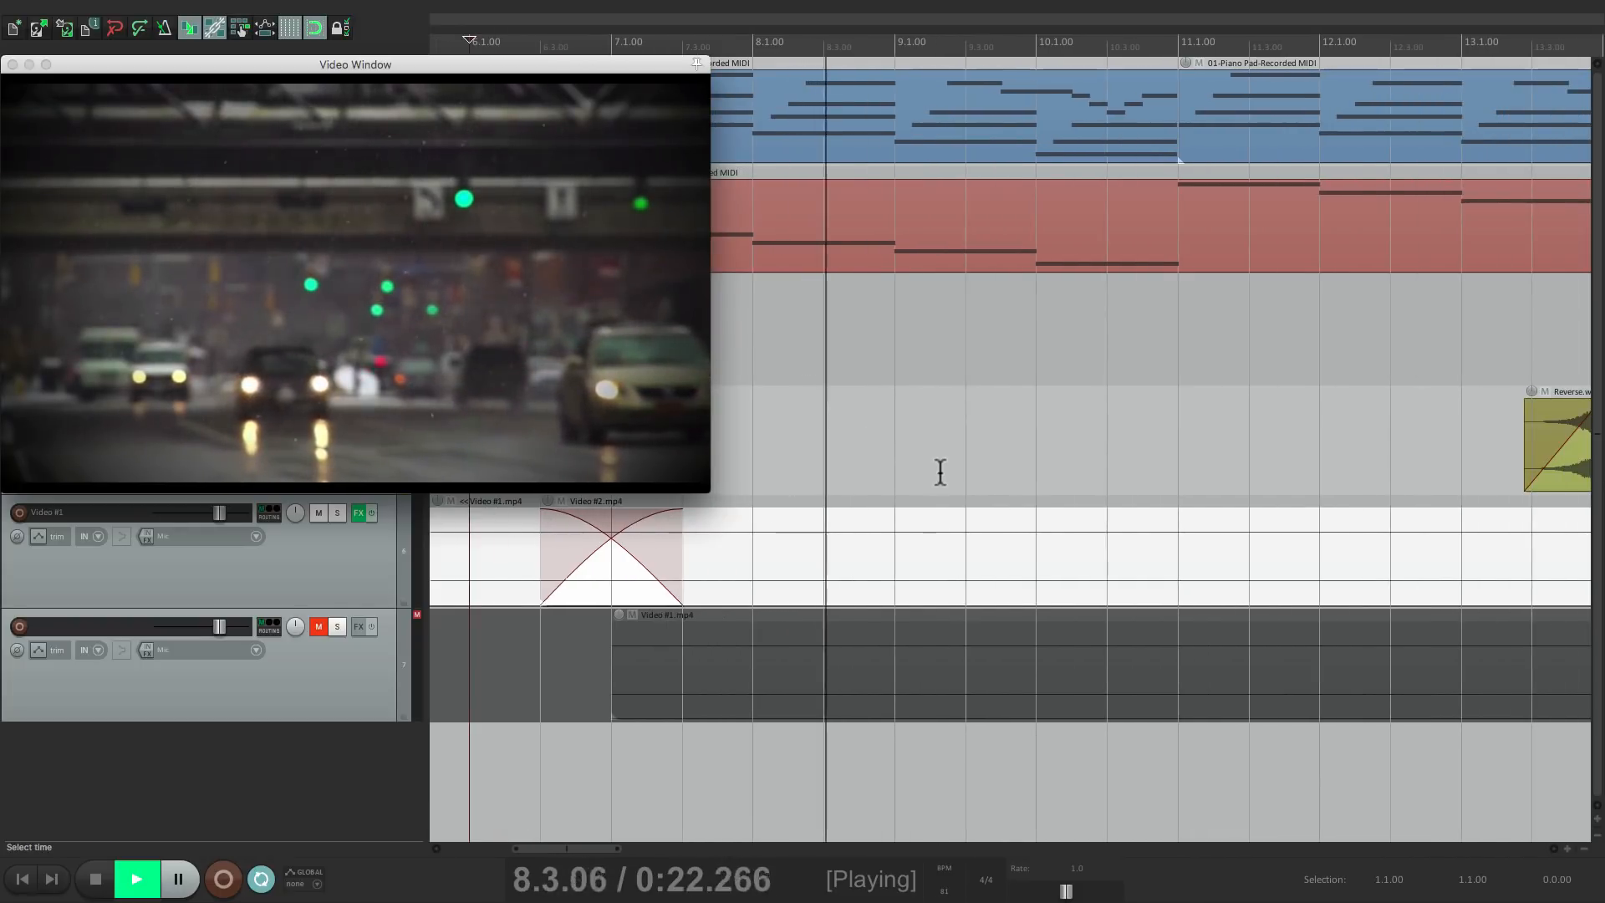
Split both videos at bar 9, move Video #2's remainder to a new muted track and continue Video #1 on the main track
{"action": "left_click", "coordinate": [93, 878]}
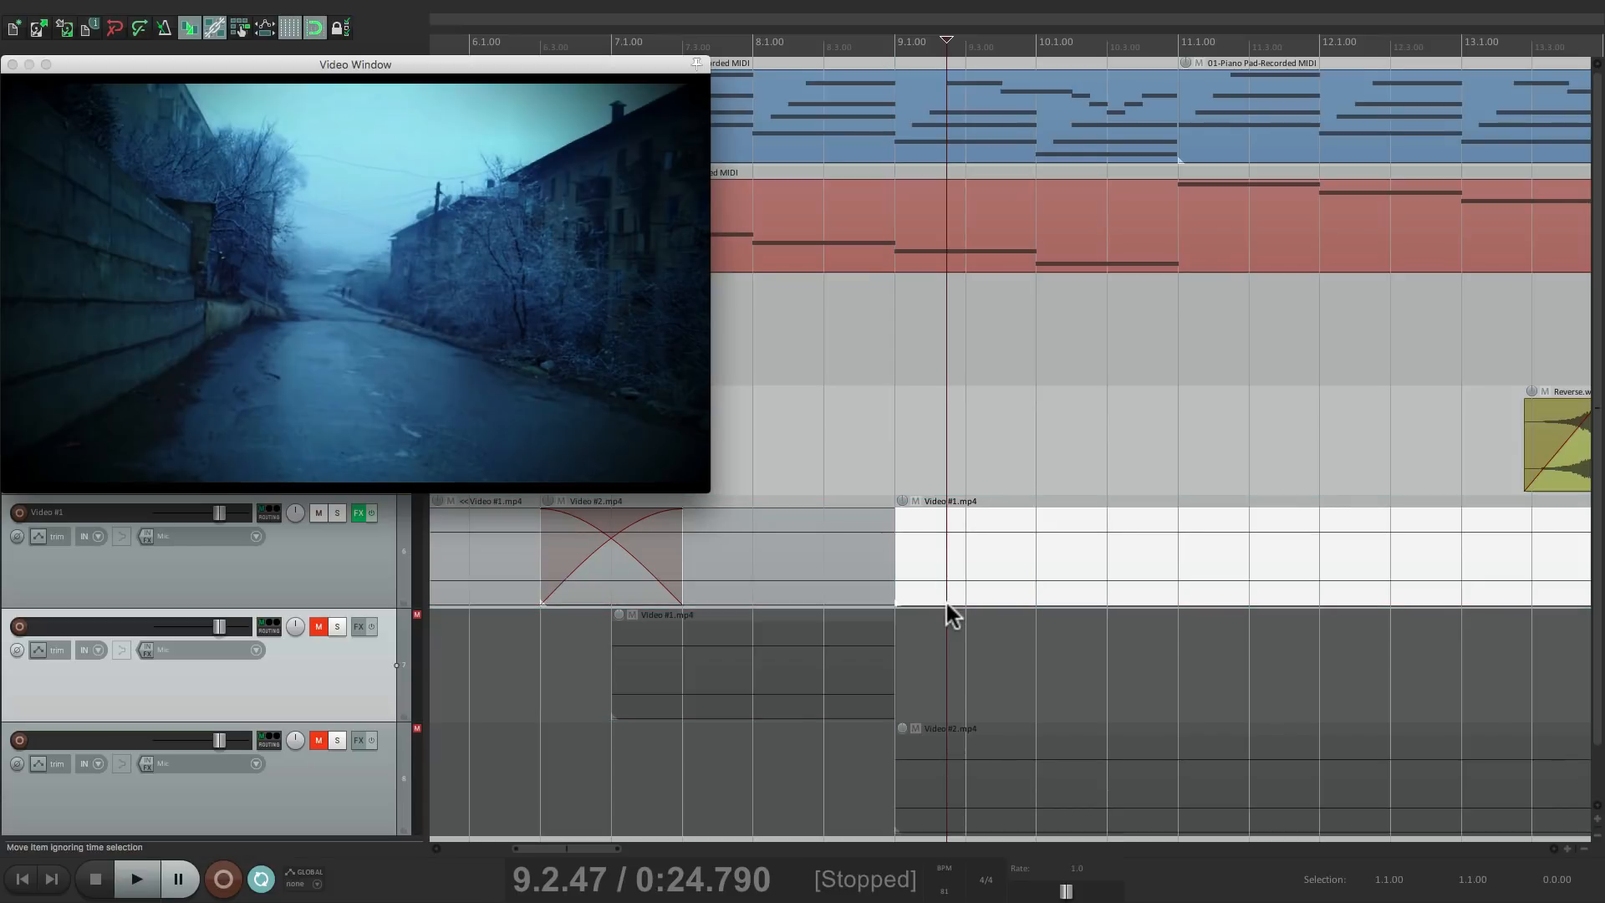
{"action": "mouse_move", "coordinate": [888, 389]}
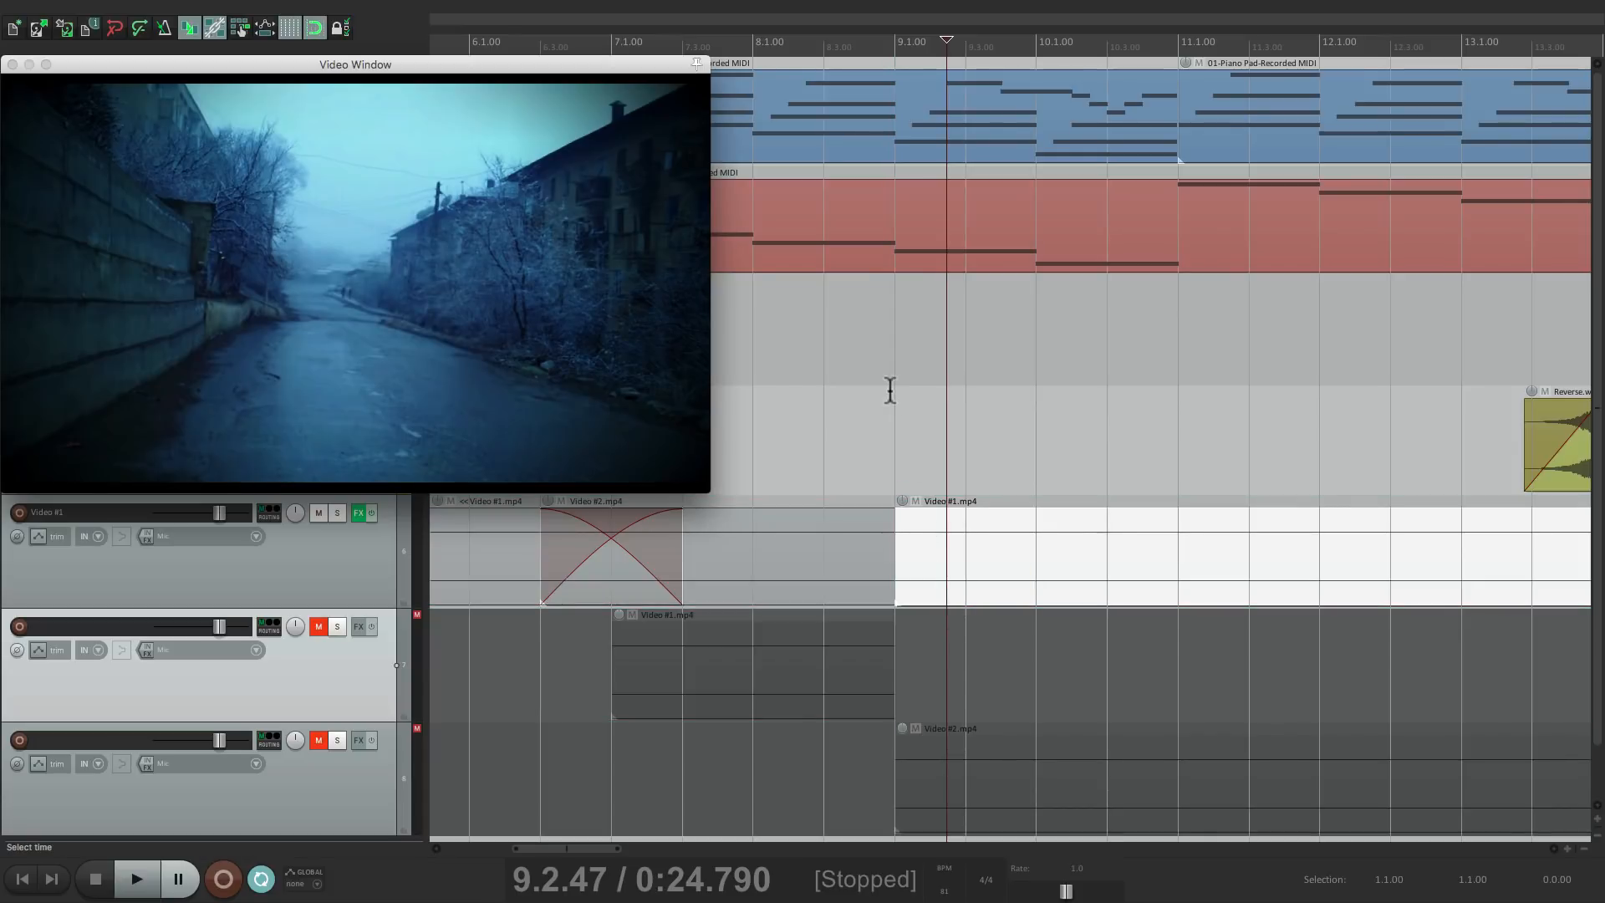
{"action": "left_click", "coordinate": [134, 878]}
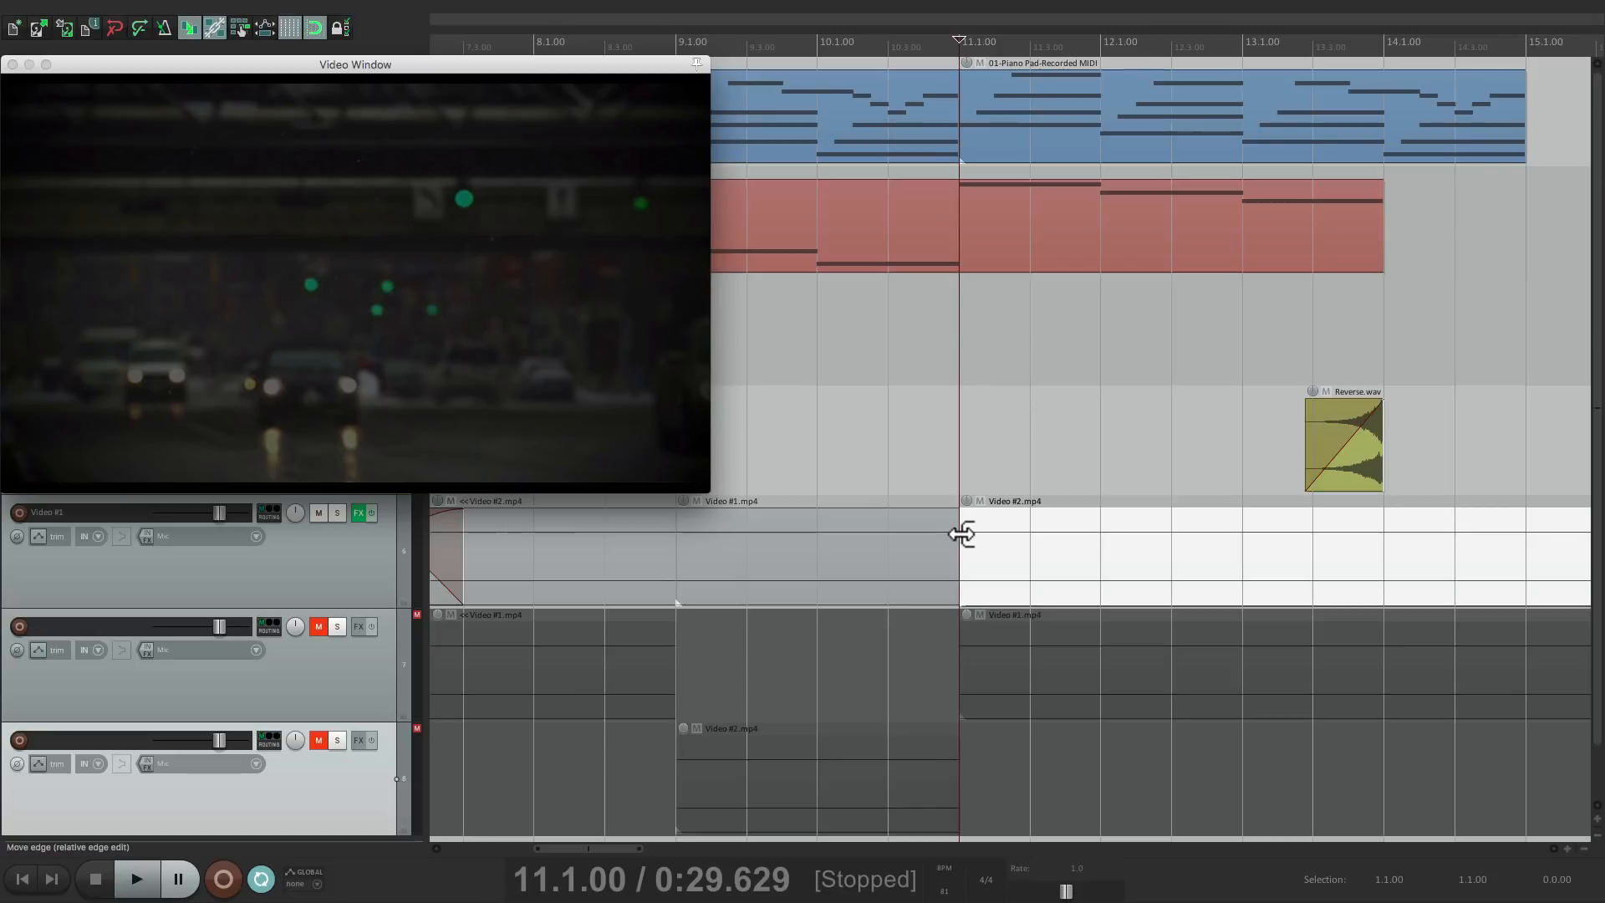
Overlap Video #2 and Video #1 to form a crossfade from bar 10 to bar 12, then preview it
{"action": "left_click_drag", "start_coordinate": [959, 532], "coordinate": [819, 552]}
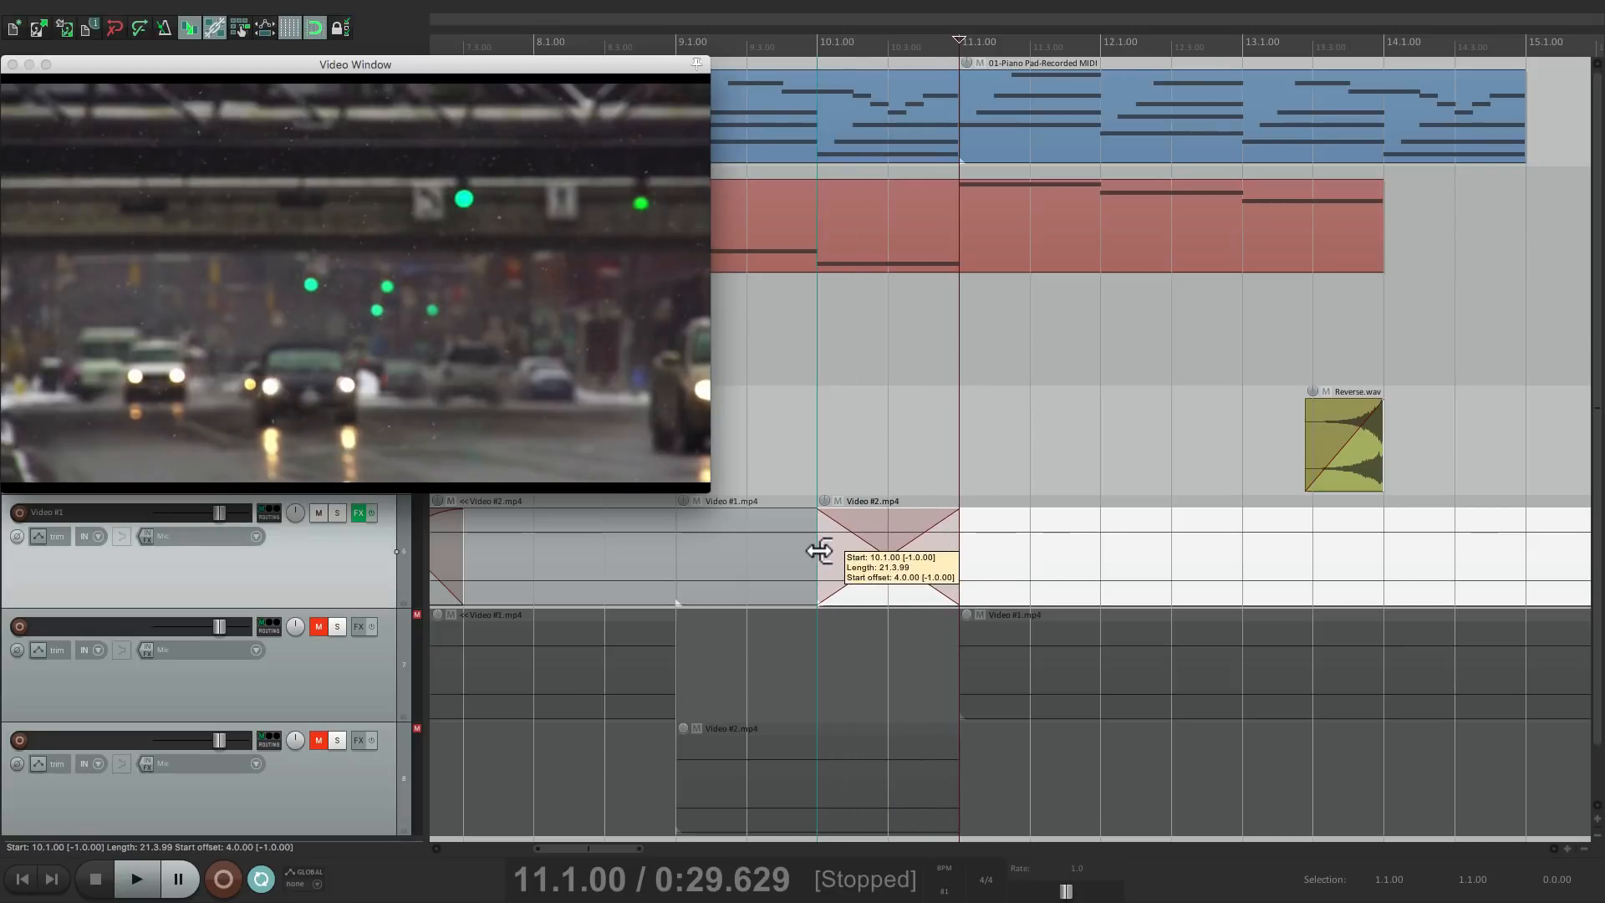
{"action": "left_click_drag", "start_coordinate": [819, 550], "coordinate": [1034, 551]}
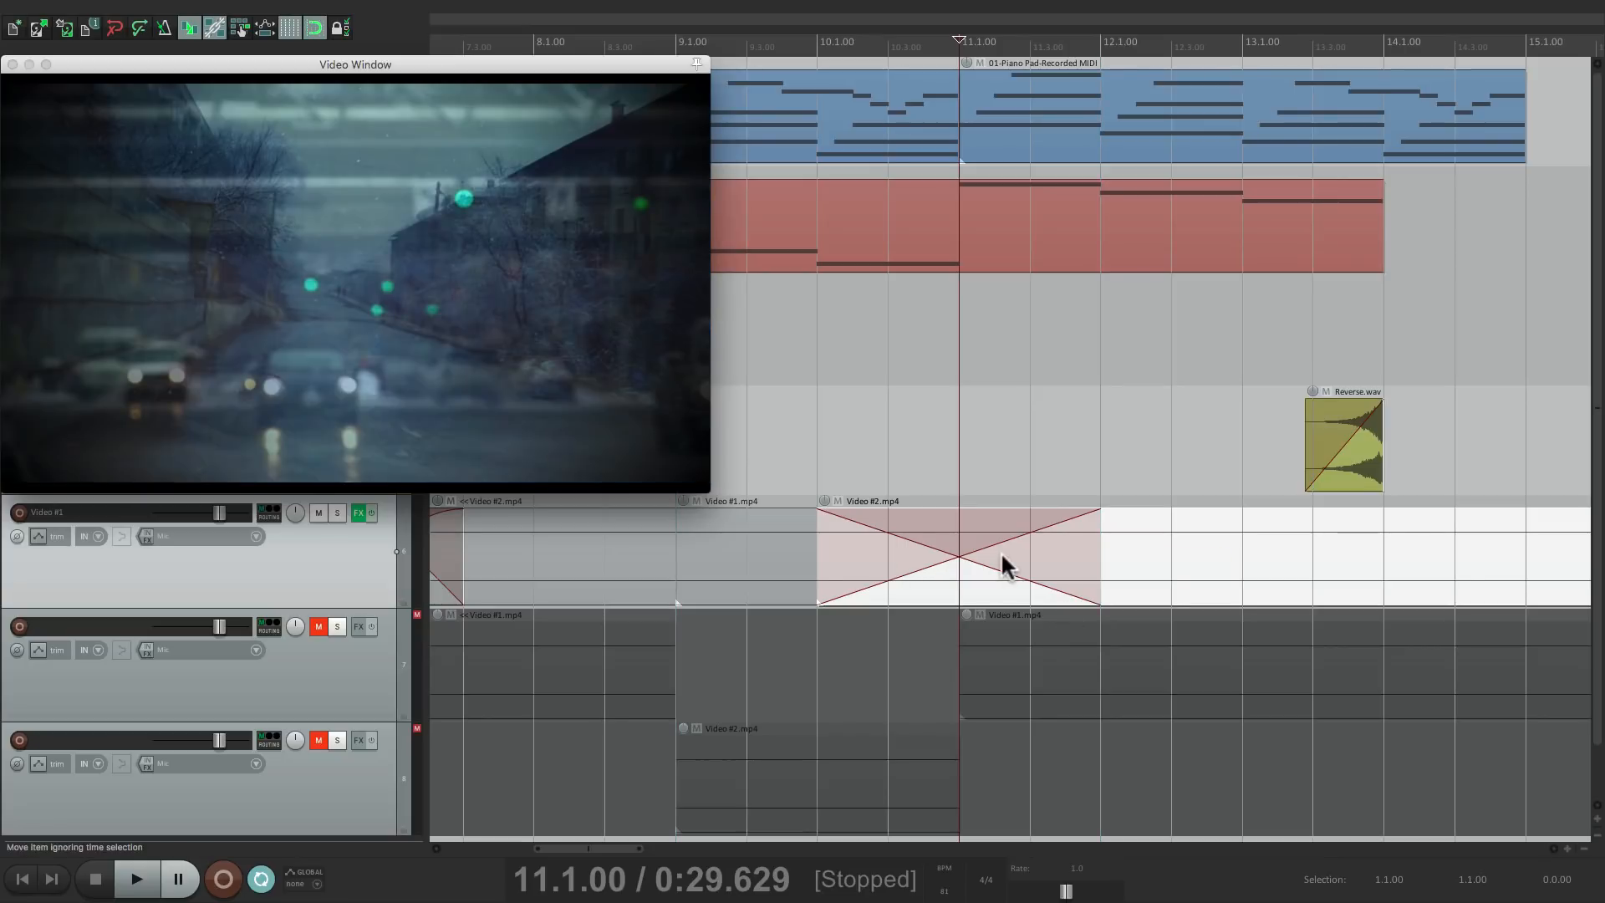
{"action": "left_click", "coordinate": [135, 878]}
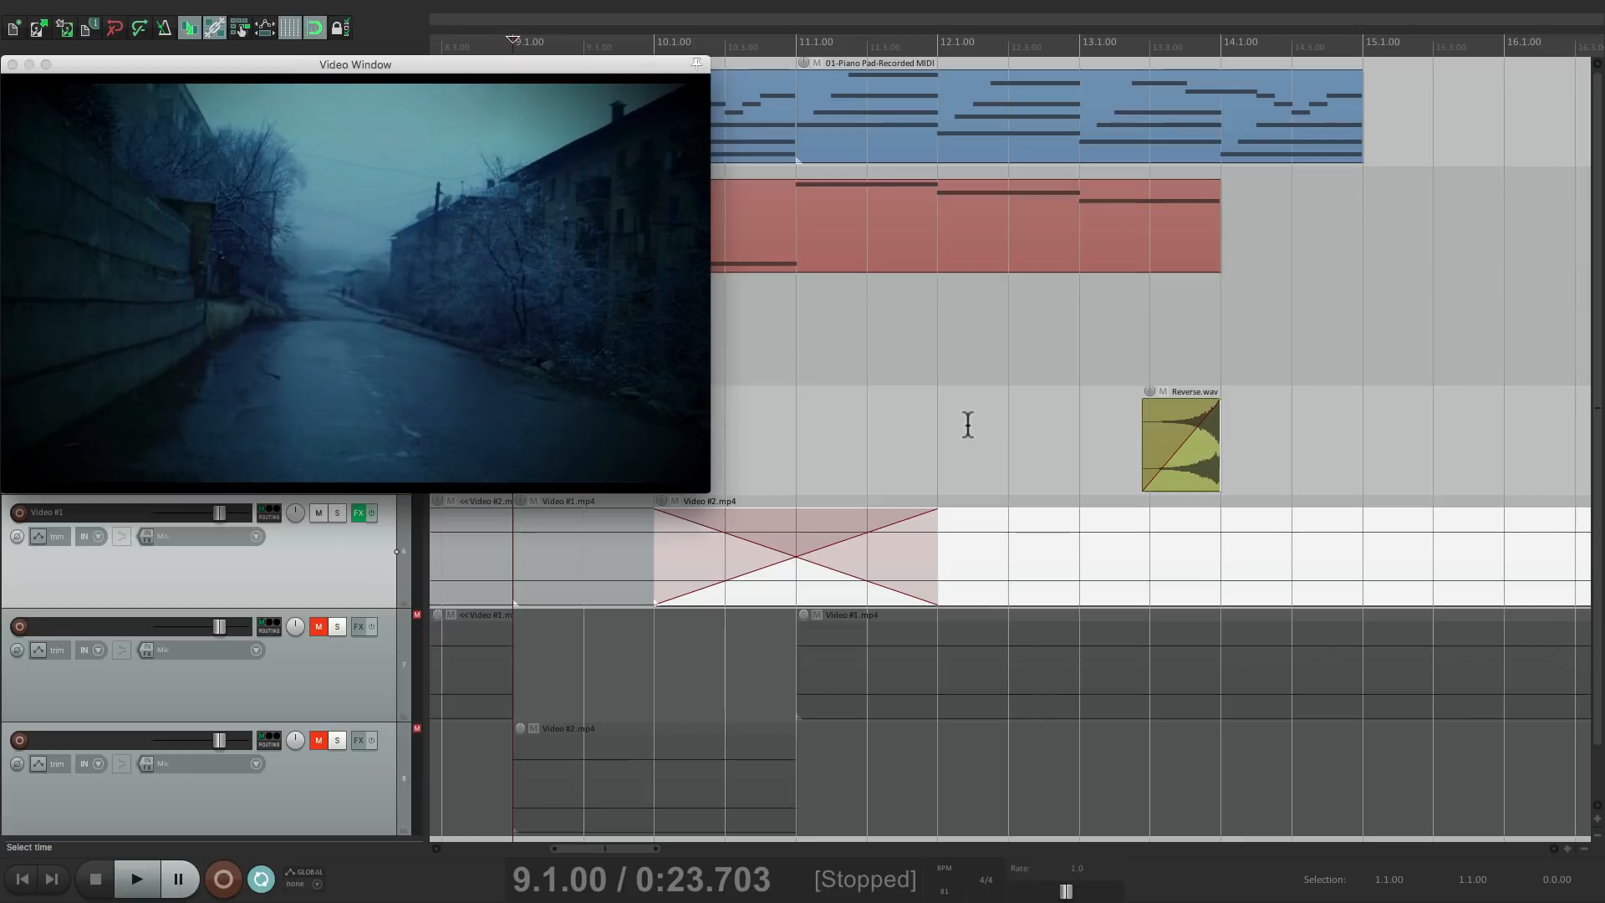
{"action": "mouse_move", "coordinate": [1125, 450]}
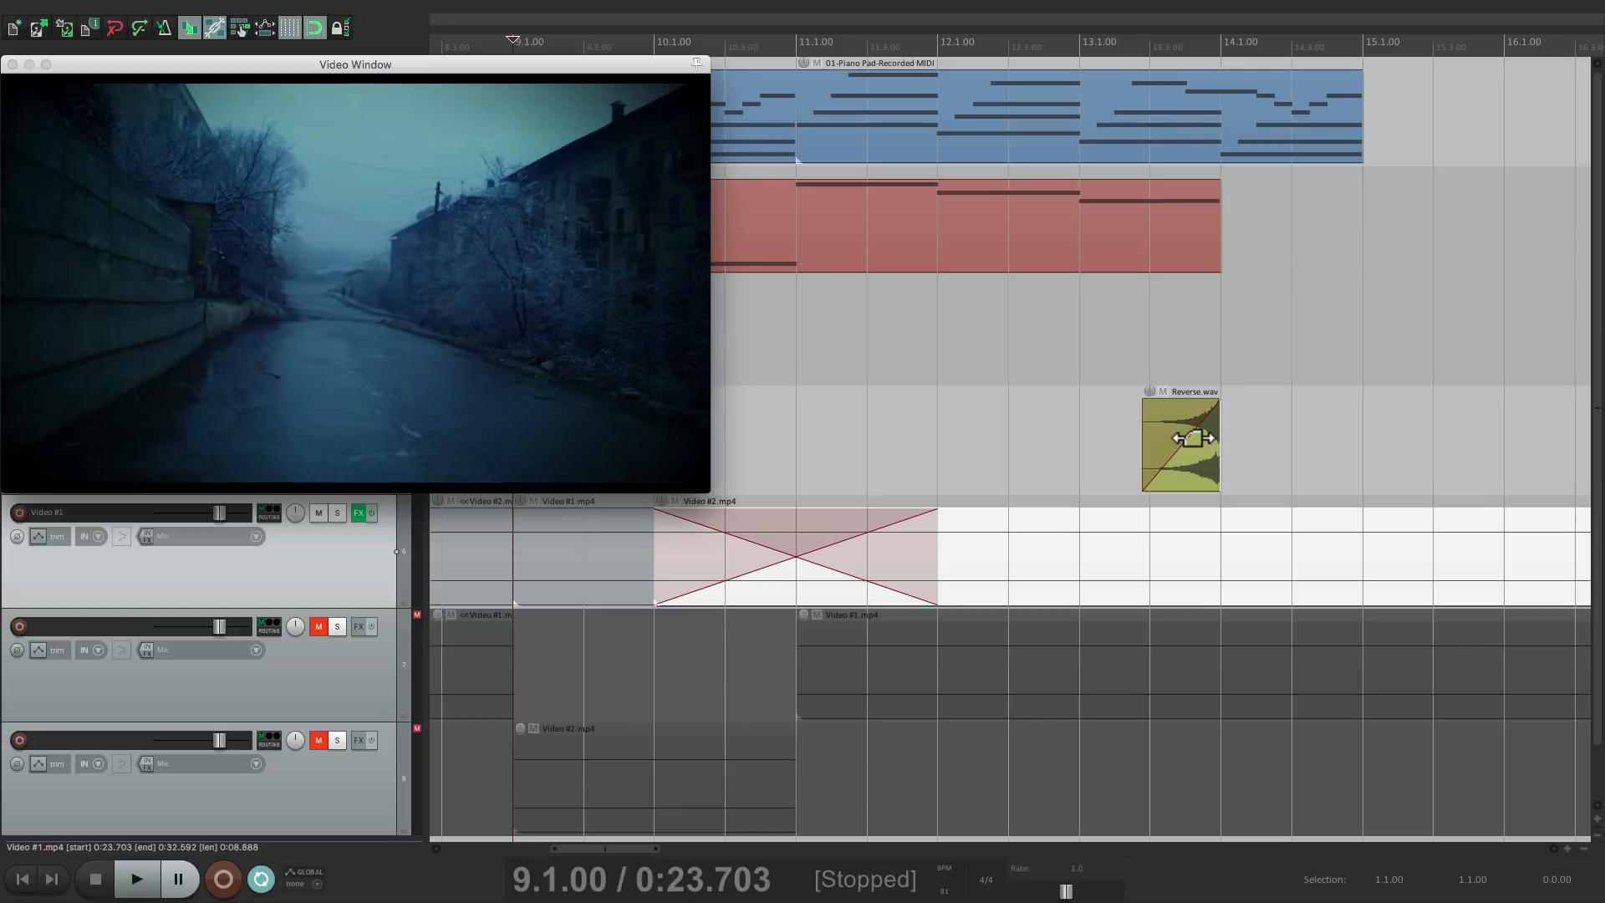
Give Video #2's fade-out before bar 14 a steep curve shape and preview the handover to Video #1
{"action": "left_click", "coordinate": [135, 878]}
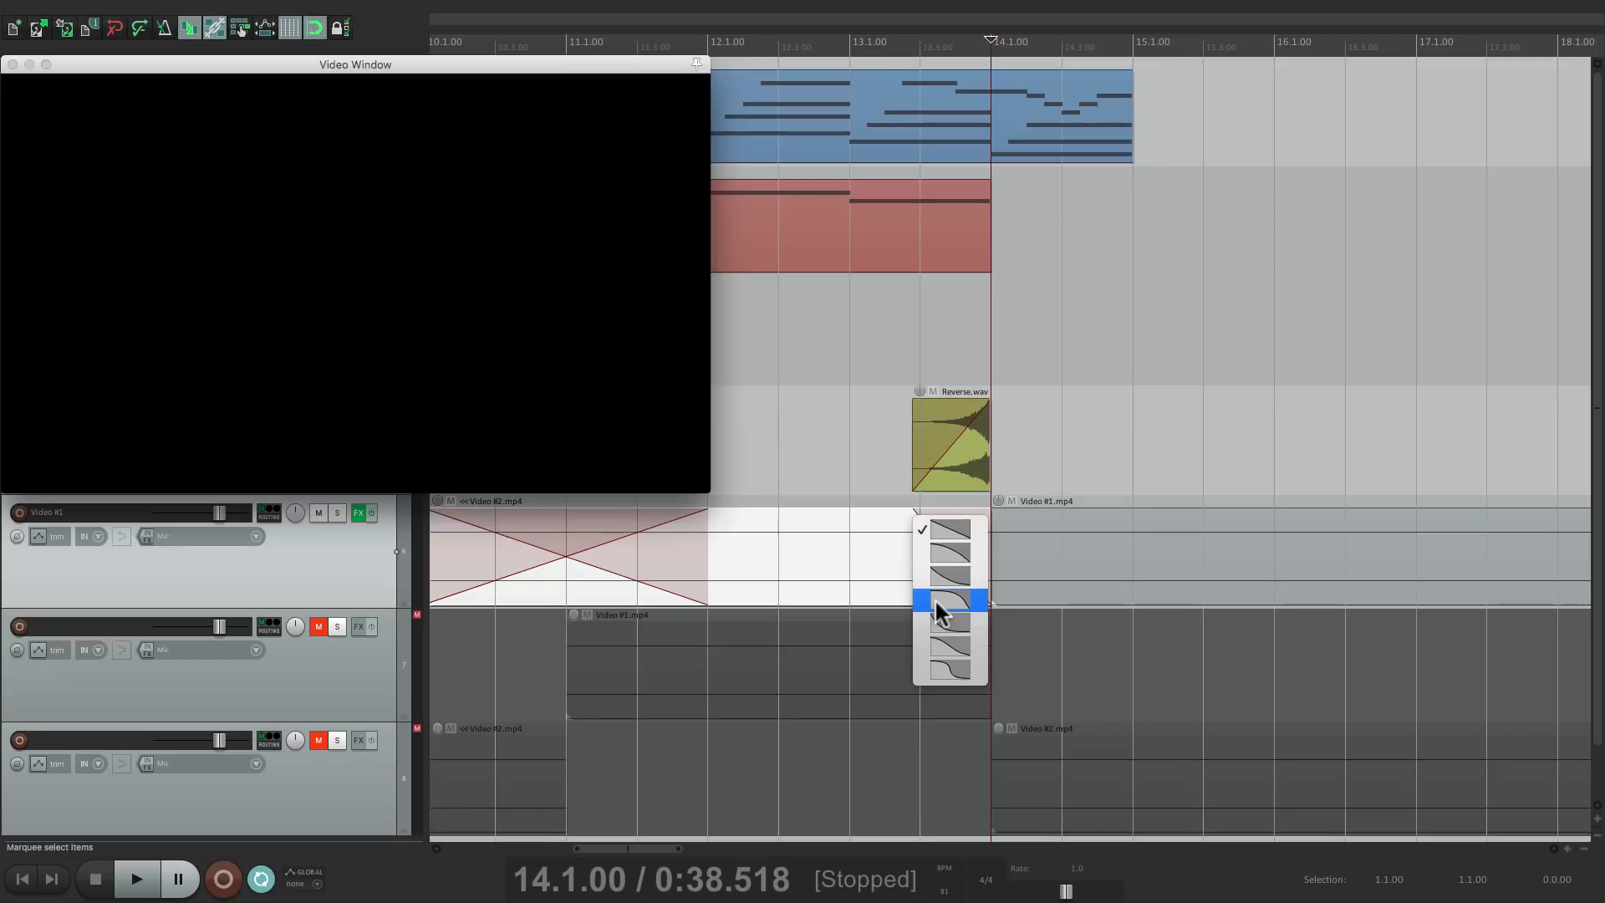
{"action": "left_click", "coordinate": [947, 601]}
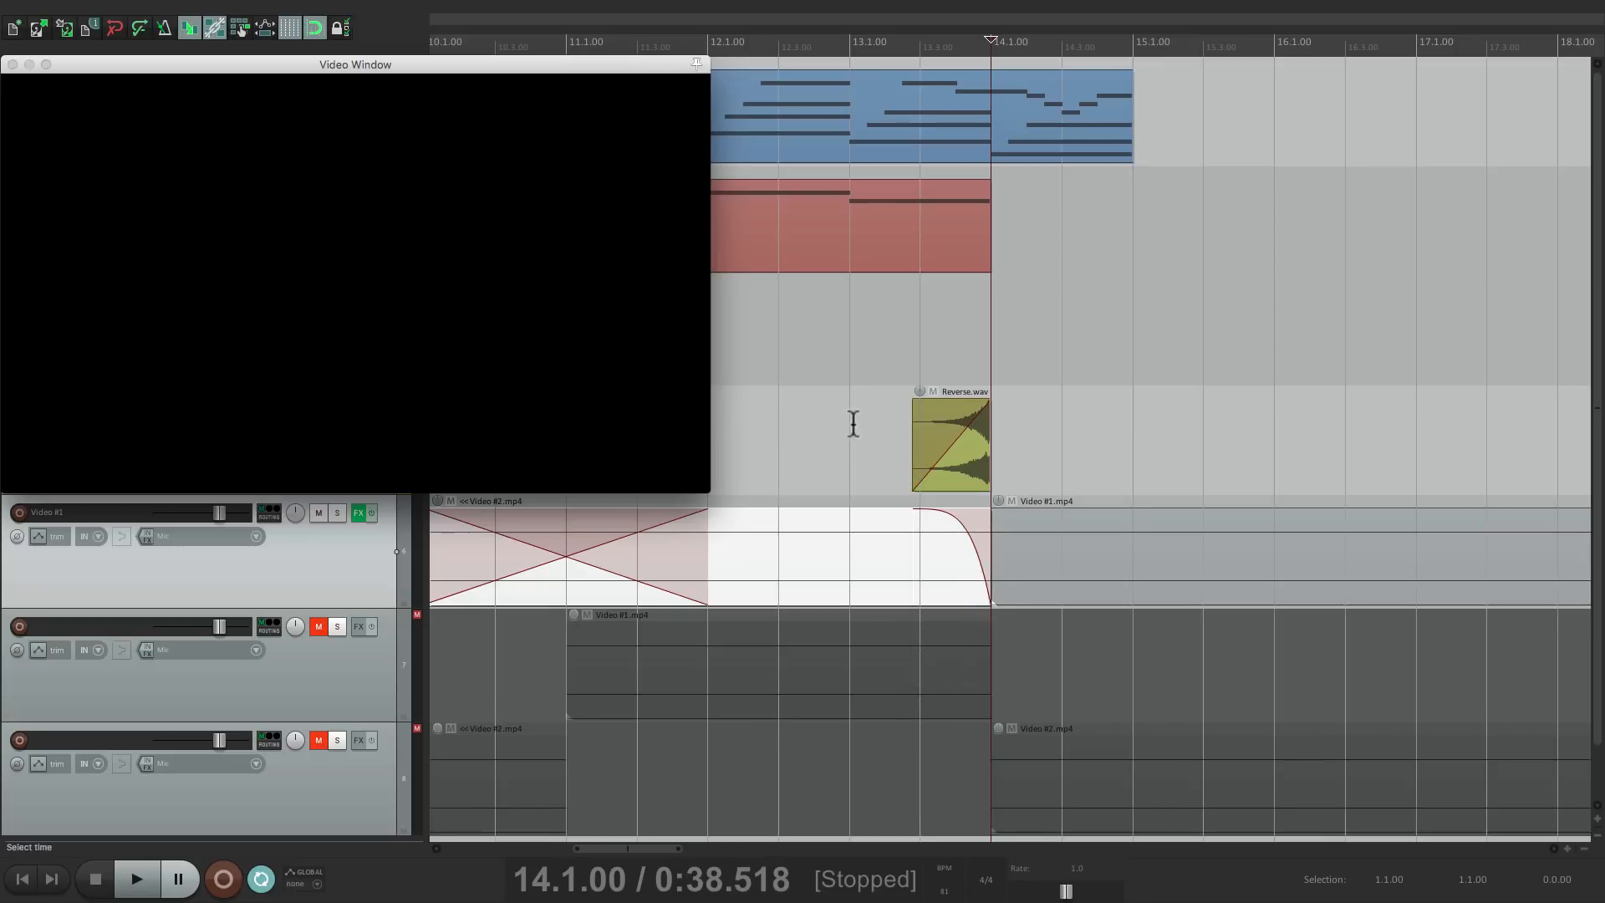
{"action": "left_click", "coordinate": [160, 878]}
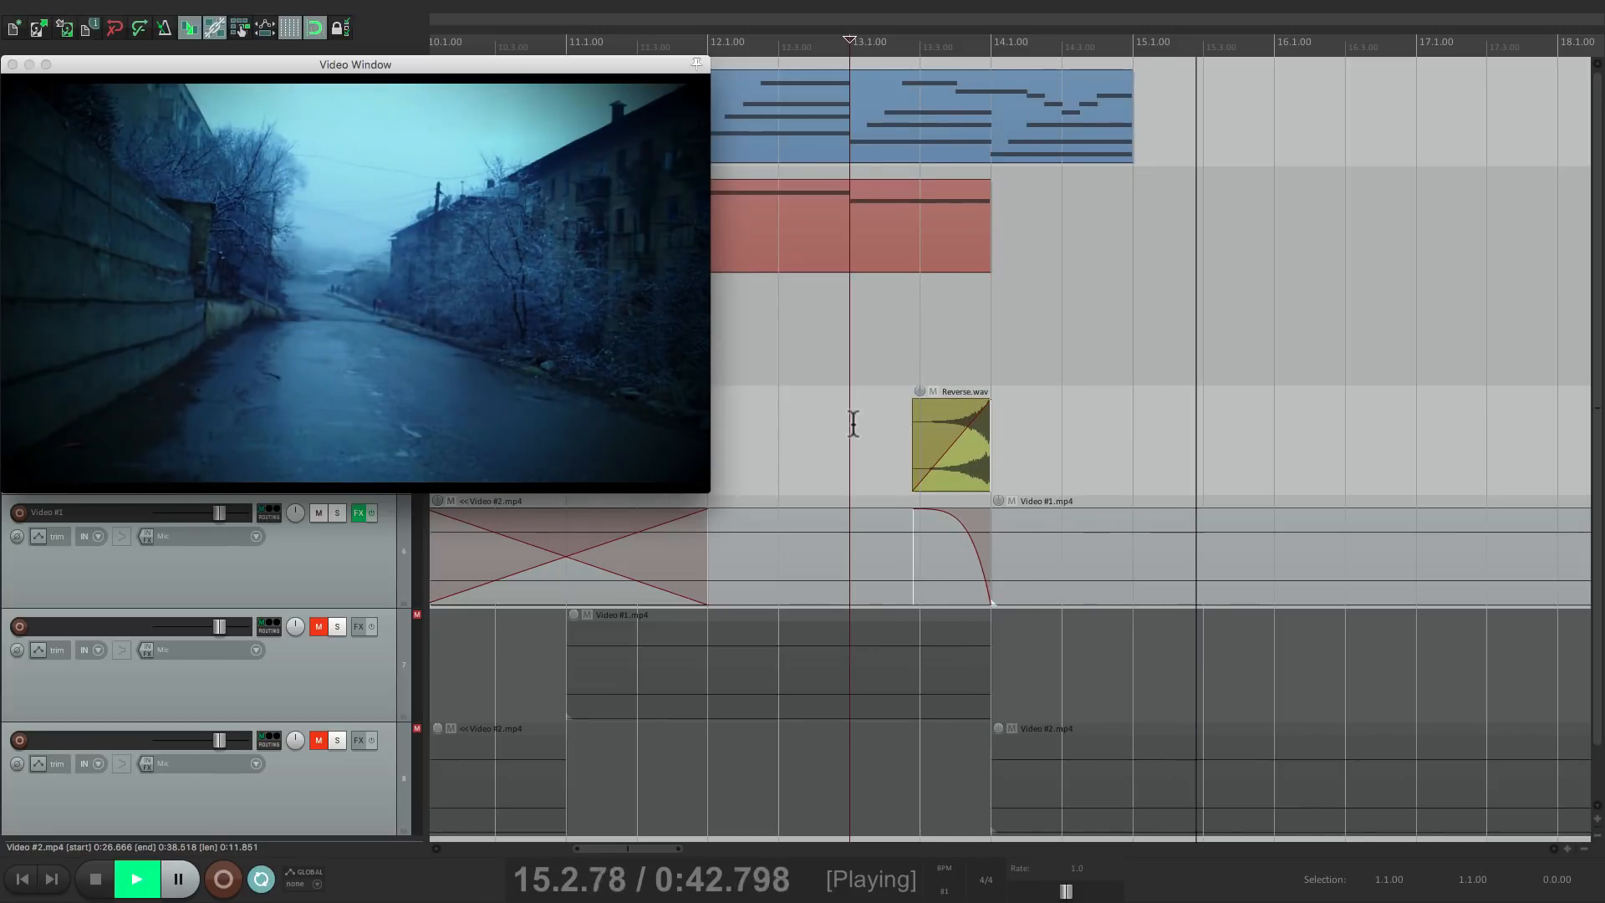
{"action": "left_click", "coordinate": [93, 878]}
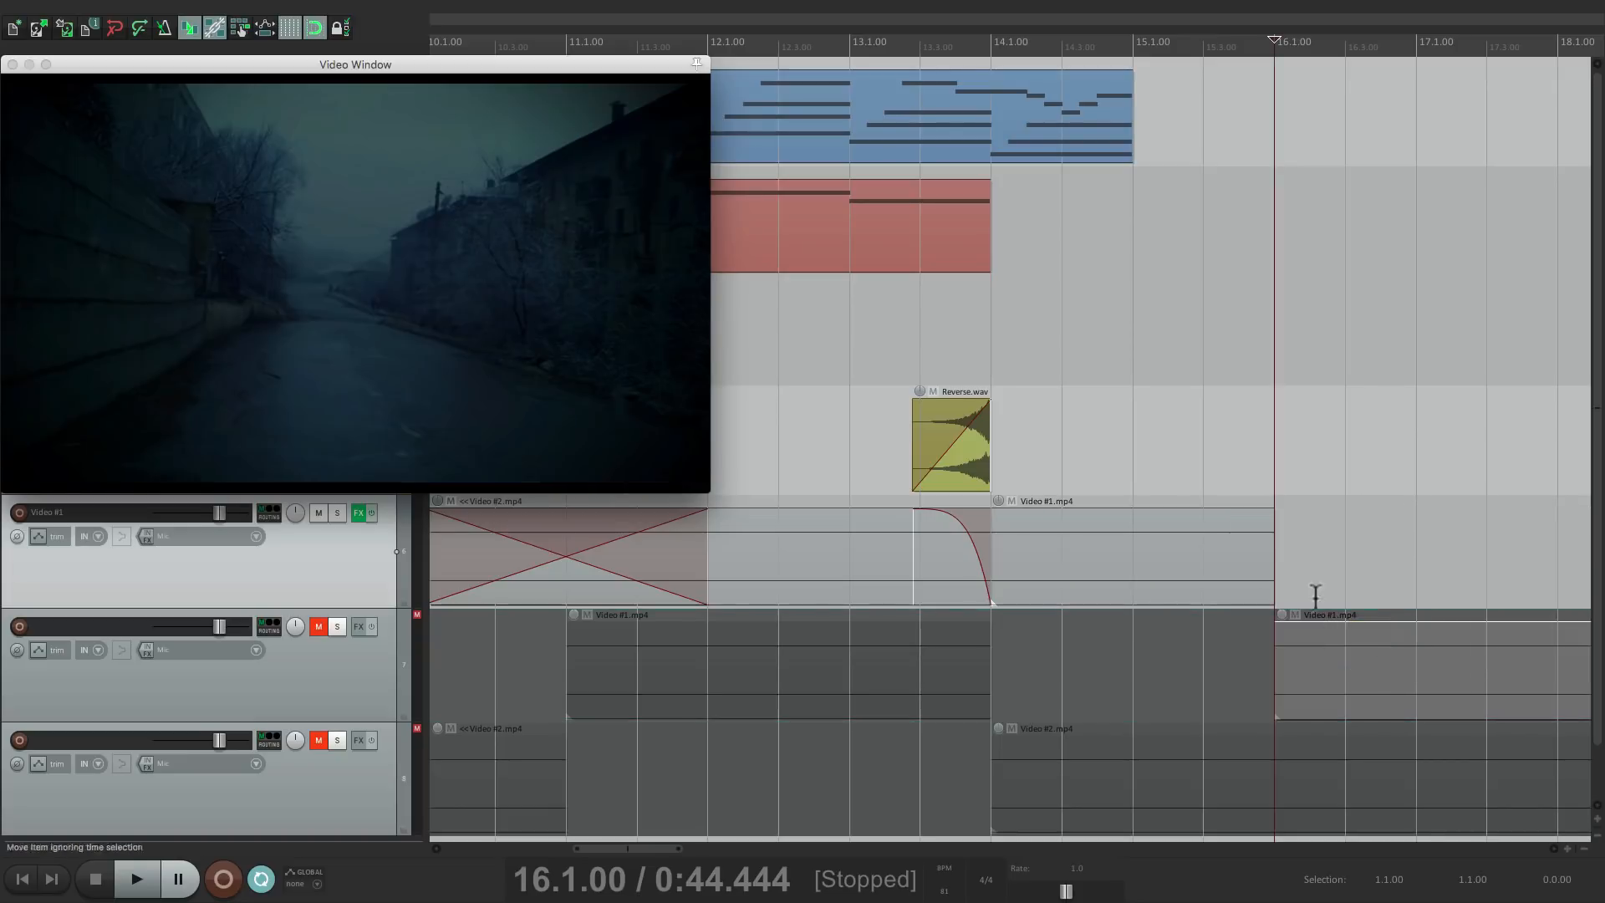
Fade Video #1 out from bar 15 to bar 16 and play it back
{"action": "left_click_drag", "start_coordinate": [1274, 514], "coordinate": [1187, 514]}
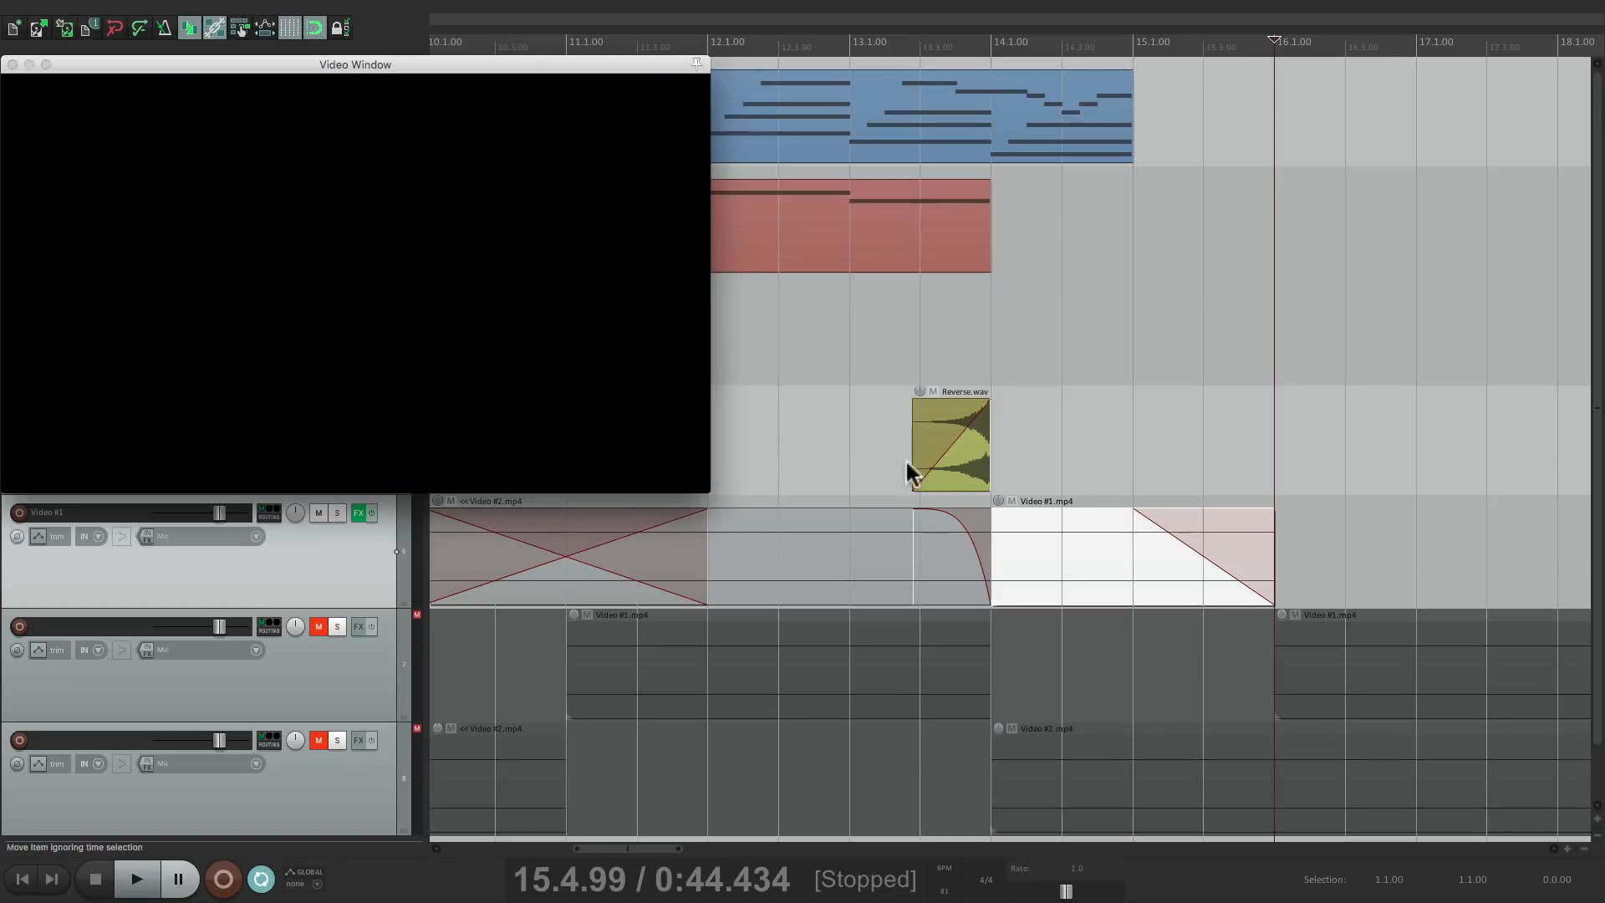
{"action": "left_click", "coordinate": [133, 878]}
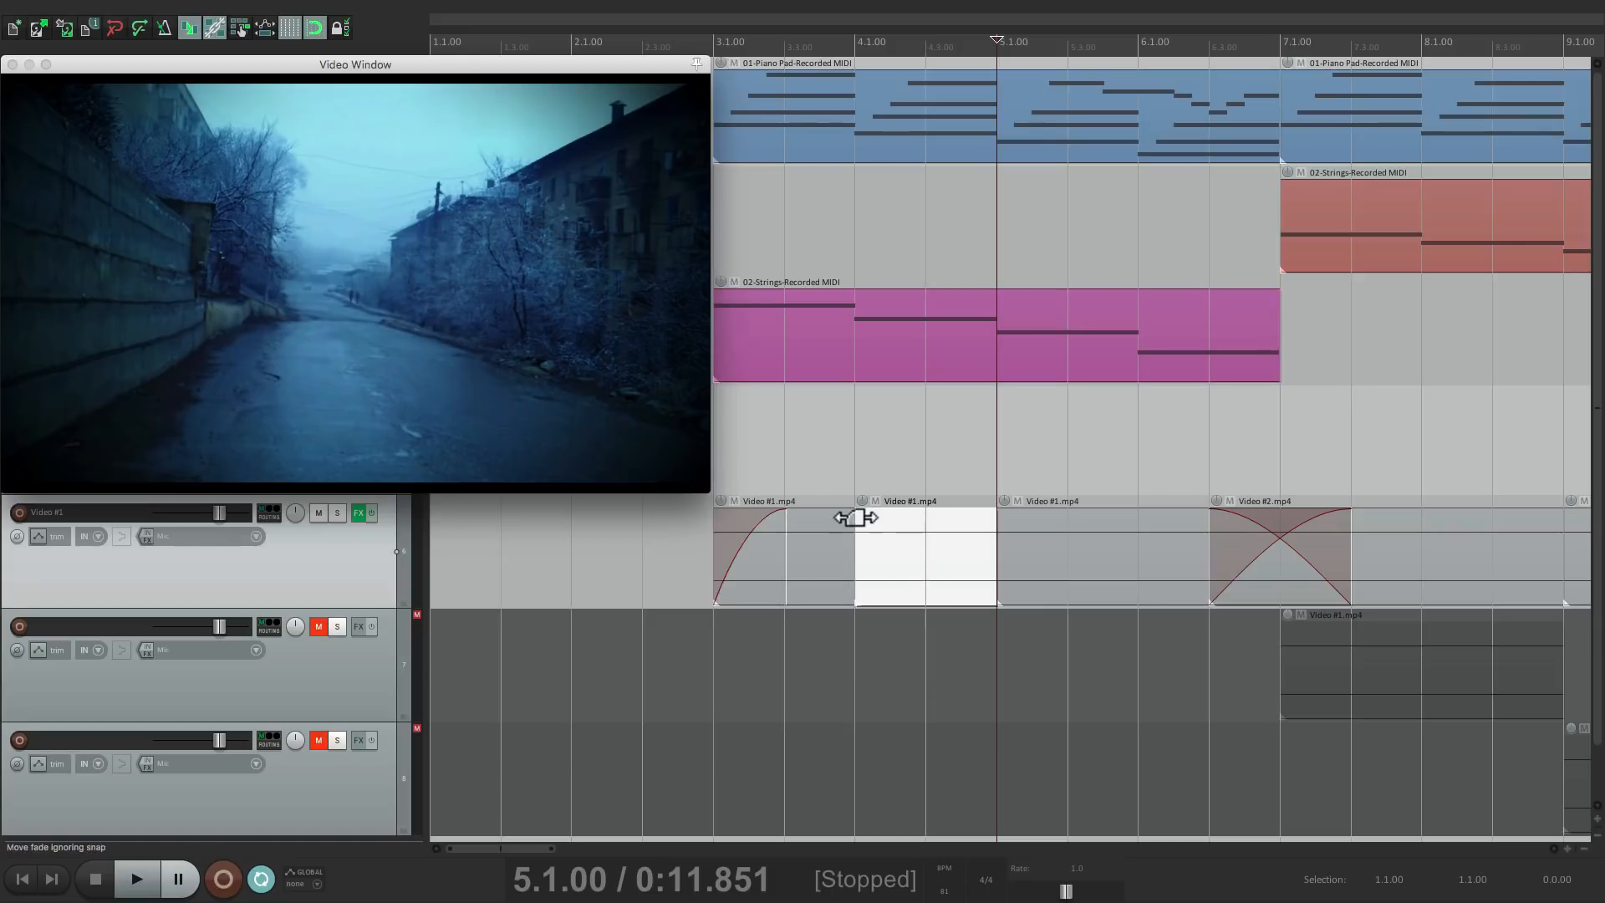
Add a fade-in at bar 4 and lengthen the first Video #1 piece's fade-out, then play from the start
{"action": "left_click_drag", "start_coordinate": [854, 517], "coordinate": [993, 516]}
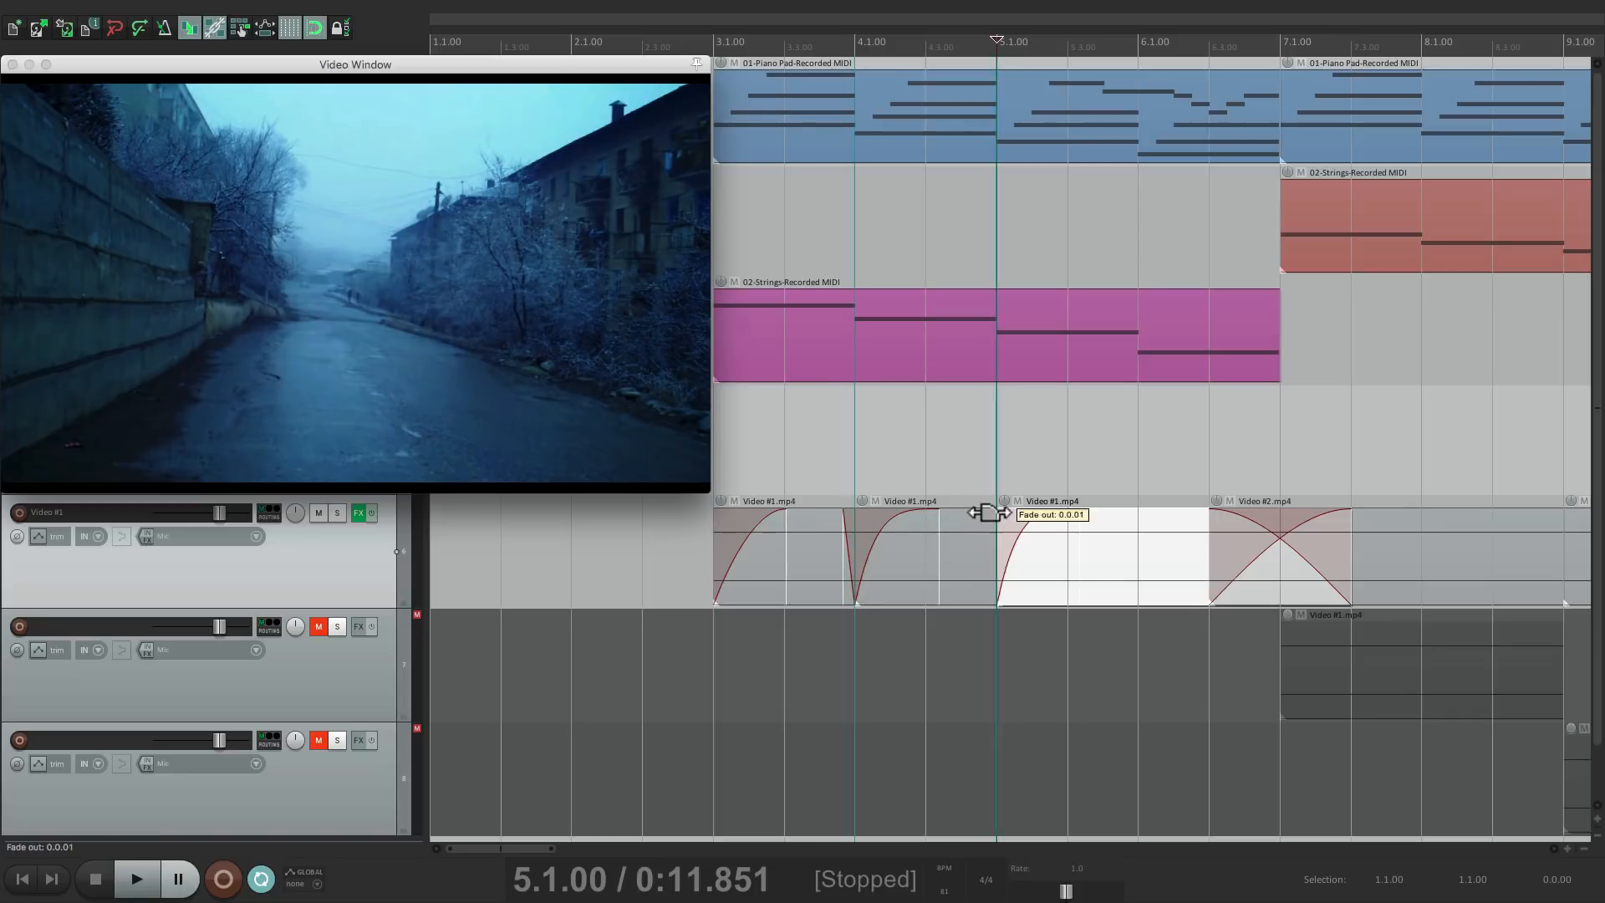
{"action": "left_click_drag", "start_coordinate": [987, 511], "coordinate": [829, 529]}
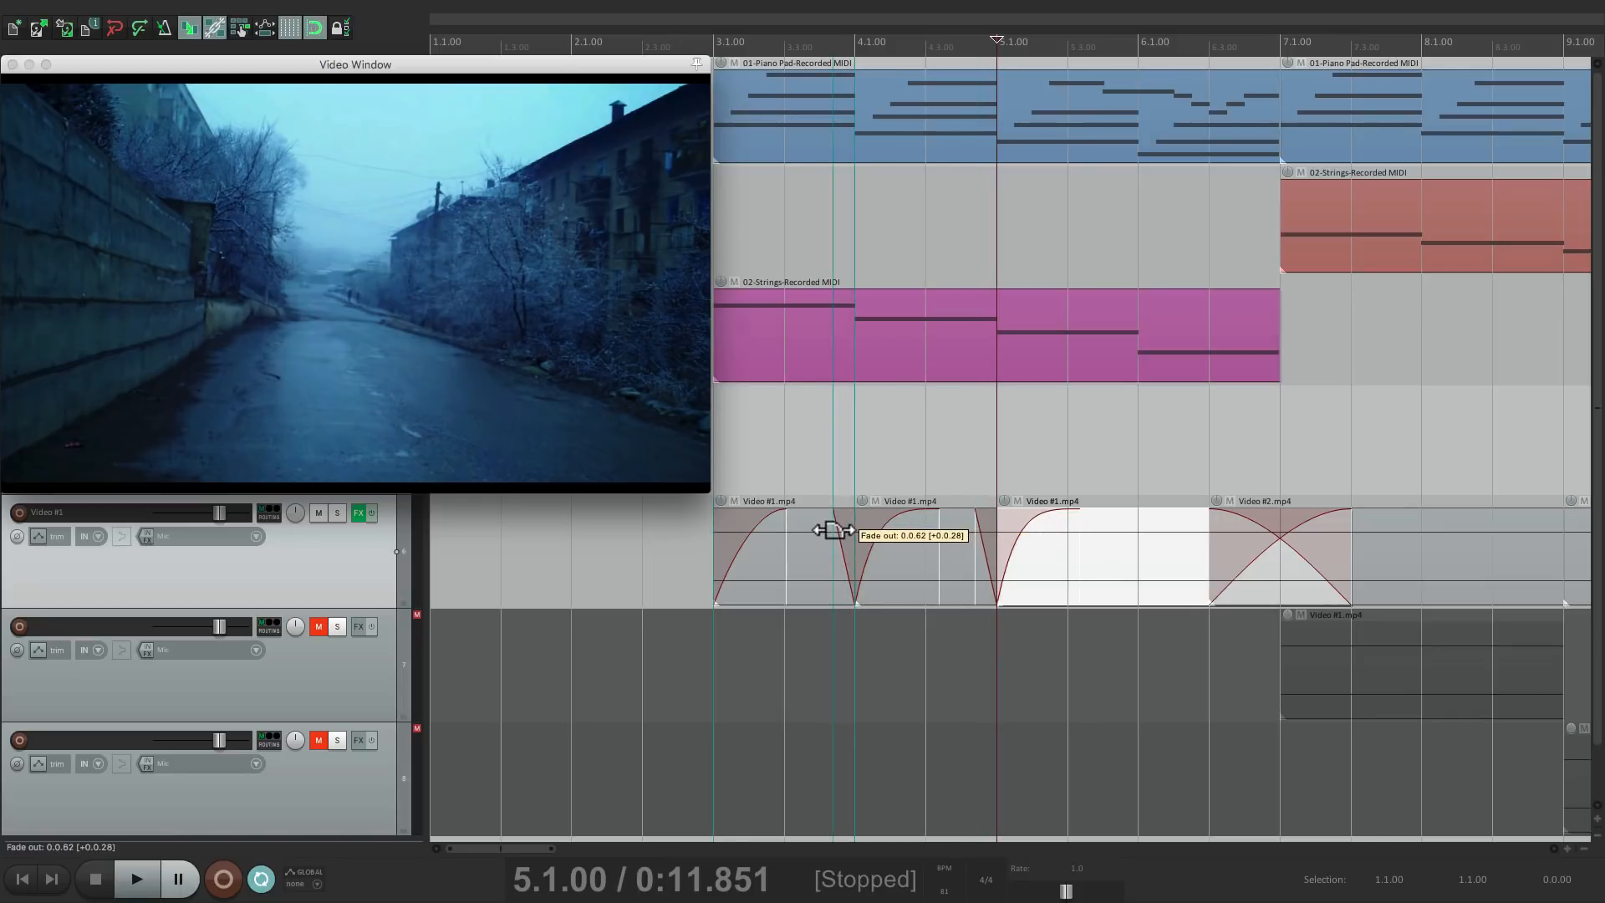
{"action": "left_click", "coordinate": [136, 878]}
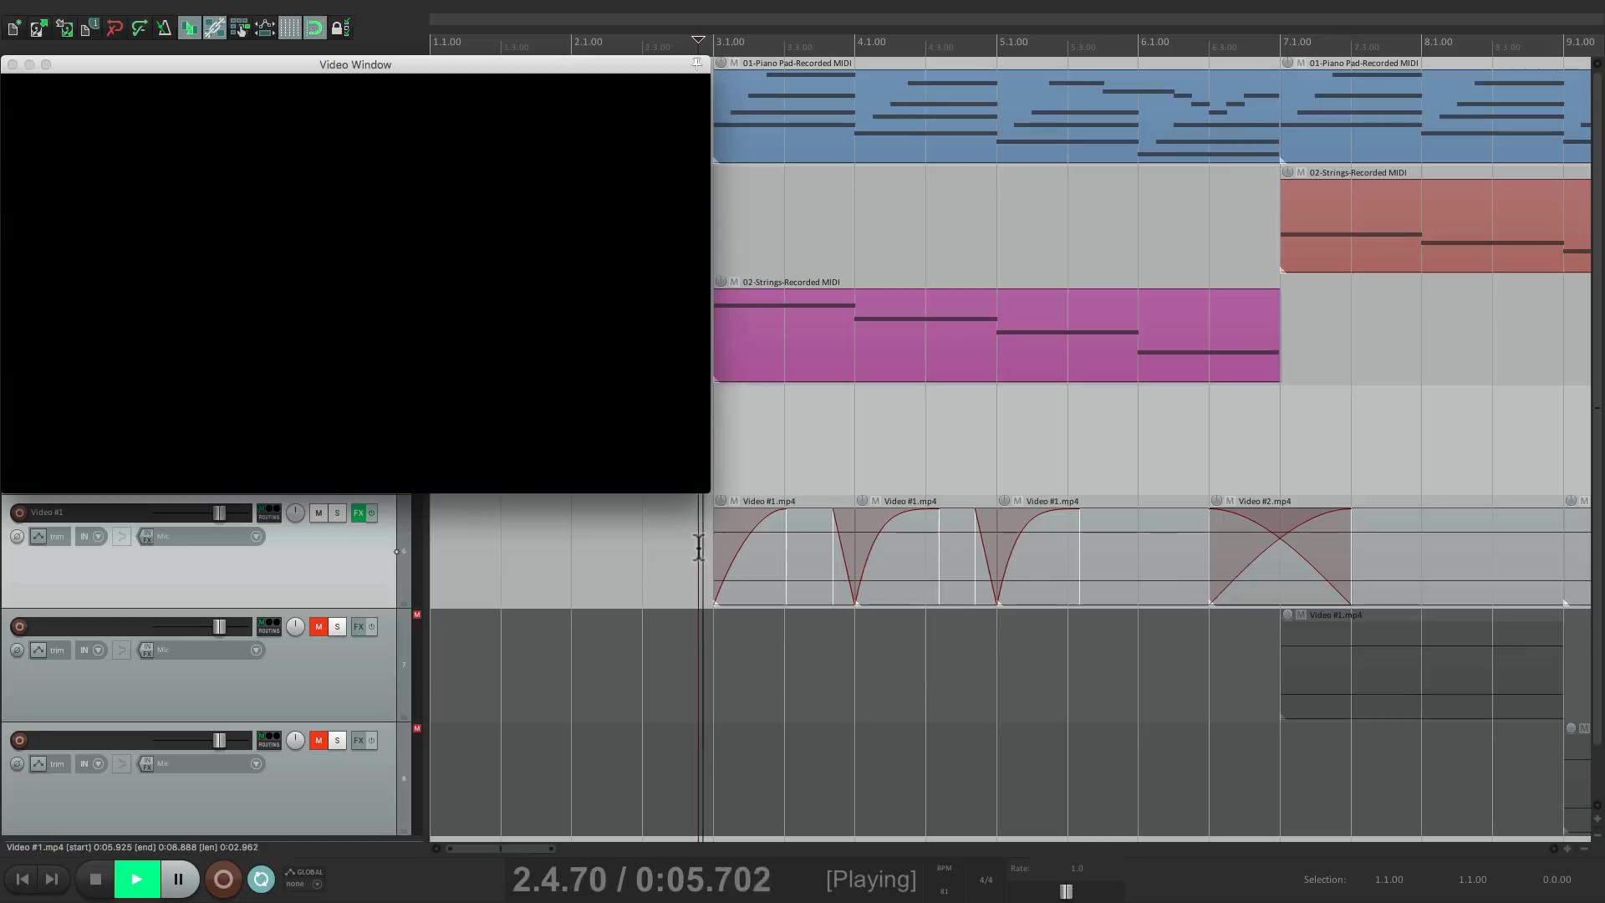